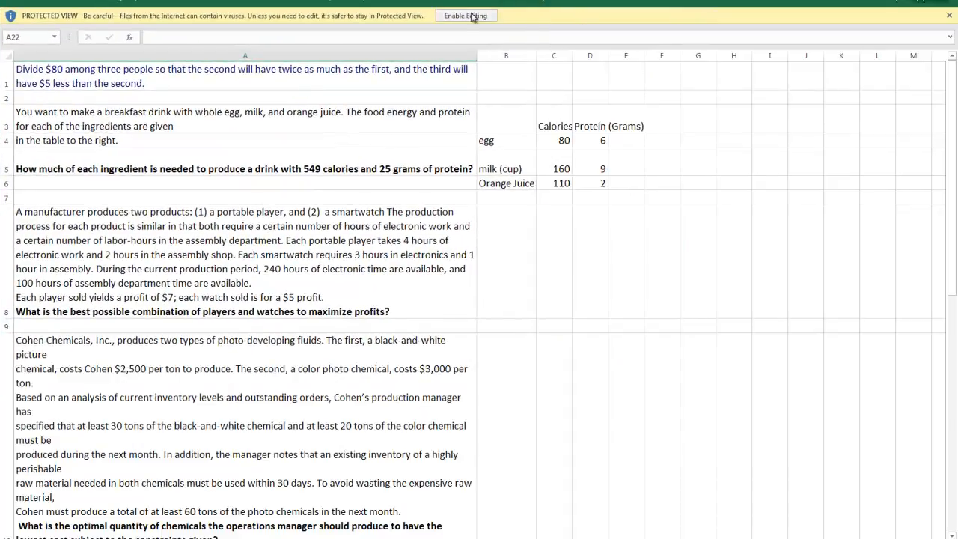
Enable editing on the word-problems workbook and copy the $80 division problem cell
left_click(466, 15)
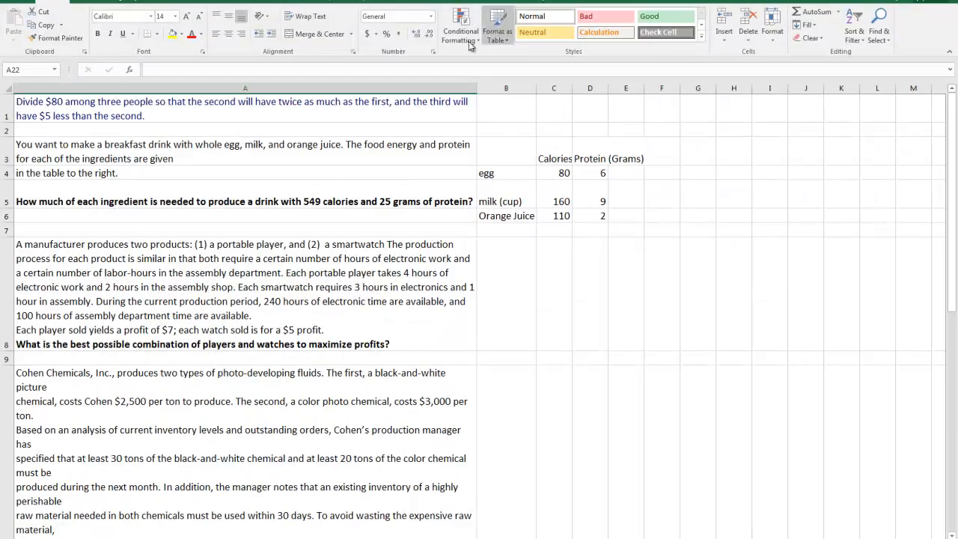
right_click(239, 108)
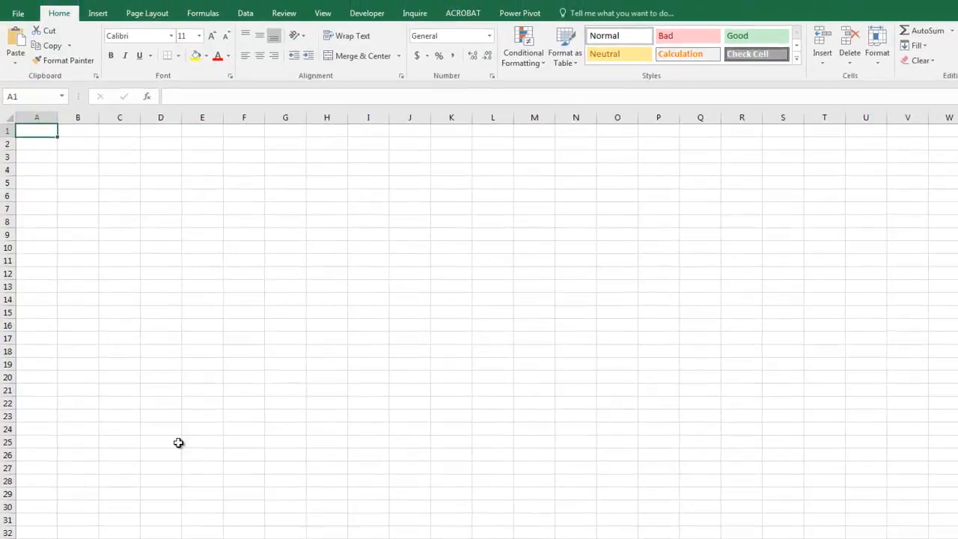
Paste the $80 problem text into A1 and make row 1 taller so it wraps
right_click(36, 130)
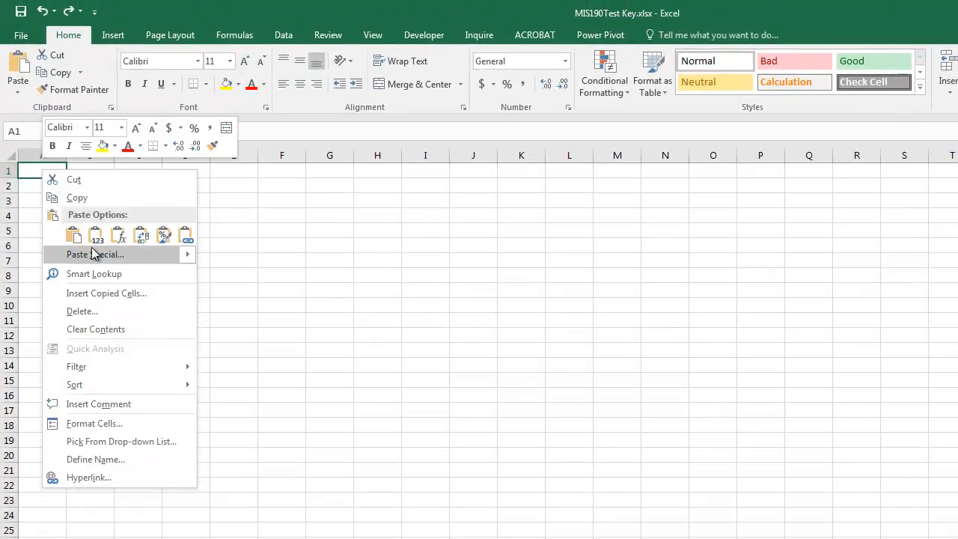
left_click(74, 234)
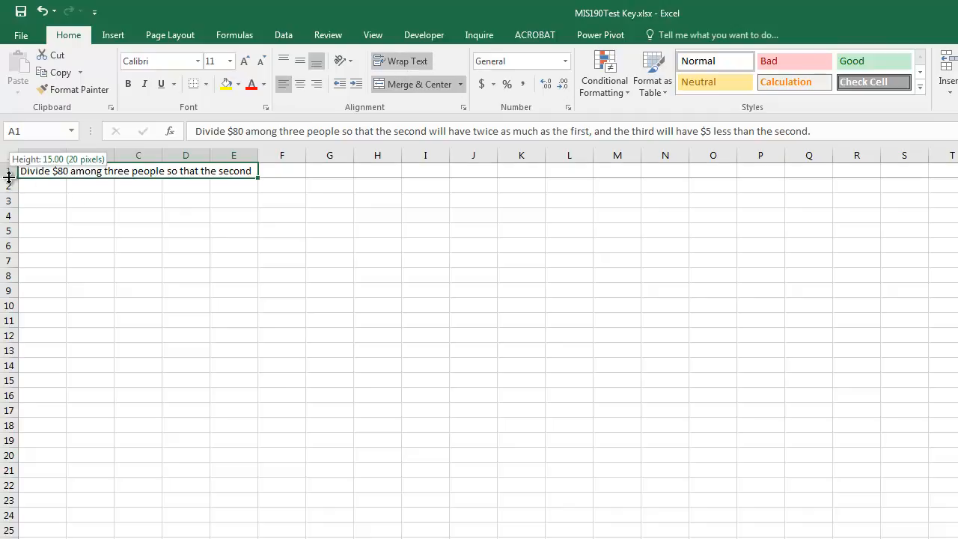
left_click_drag(7, 176, 7, 206)
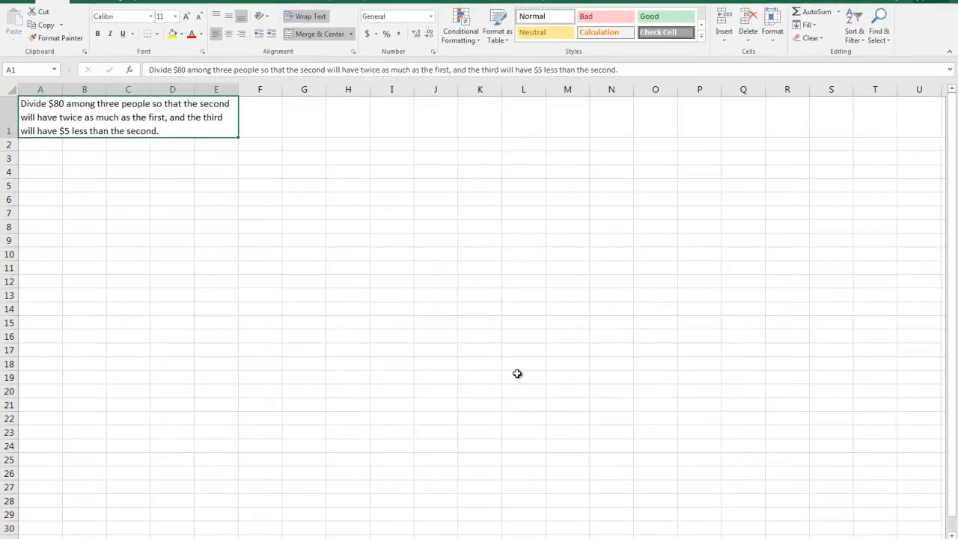
left_click(39, 143)
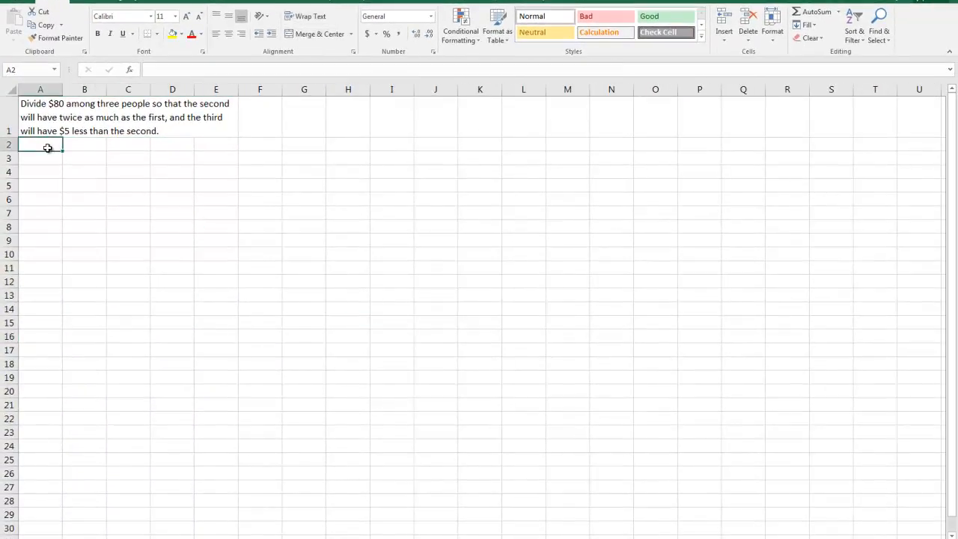
mouse_move(213, 189)
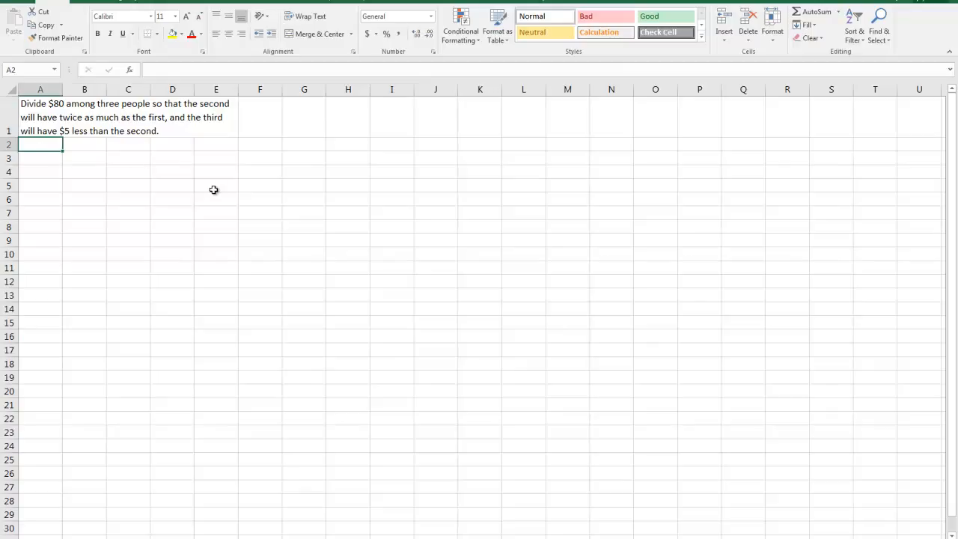
mouse_move(117, 111)
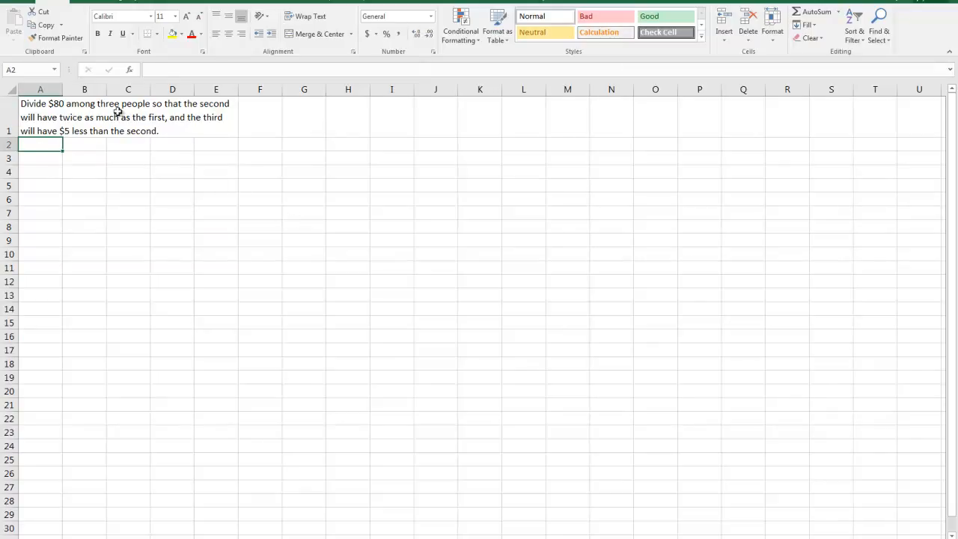
Widen column A so the A1 problem text wraps onto three broader lines
left_click_drag(63, 90, 83, 90)
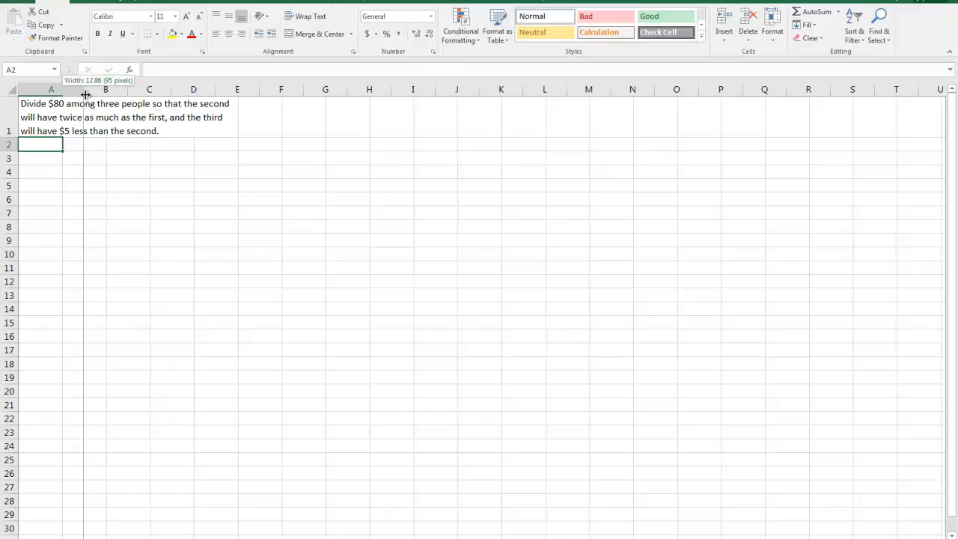
left_click_drag(83, 90, 96, 90)
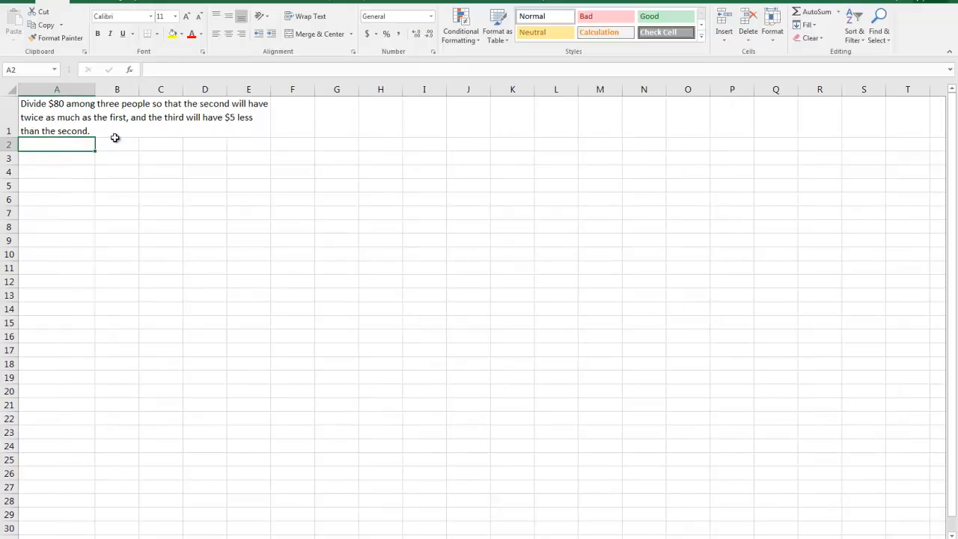
left_click(57, 117)
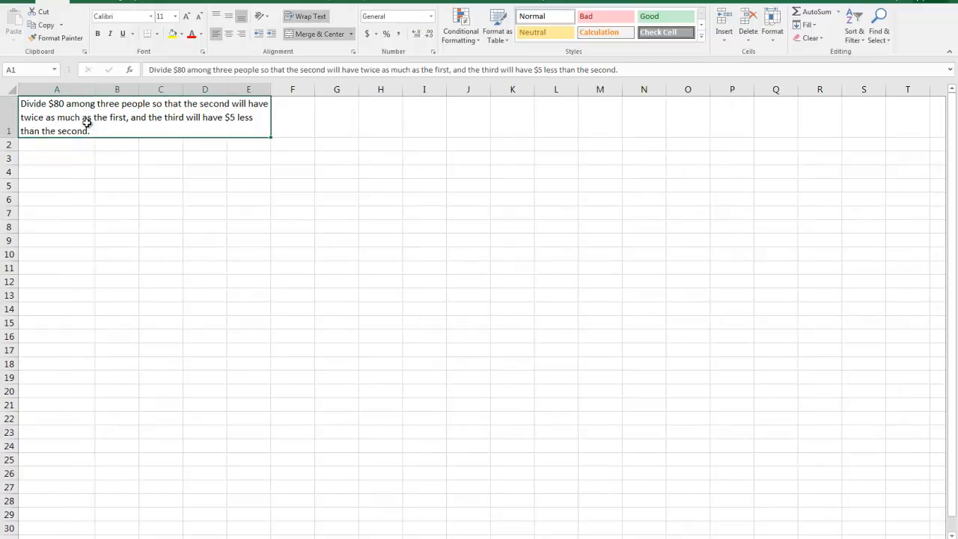
mouse_move(142, 146)
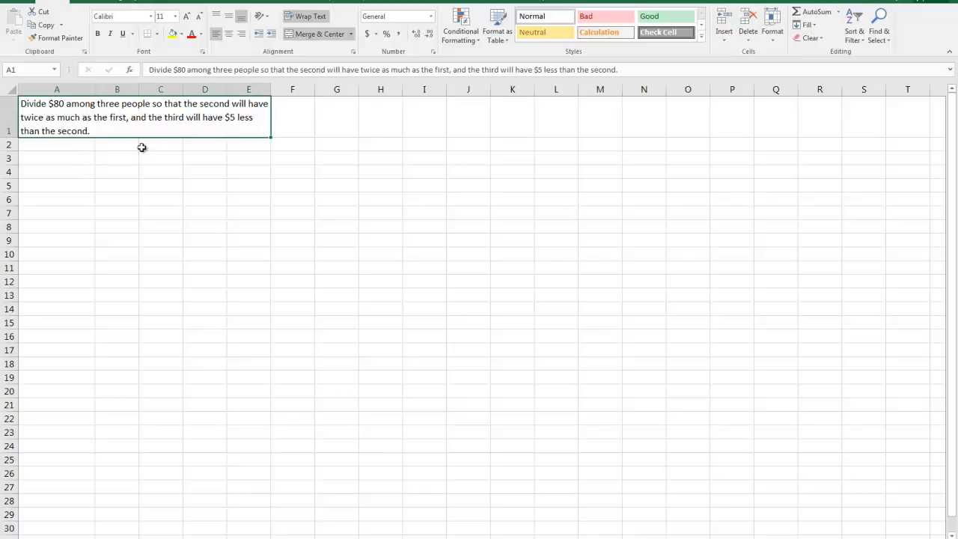
mouse_move(147, 129)
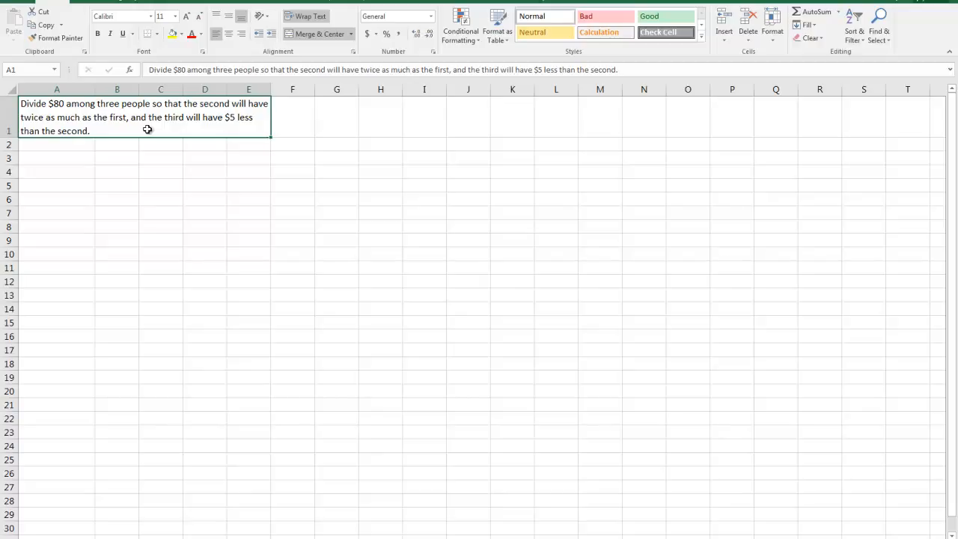
mouse_move(195, 140)
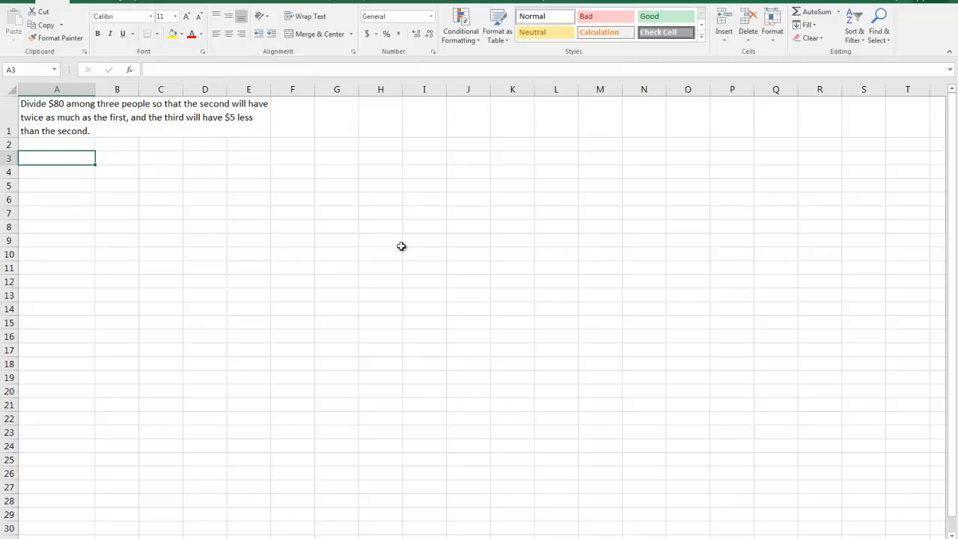
Enter 'Amount to be divided:' in A3 with 80 in B3, widening column A to fit the label
type("Amount to be divid")
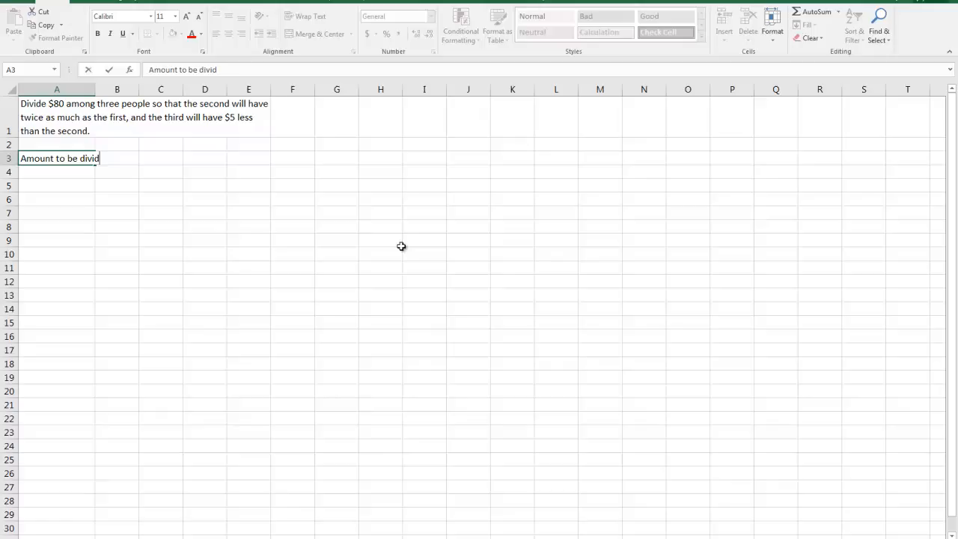
type("ed:")
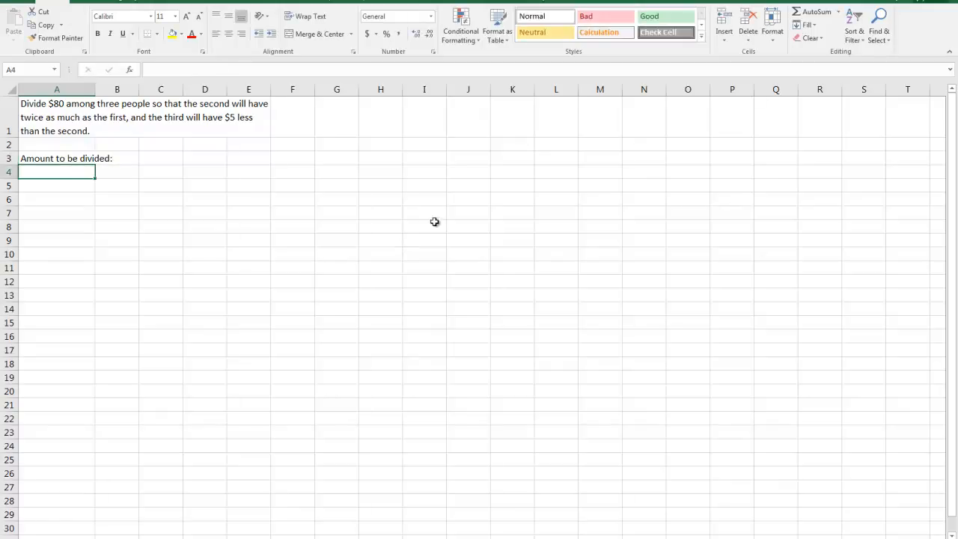
left_click_drag(96, 89, 120, 89)
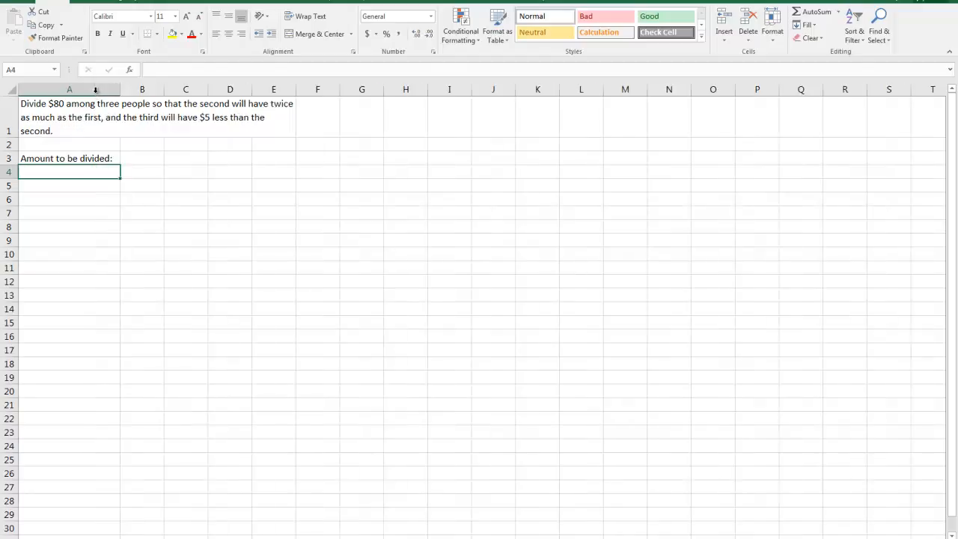
left_click(140, 159)
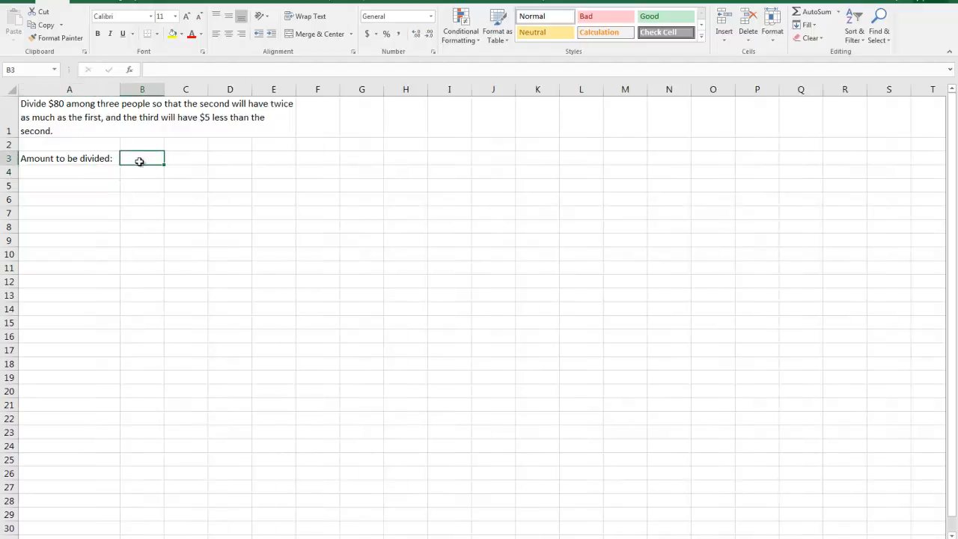
type("80")
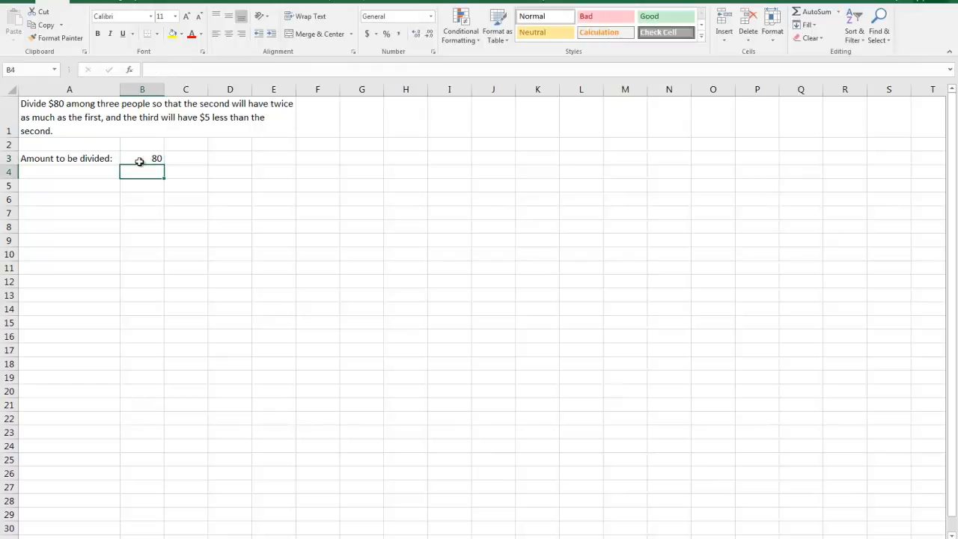
left_click(69, 185)
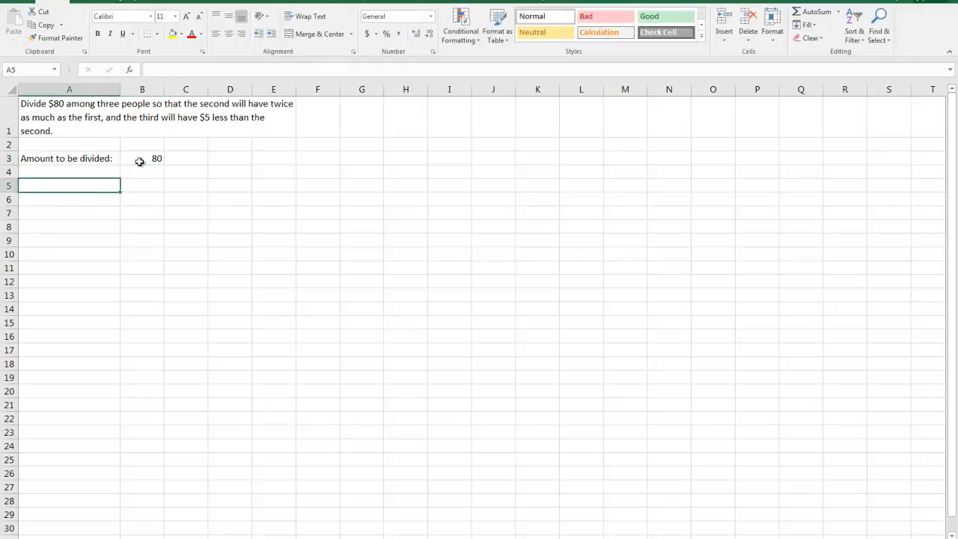
Enter Person A, Person B and Person C down cells A5 to A7
type("Person A")
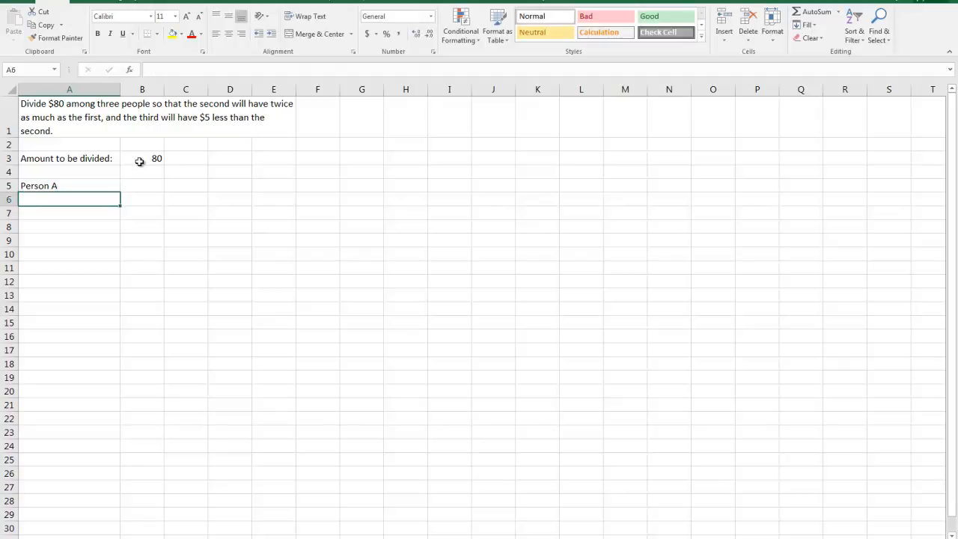
type("Person A")
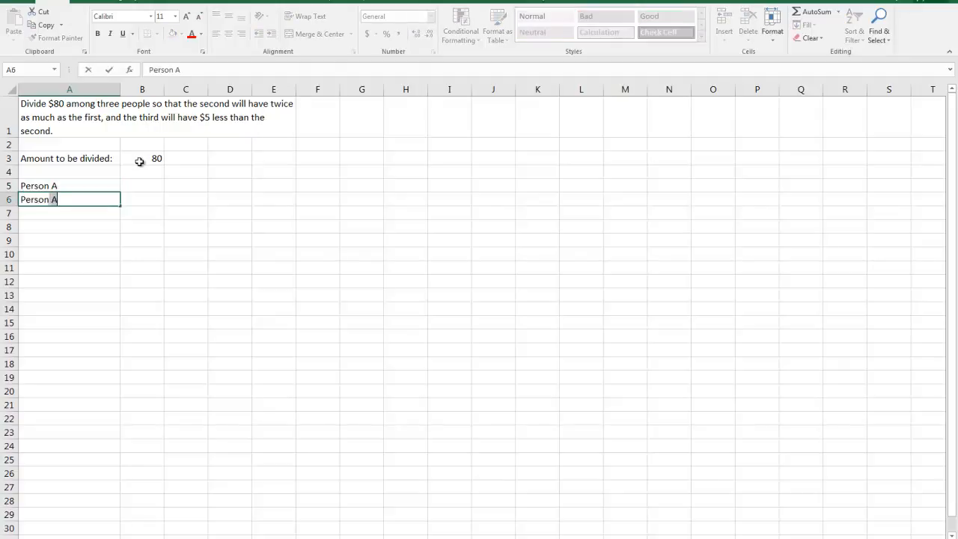
type("Person B")
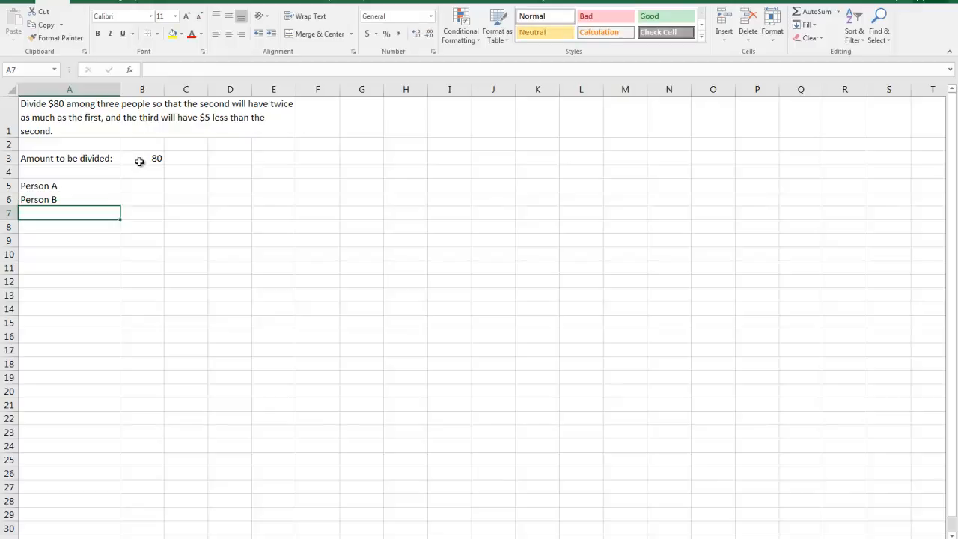
type("Person C")
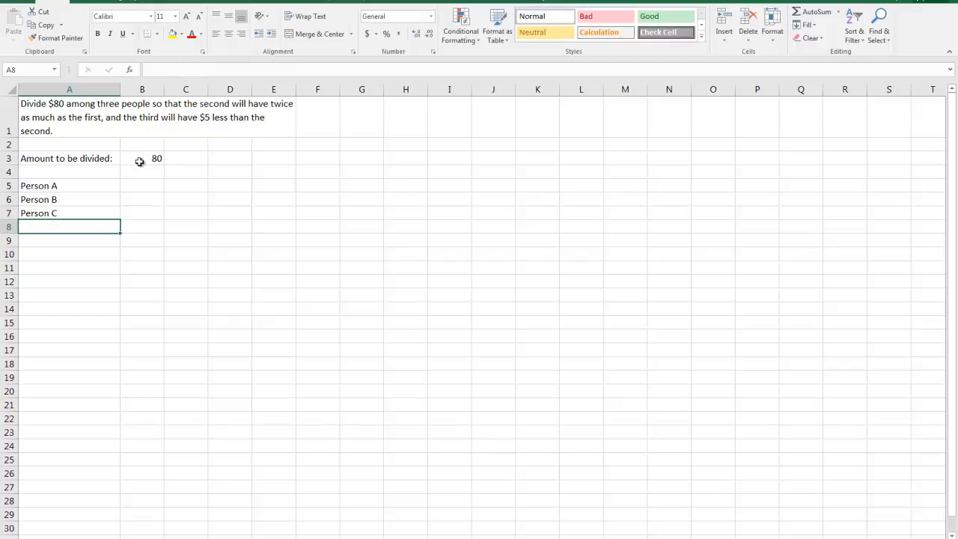
left_click(140, 212)
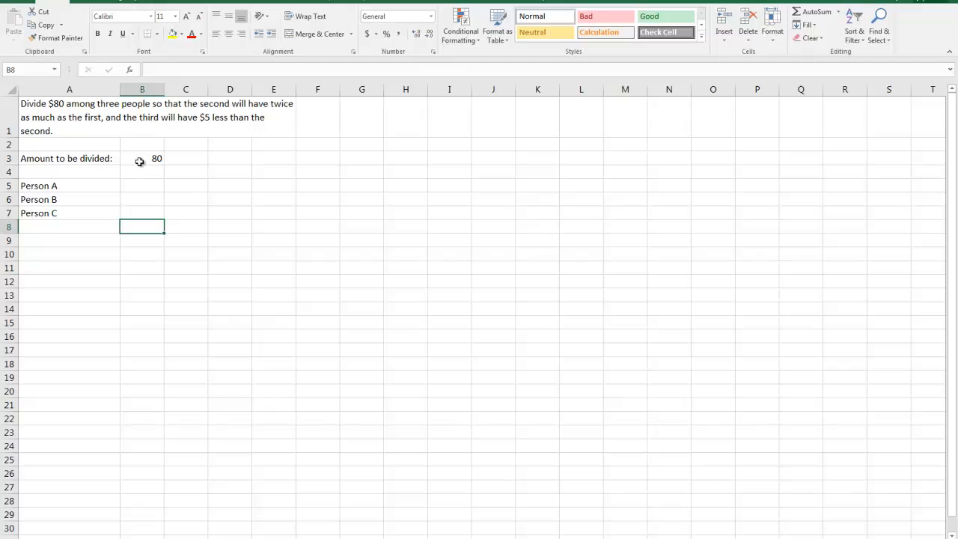
Enter =SUM(B5:B7) in B8 as a total check, currently showing 0, and review it
type("=")
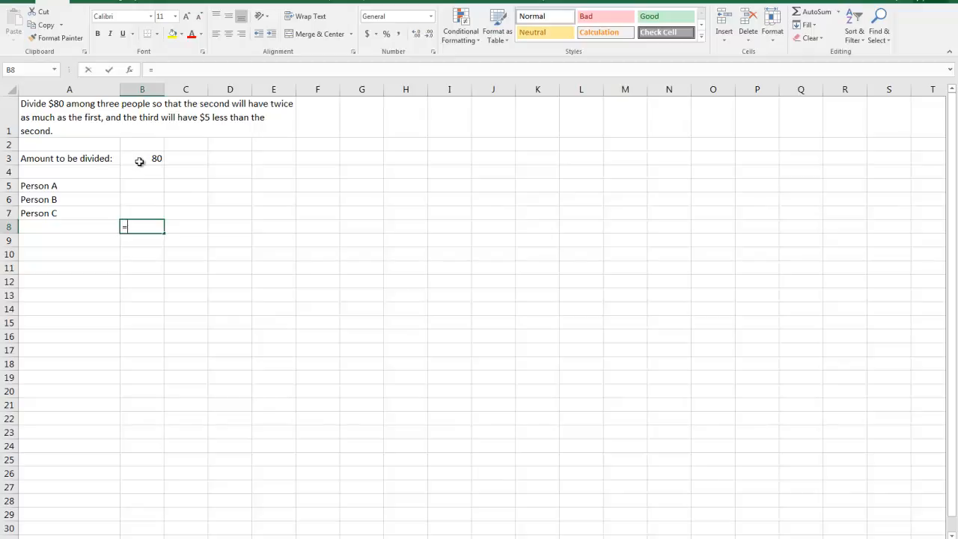
type("sum(")
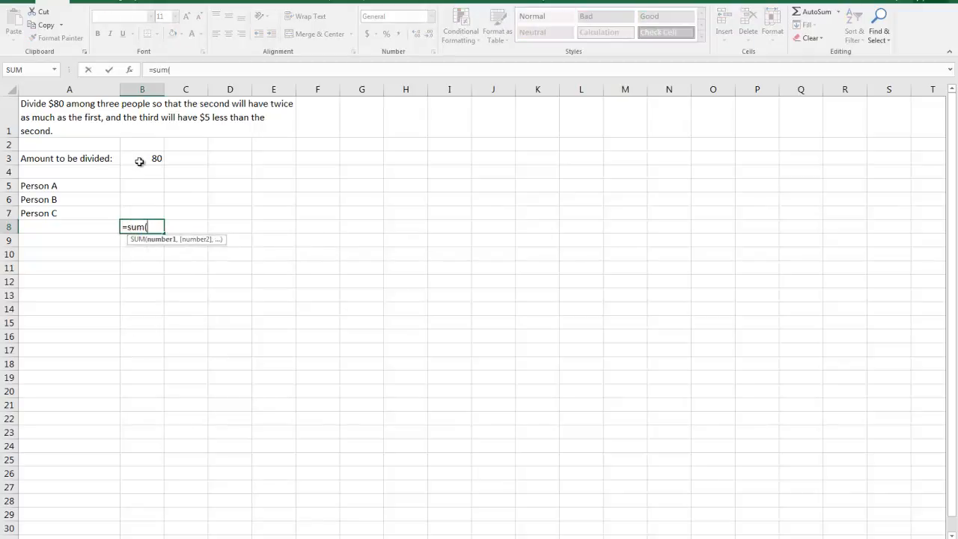
left_click_drag(141, 170, 141, 226)
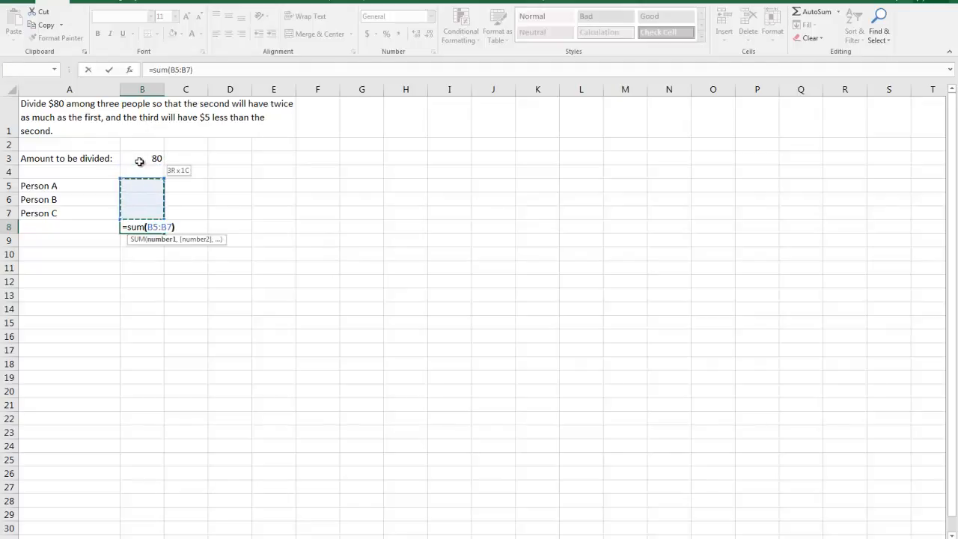
key("Enter")
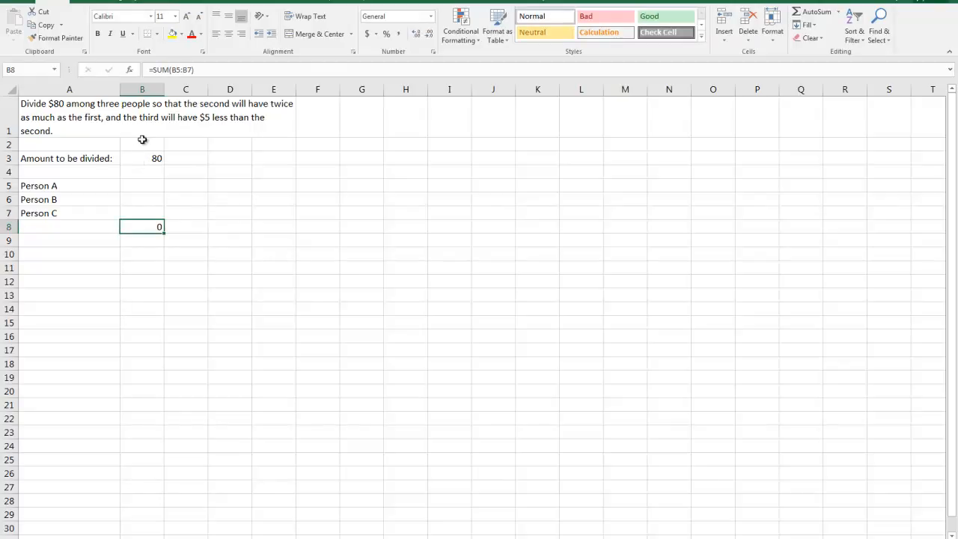
left_click(74, 117)
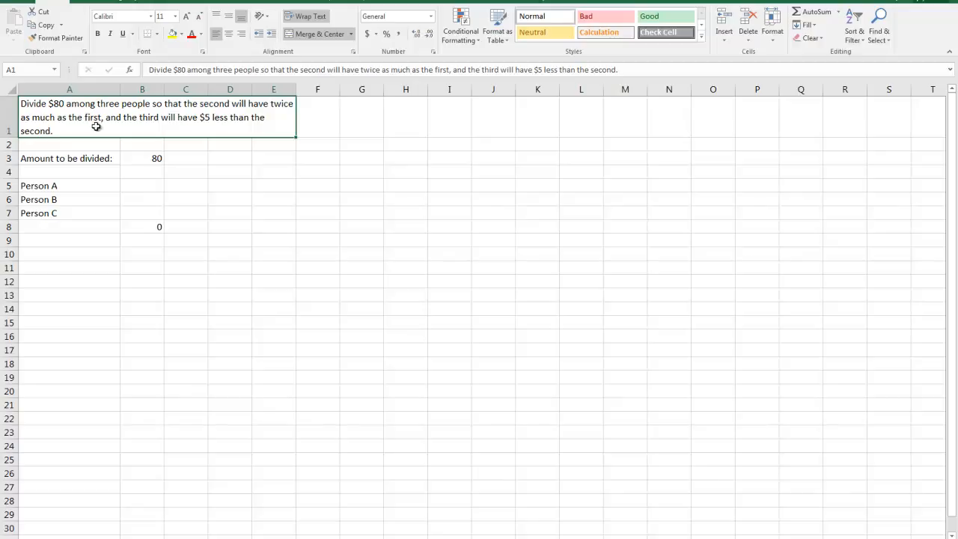
mouse_move(128, 132)
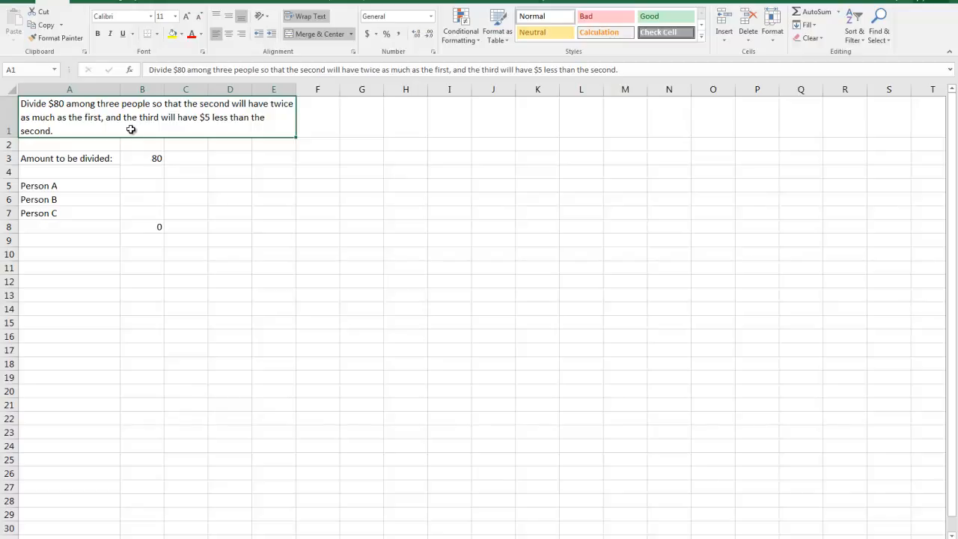
mouse_move(126, 117)
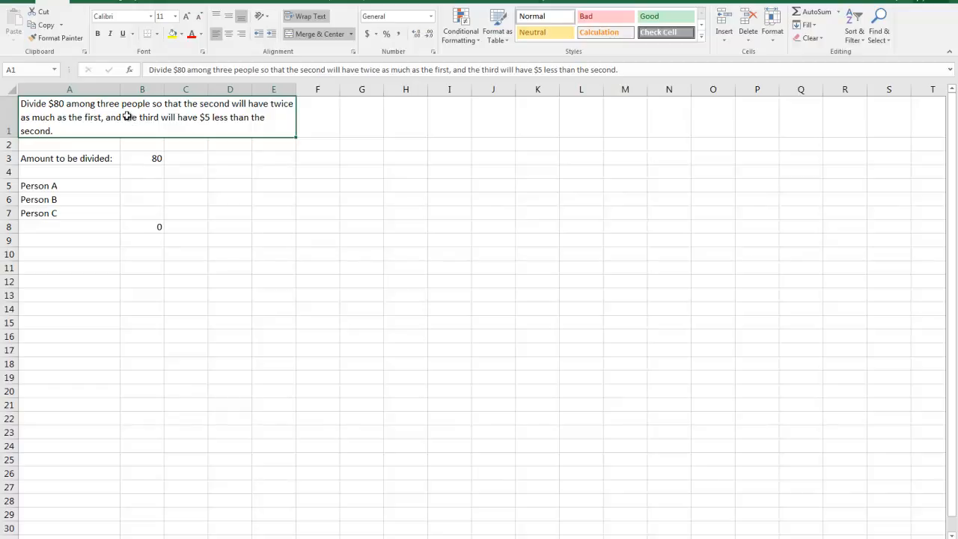
mouse_move(99, 217)
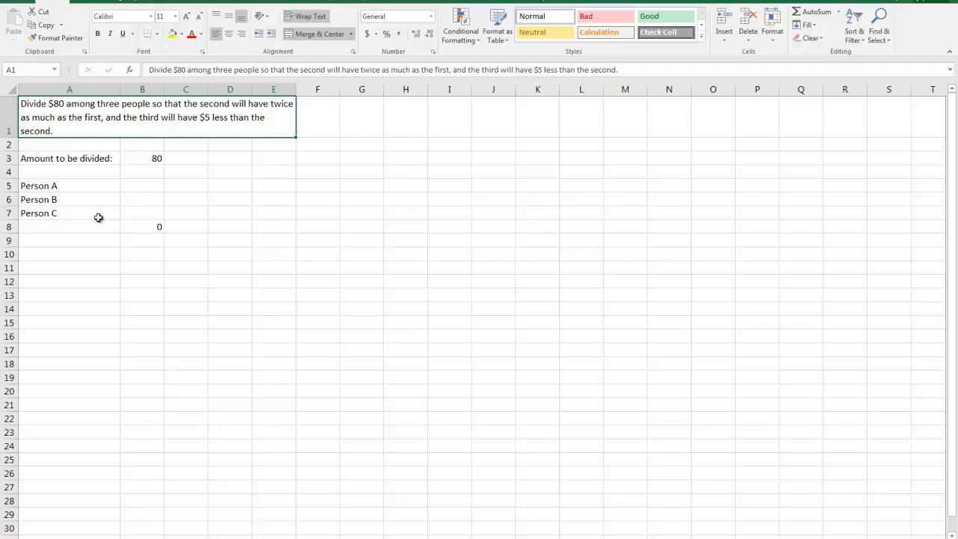
left_click(140, 226)
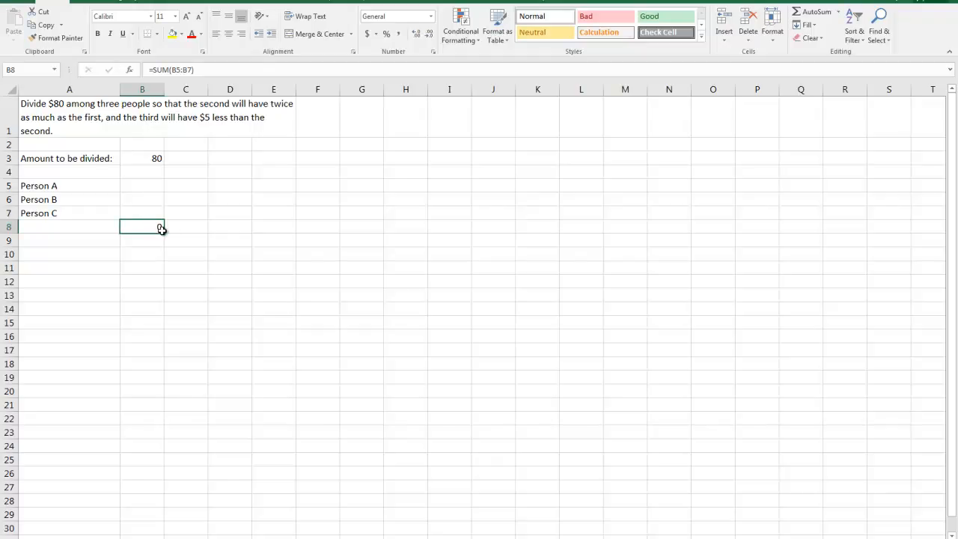
left_click(142, 200)
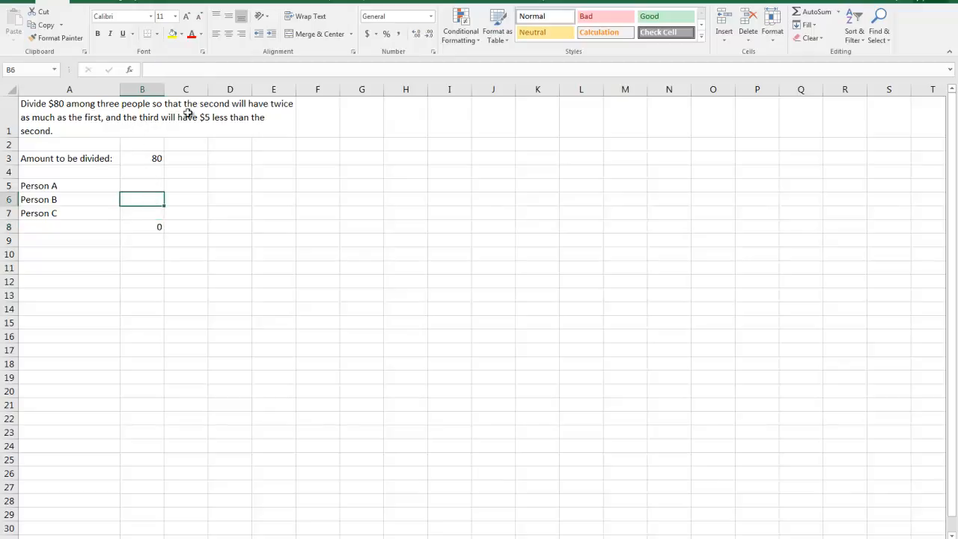
mouse_move(120, 123)
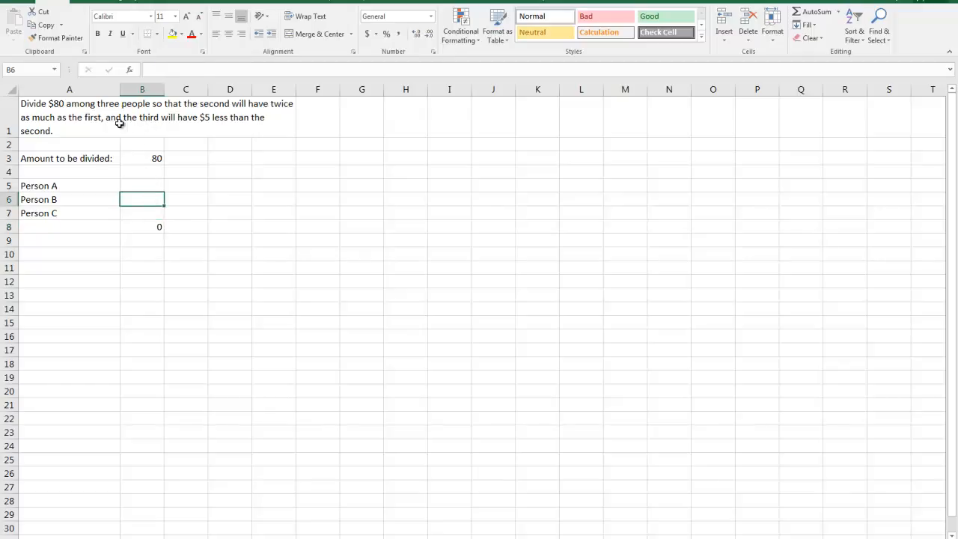
mouse_move(266, 168)
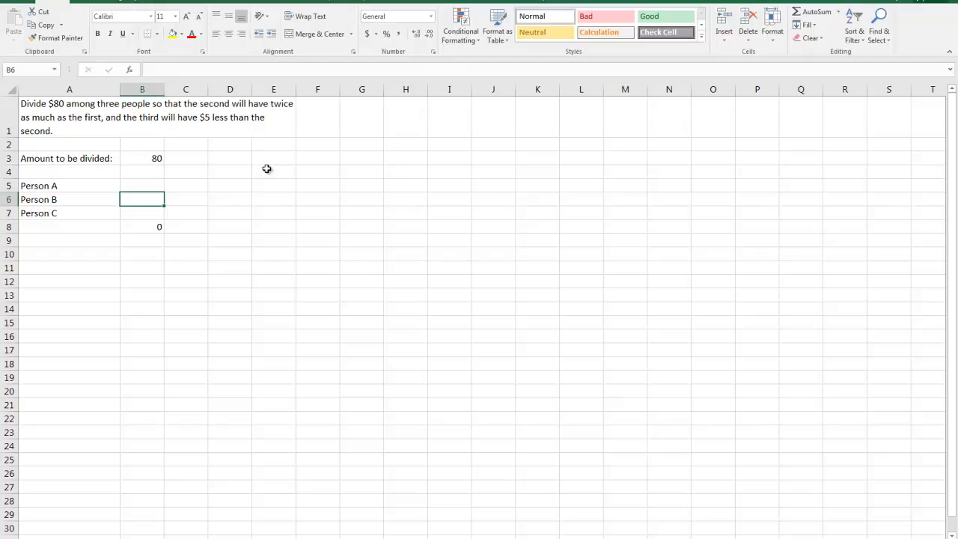
Enter A + B + C in A9, = in B9 and 80 in C9
left_click(141, 239)
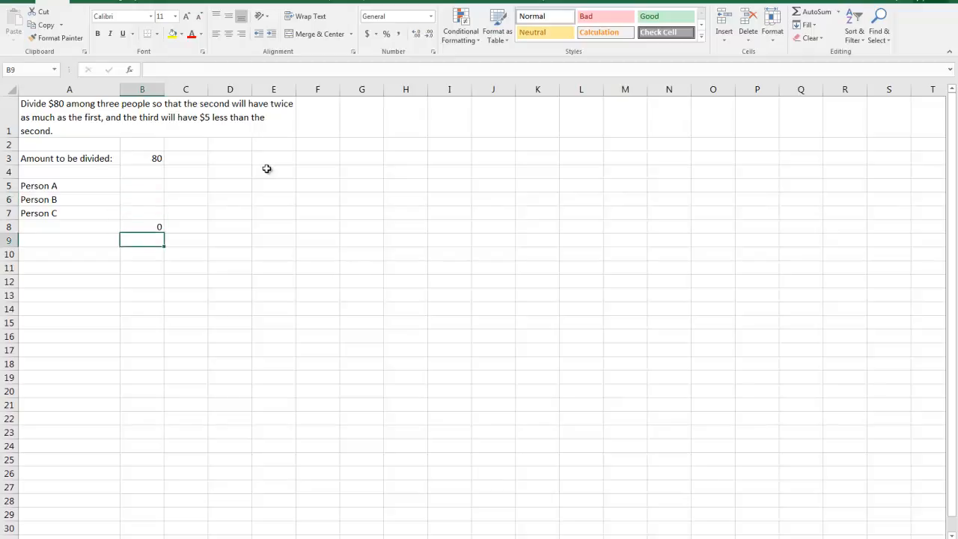
type("A")
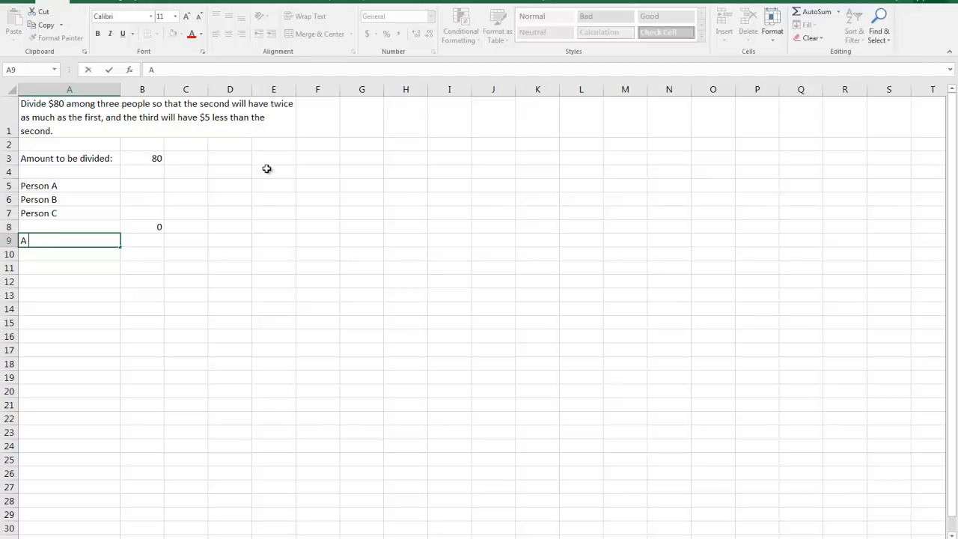
type("+ B")
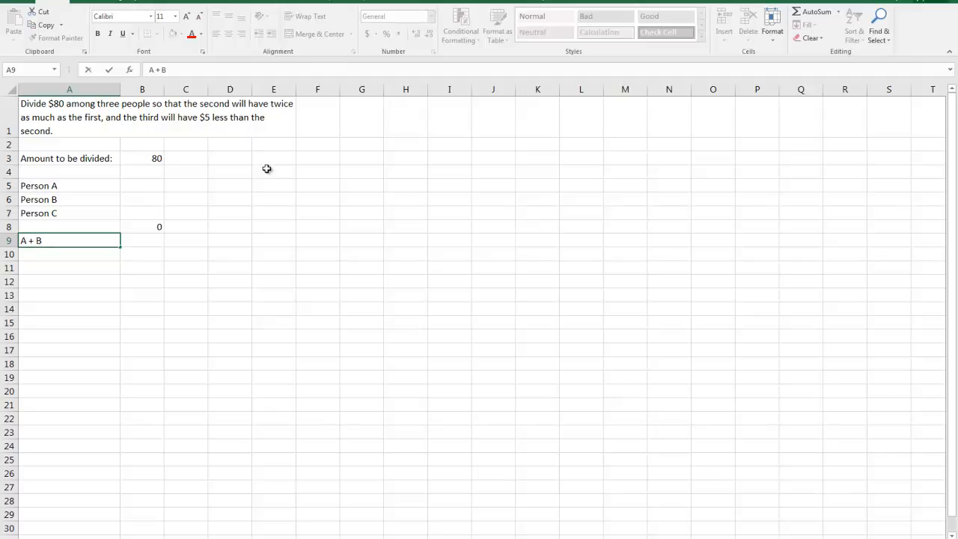
type("C")
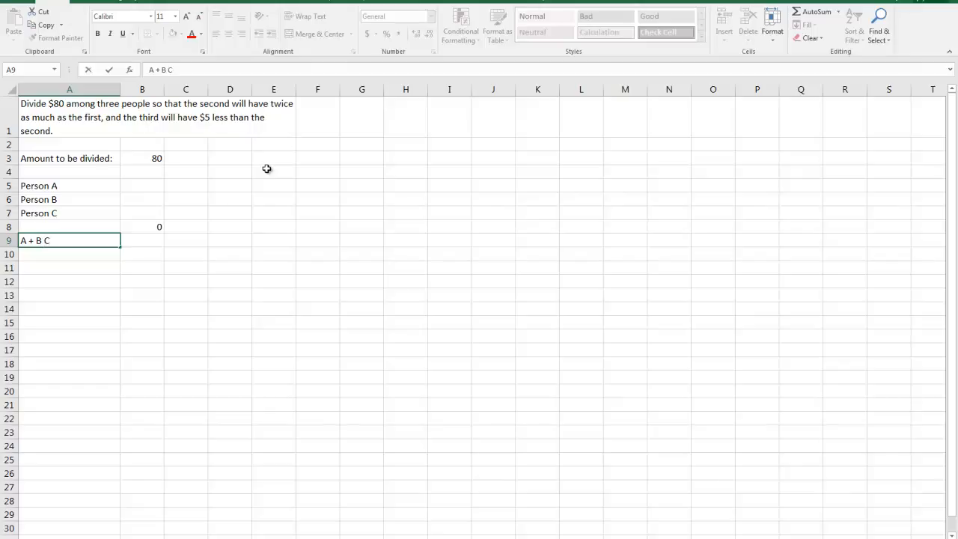
key("BackSpace")
type("+ ")
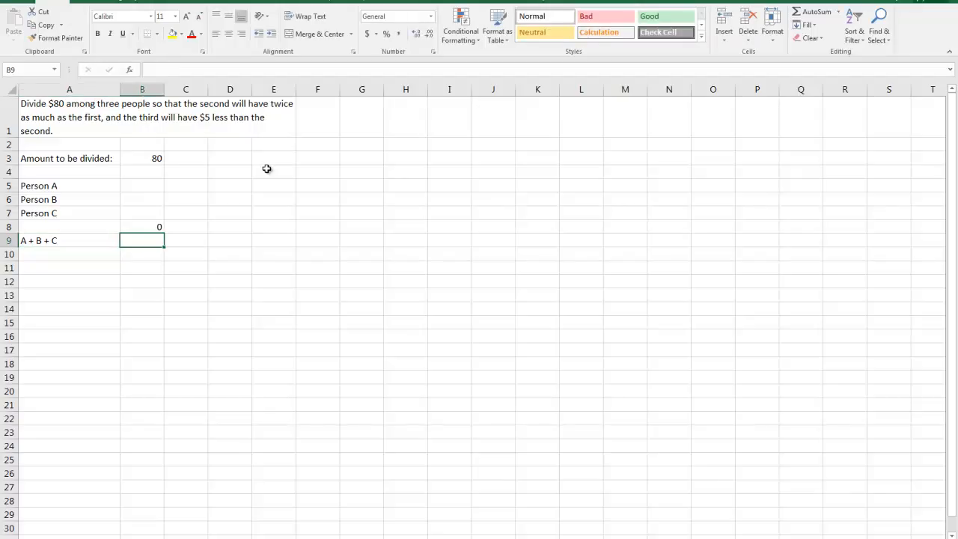
type("= 8")
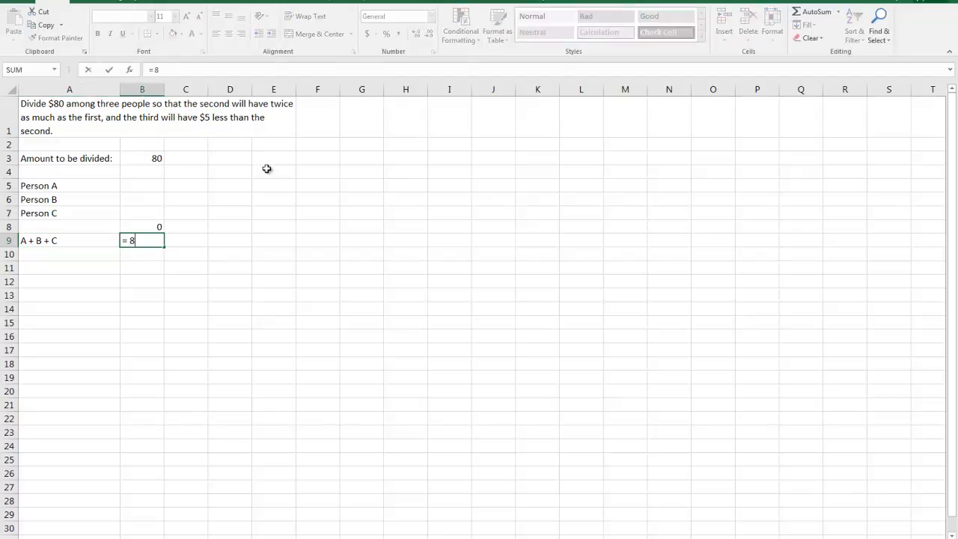
key("Backspace")
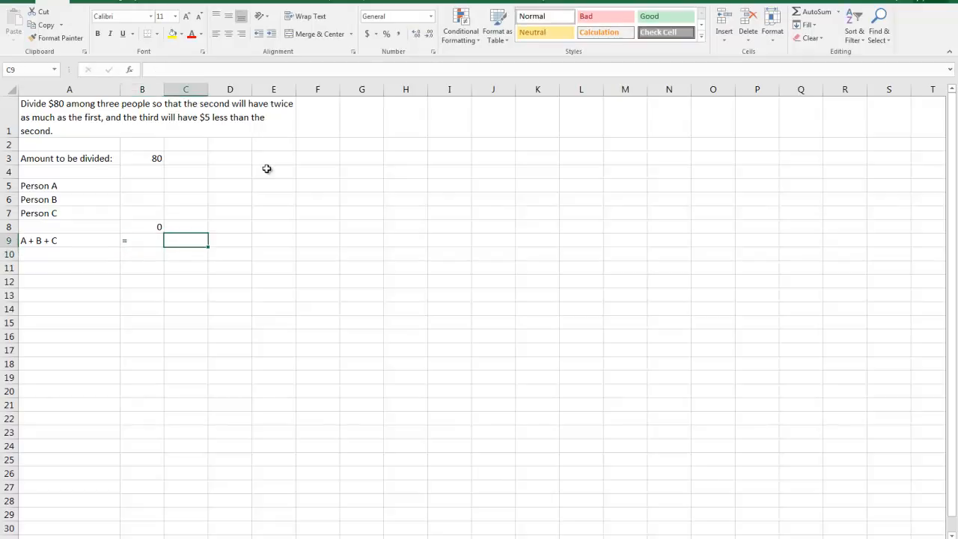
key("Enter")
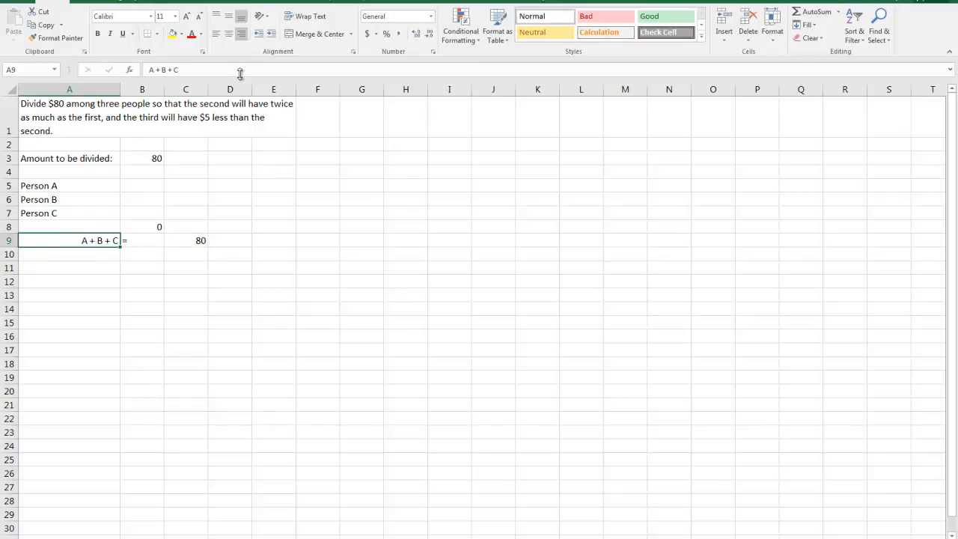
Center the equals sign in B9 so the row reads A + B + C = 80
left_click(141, 240)
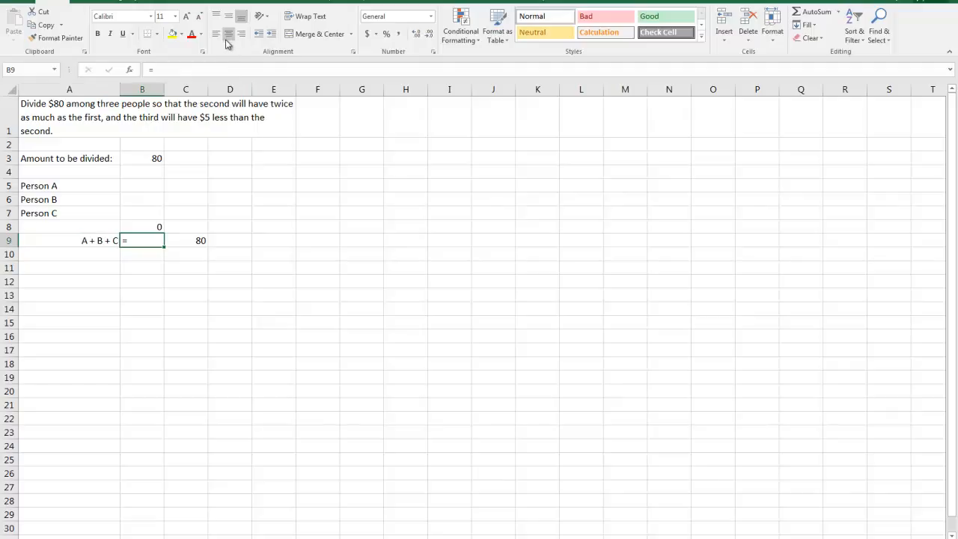
left_click(186, 240)
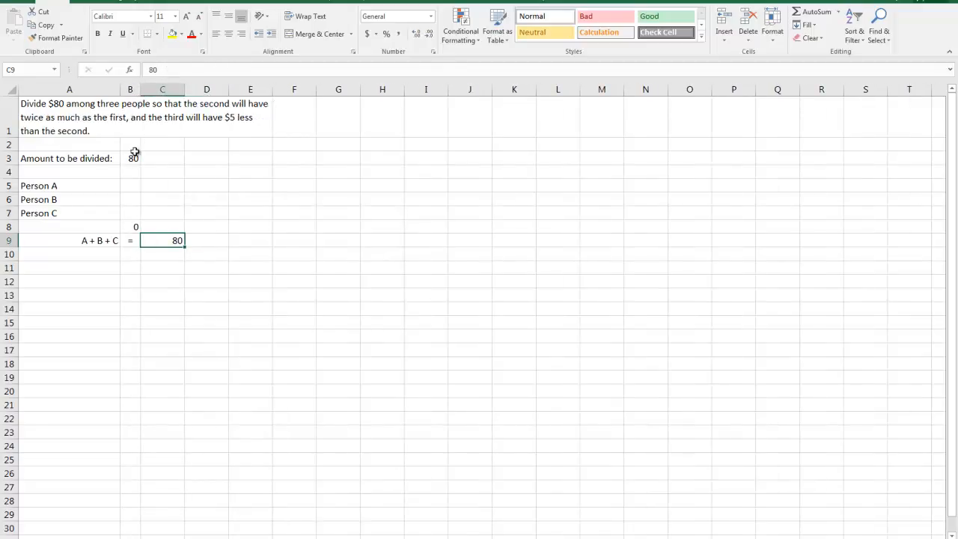
Move the amount 80 from B3 to C3 and narrow column C to line up both 80s
left_click(130, 159)
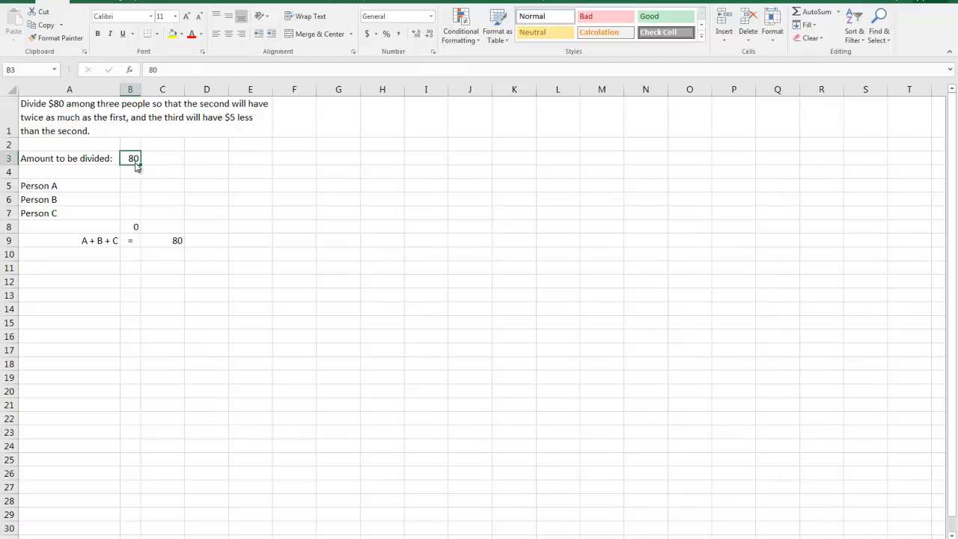
left_click(161, 158)
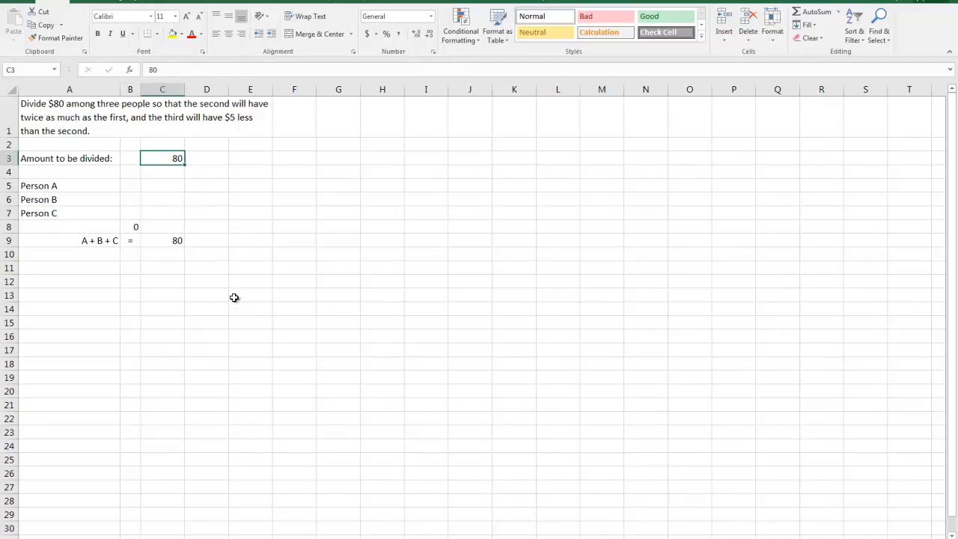
left_click(161, 240)
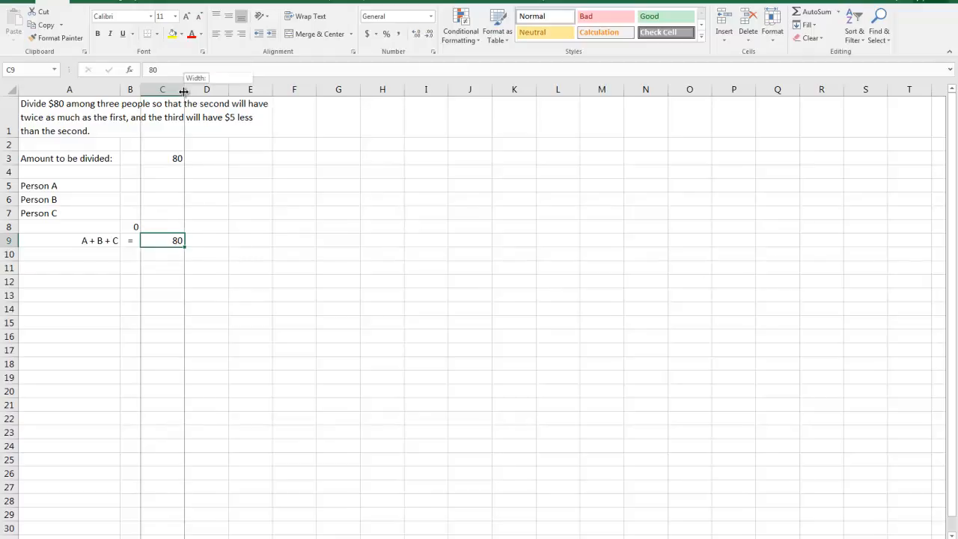
left_click_drag(183, 90, 149, 89)
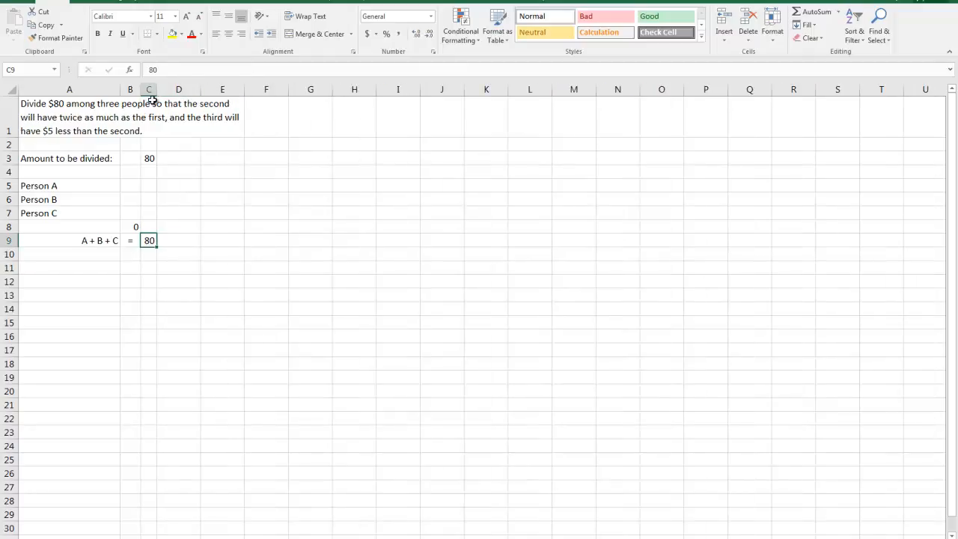
left_click(203, 324)
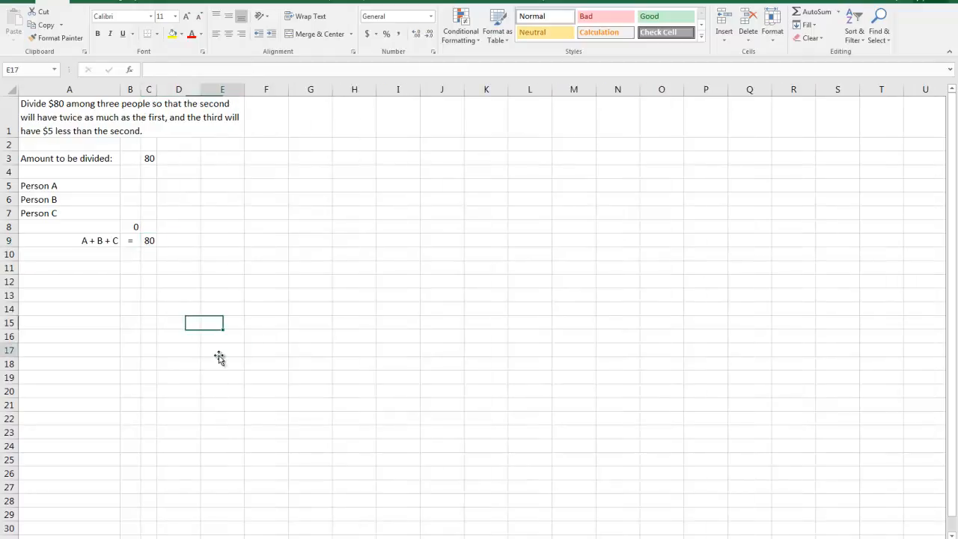
left_click(222, 350)
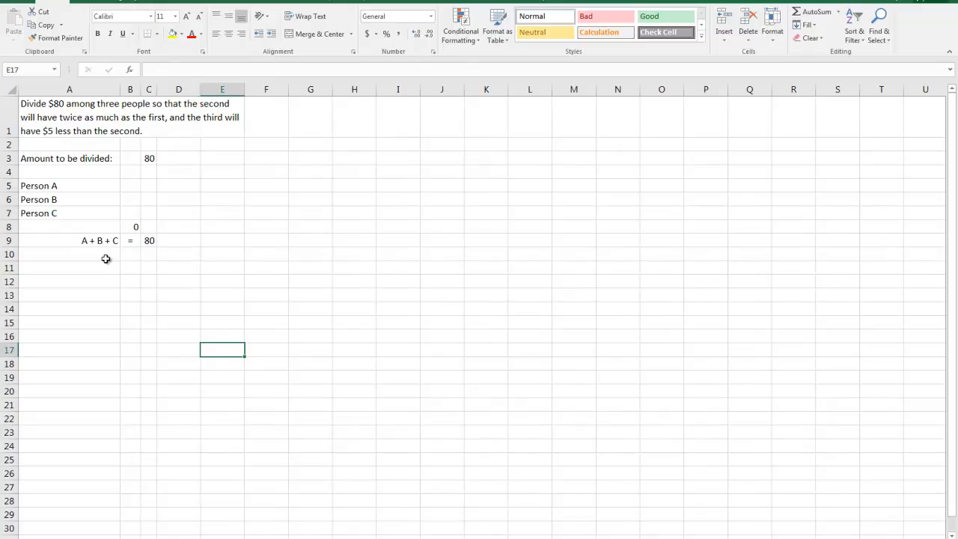
mouse_move(99, 118)
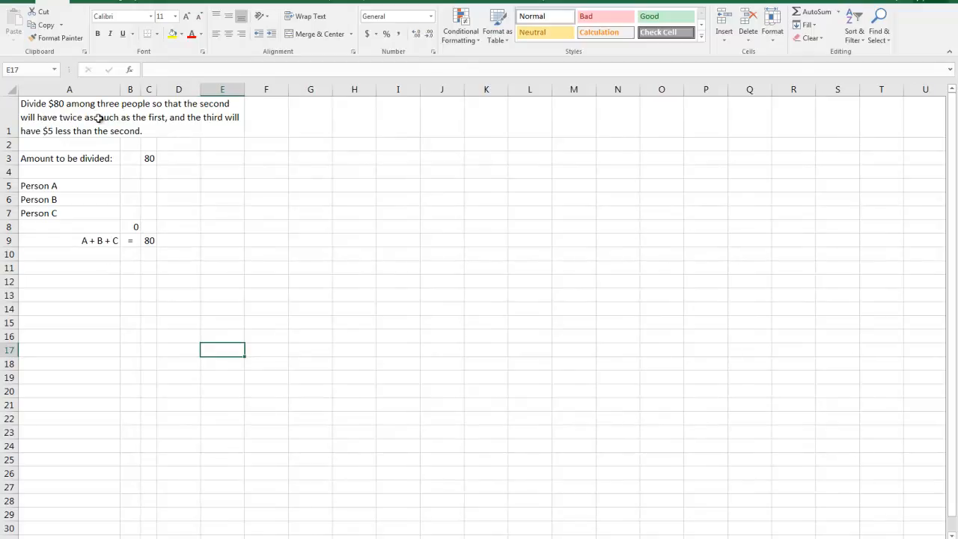
left_click(69, 255)
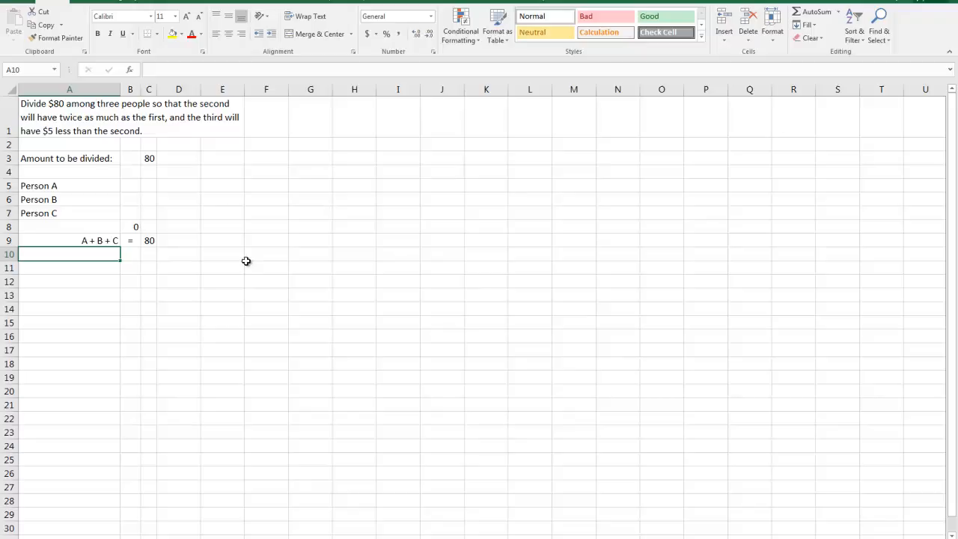
mouse_move(287, 265)
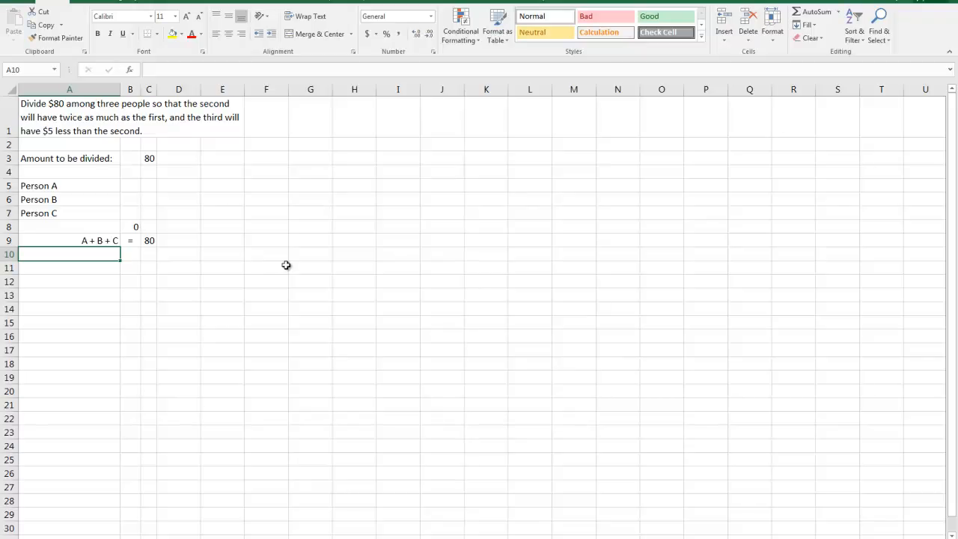
Enter B in A10, = in B10 and 2A in C10, then check B9 and C9 above
type("A + B + C")
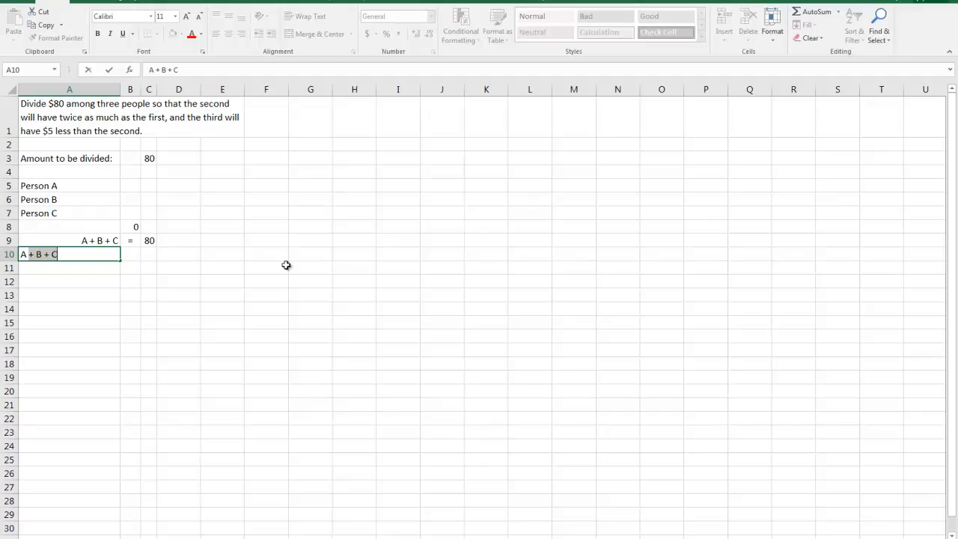
type("B")
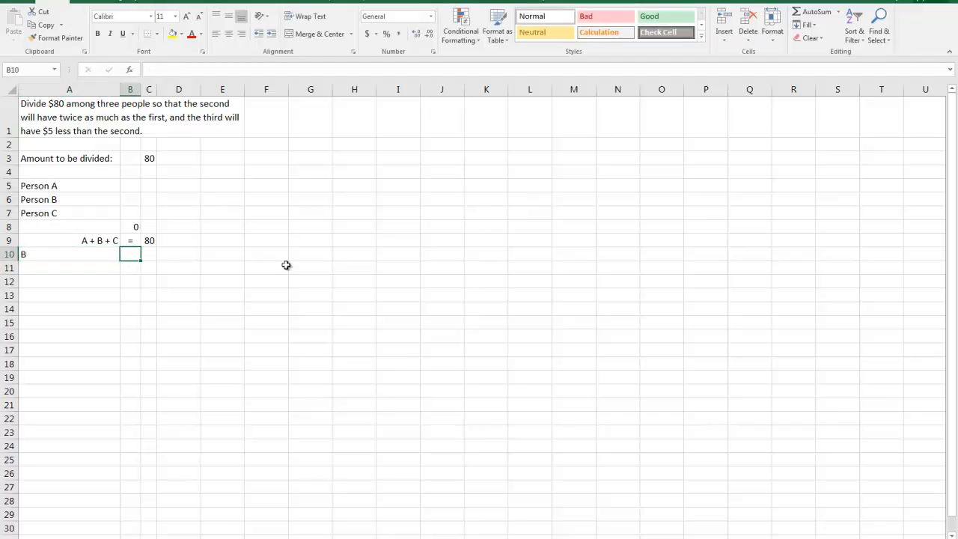
type("=")
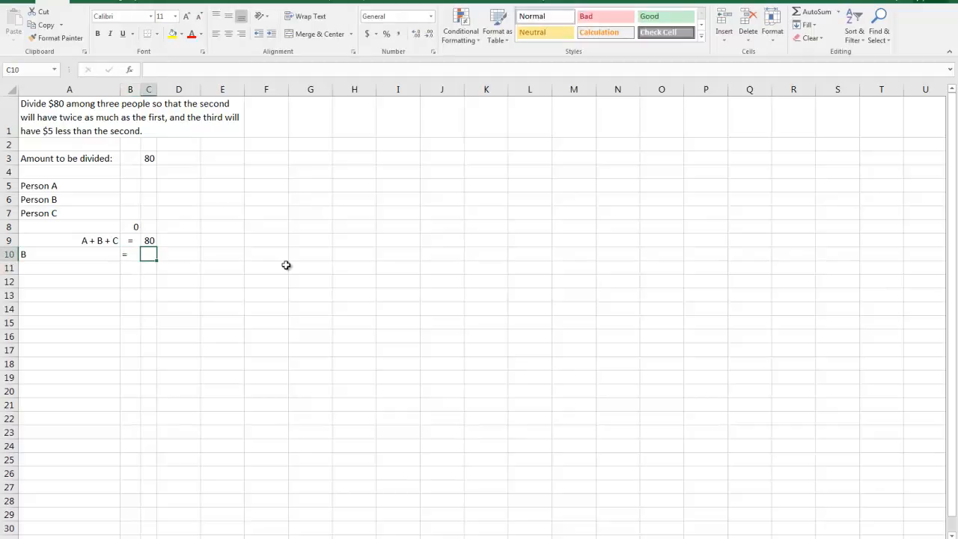
type("2A")
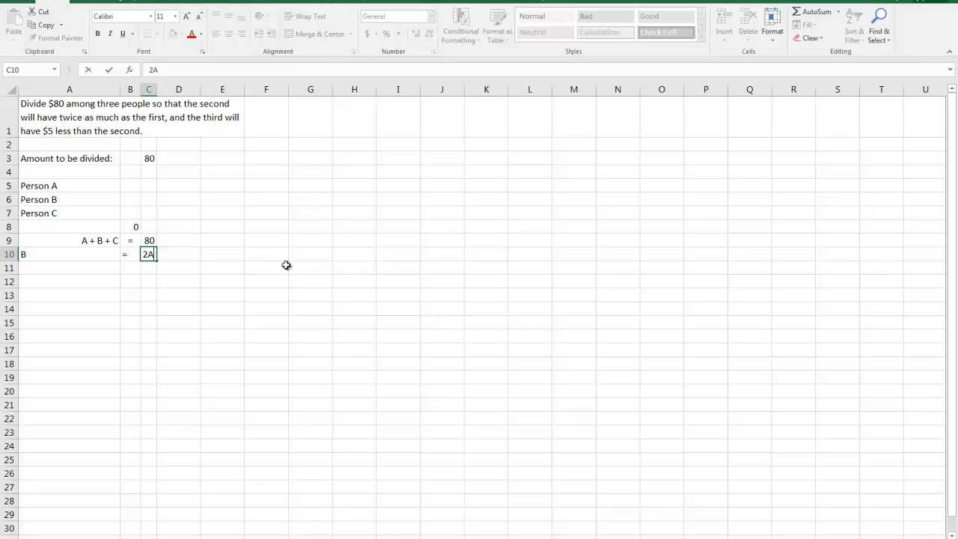
key("enter")
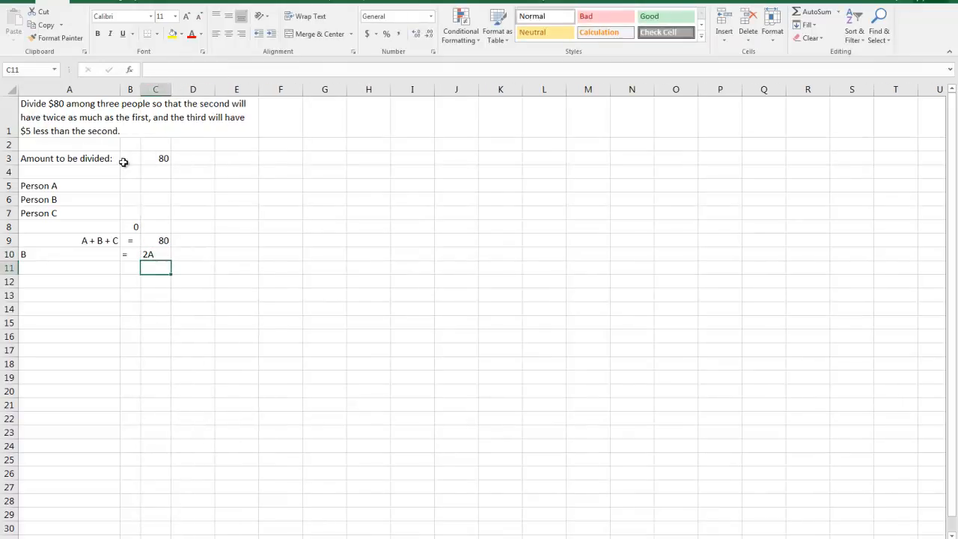
left_click(69, 254)
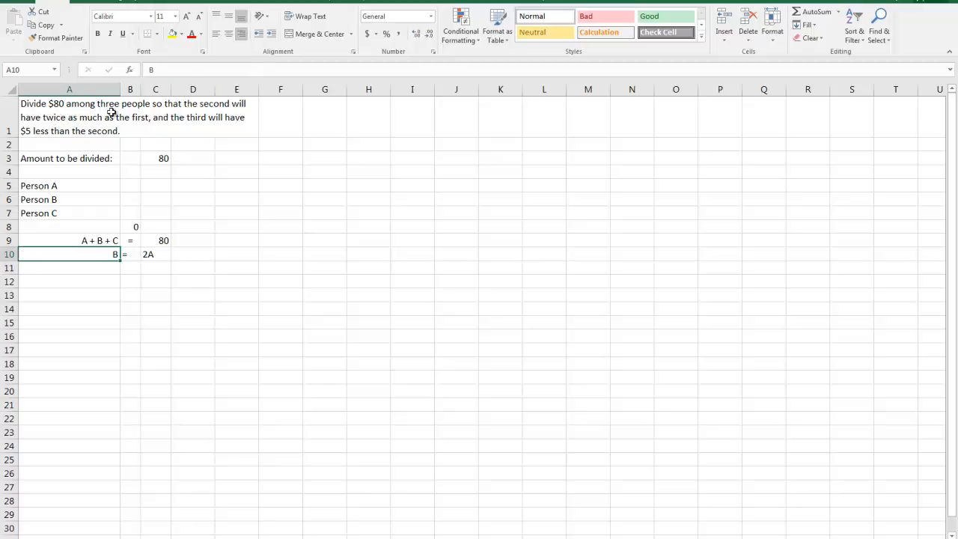
mouse_move(81, 114)
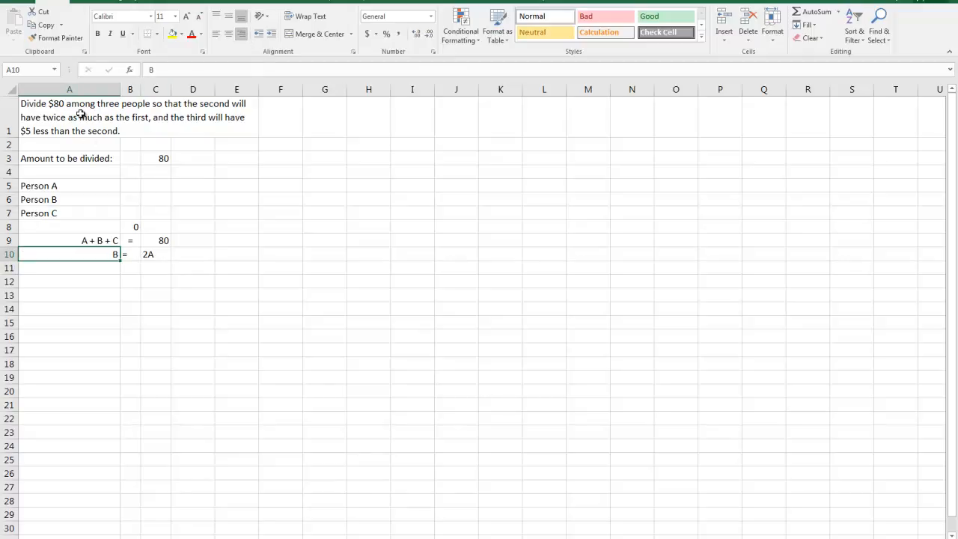
mouse_move(93, 253)
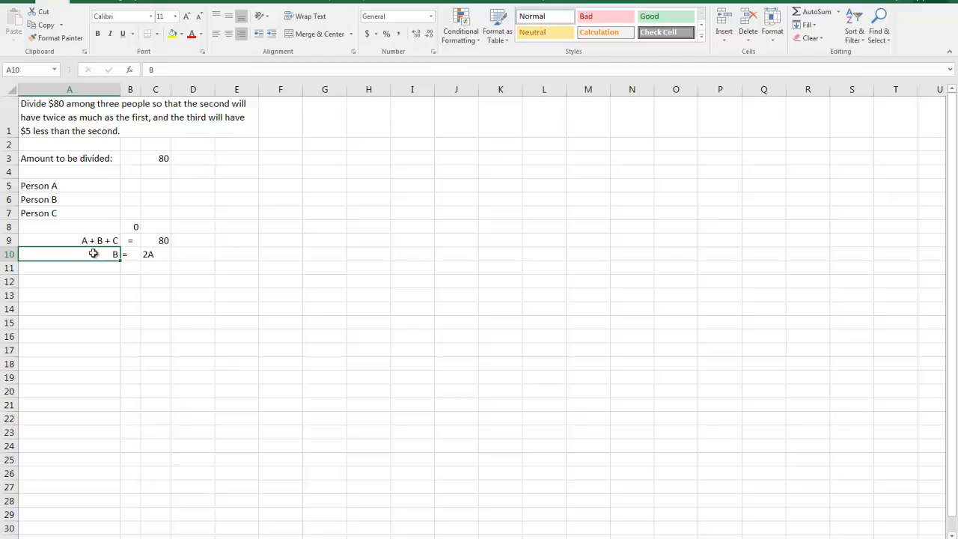
left_click(130, 240)
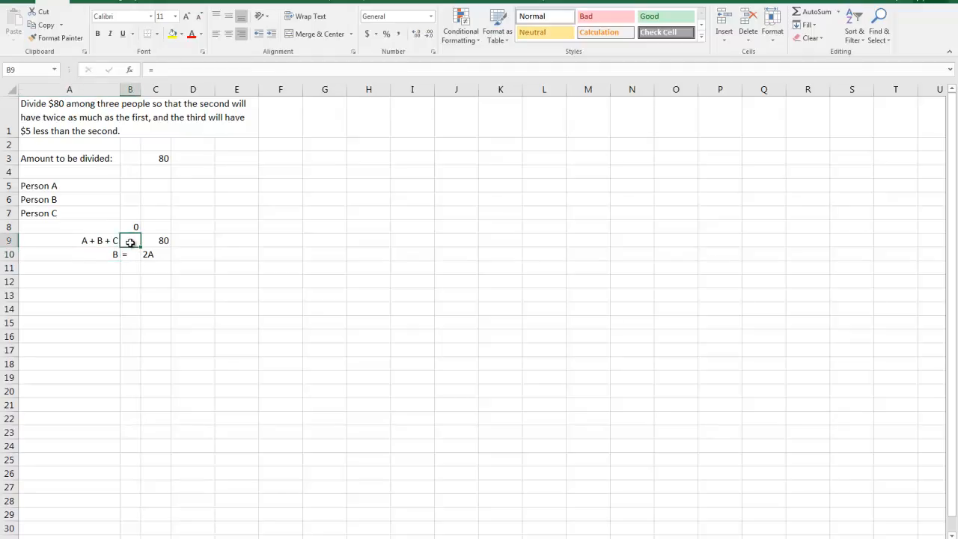
left_click(69, 240)
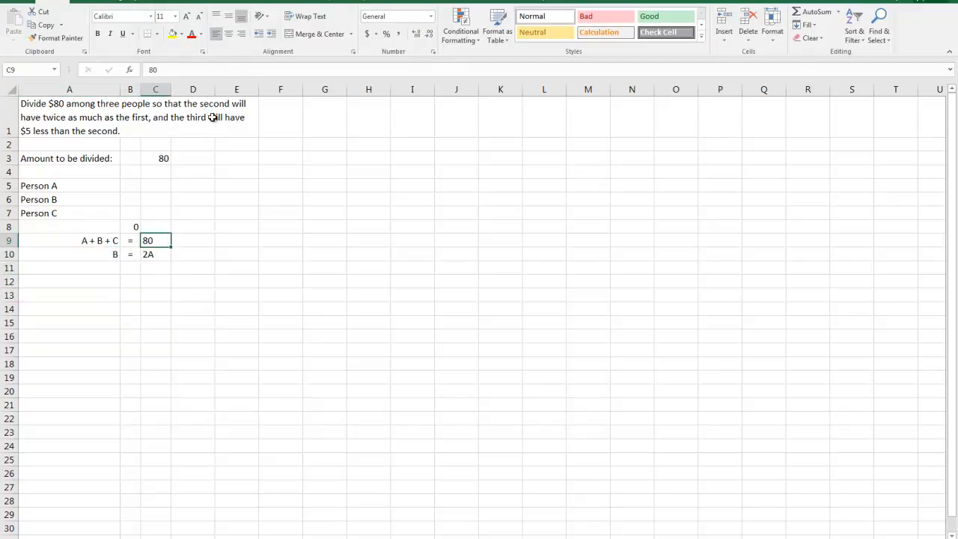
Enter C in A11, = in B11 and B - 5 in C11 to complete the three equations
left_click(69, 268)
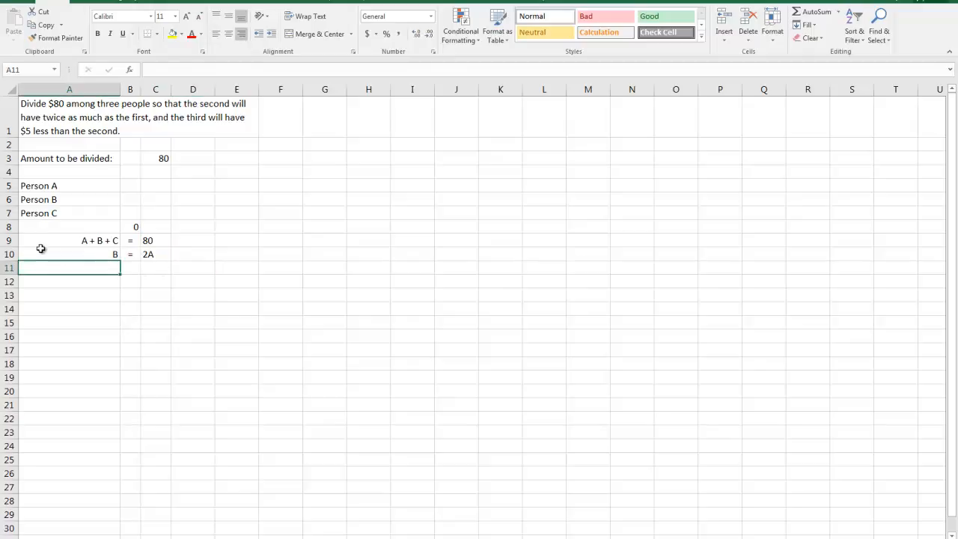
mouse_move(128, 129)
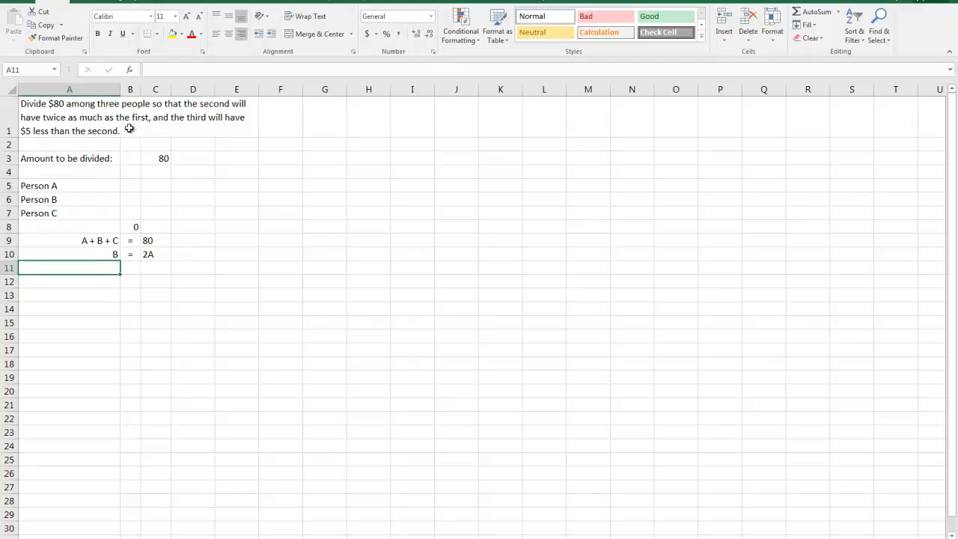
mouse_move(185, 269)
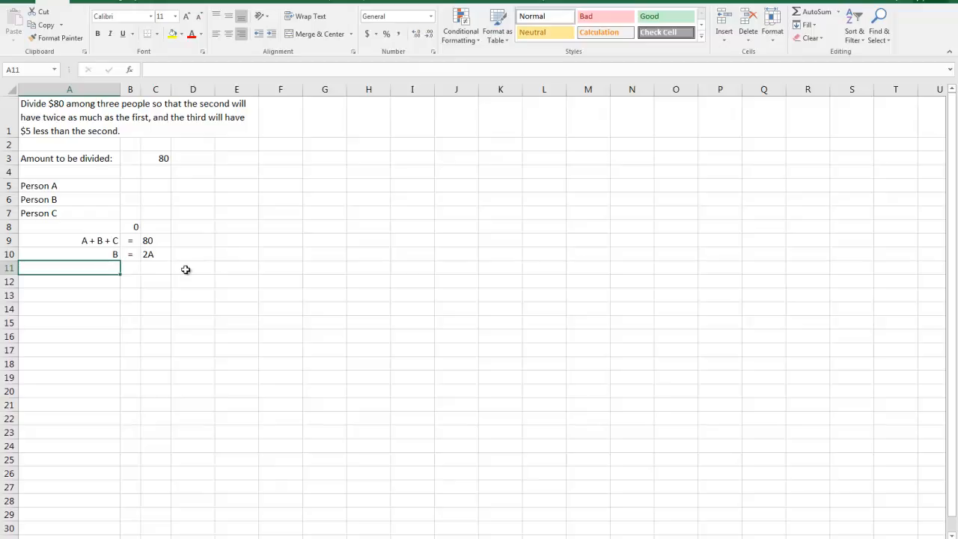
type("C")
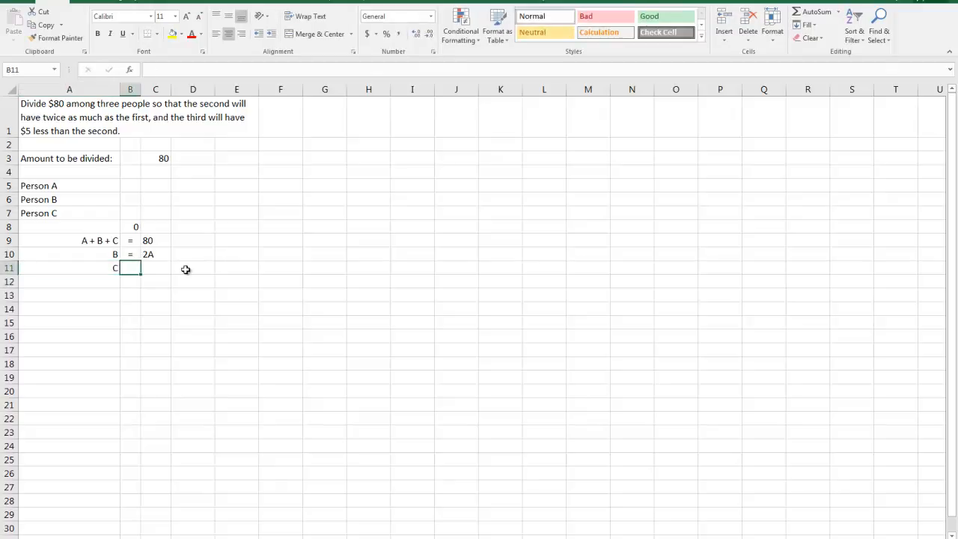
type("=")
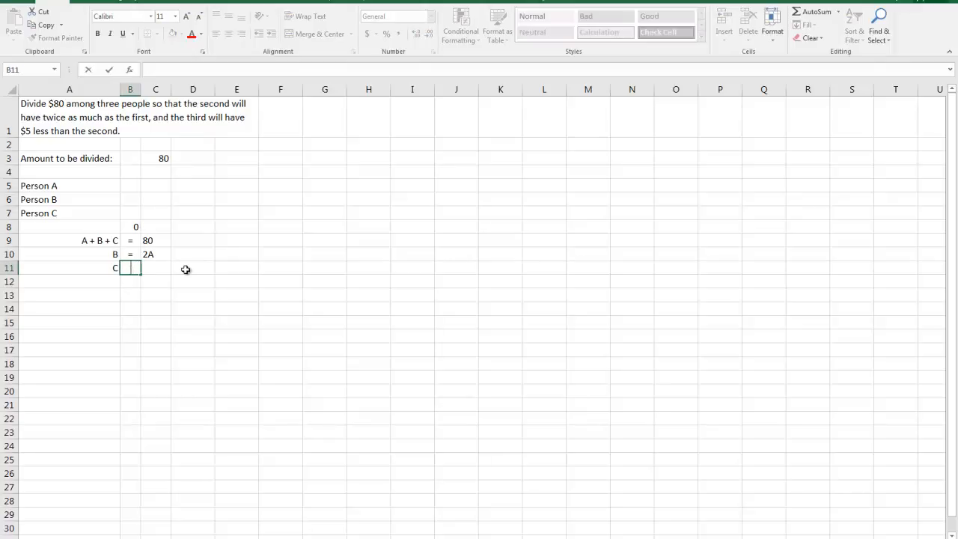
type("=")
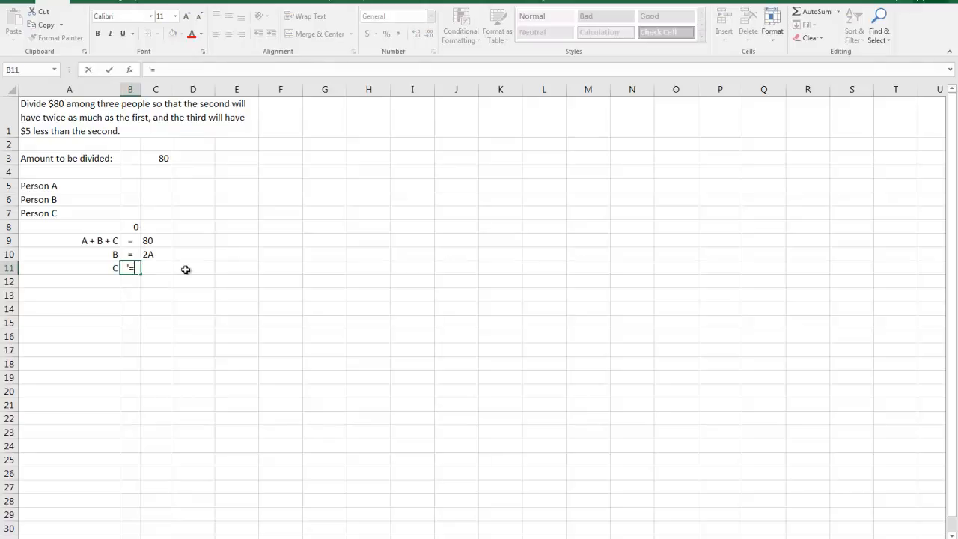
key("Tab")
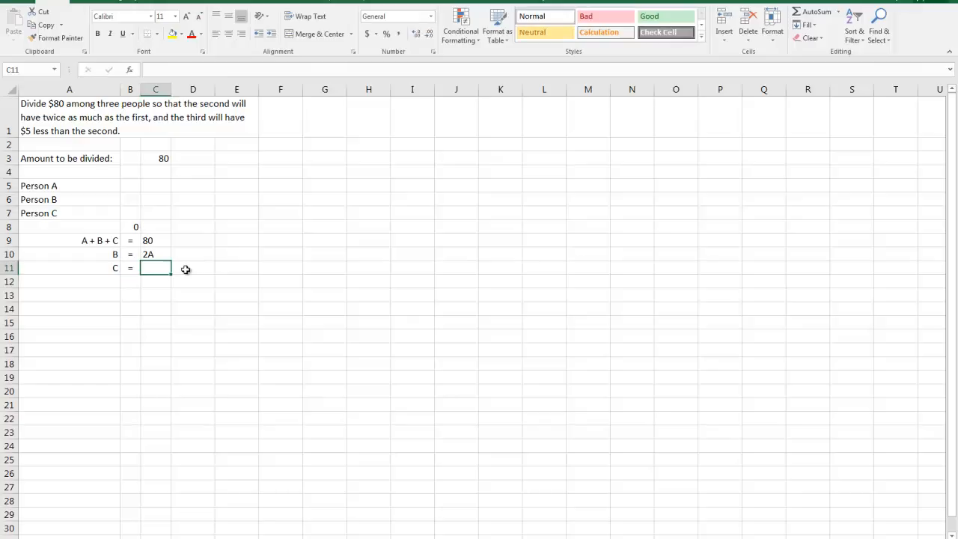
type("B - 5")
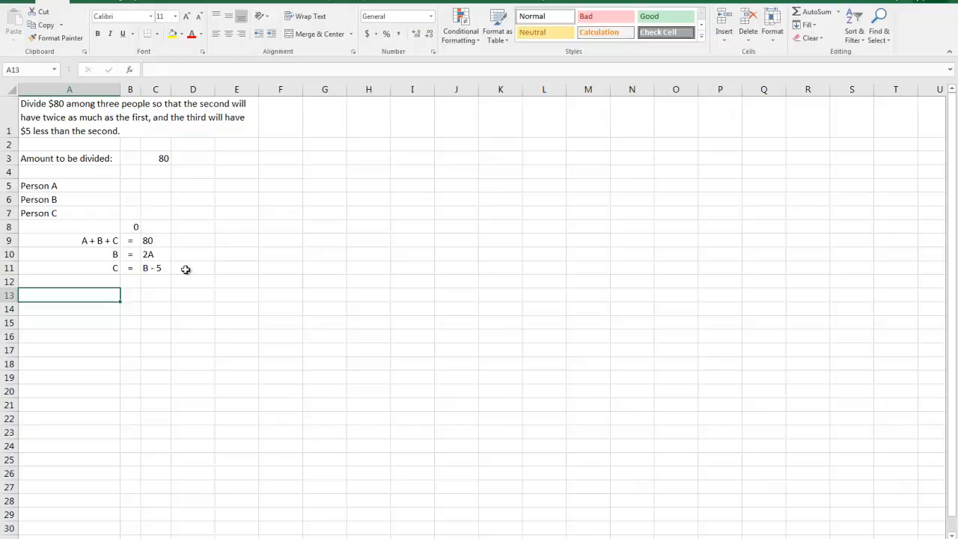
Label row 13 with the heading 'Solve for A'
type("S")
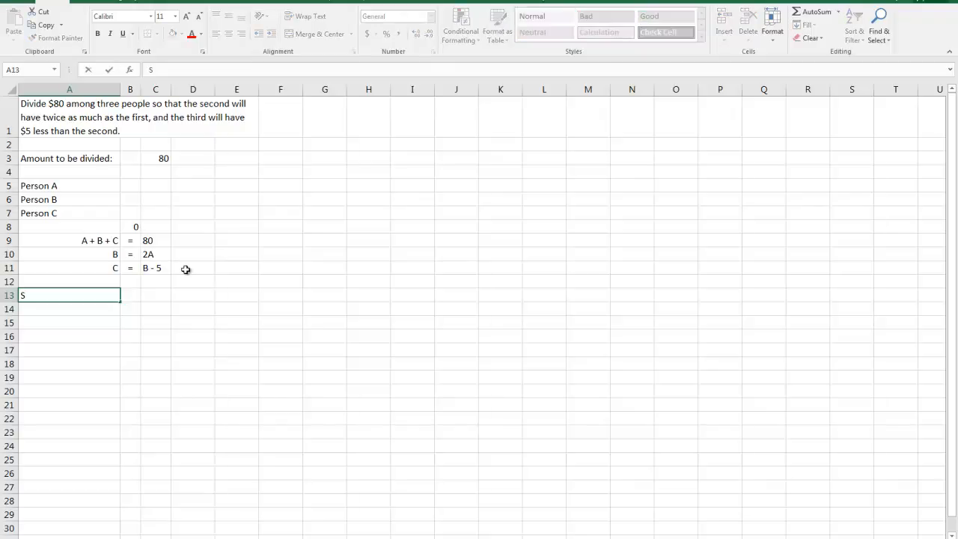
type("olve for")
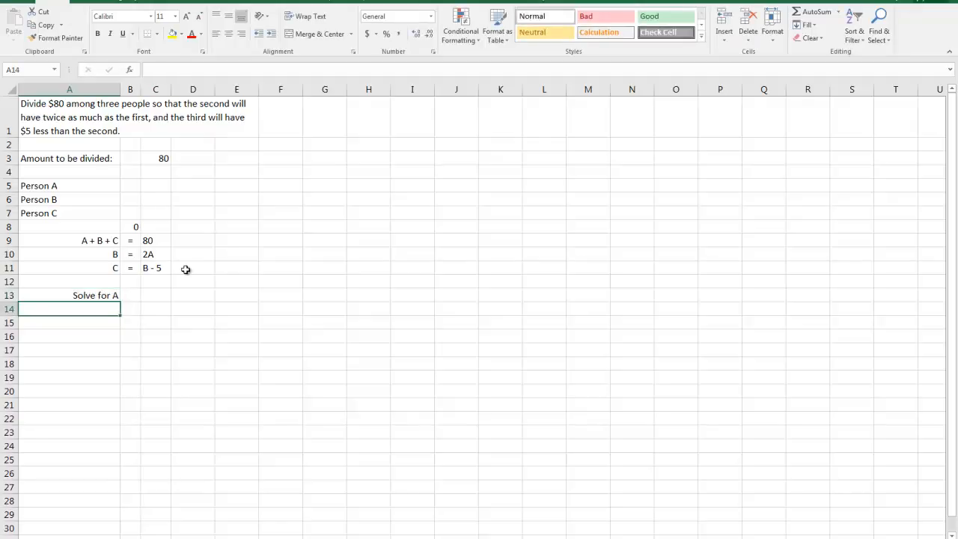
Enter the equation 'A + 2A + 2A - = 80' in A14 beneath the heading
type("A")
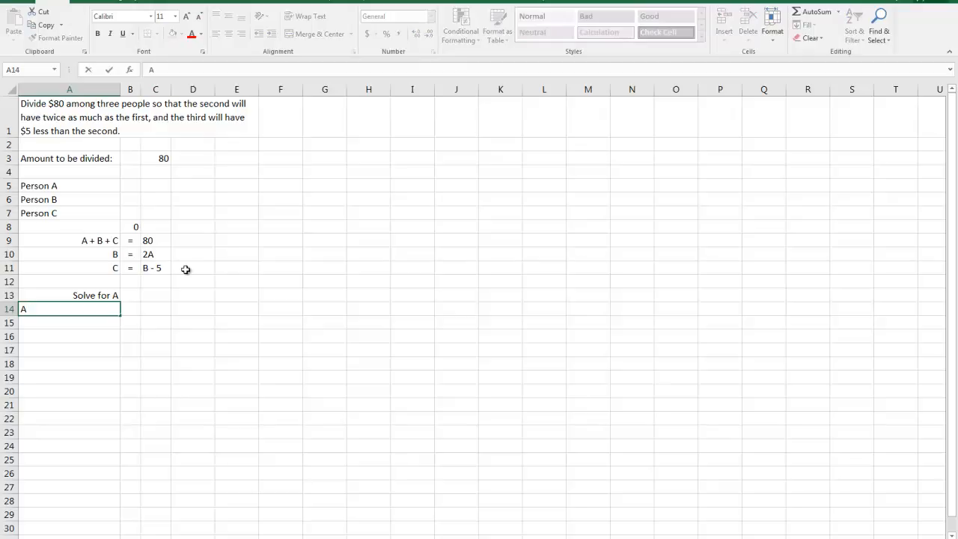
type("+")
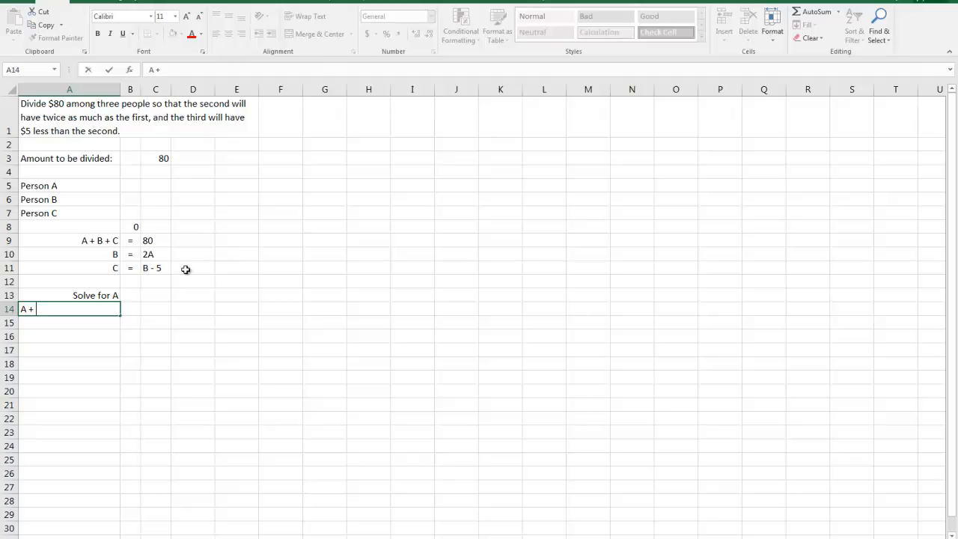
mouse_move(166, 262)
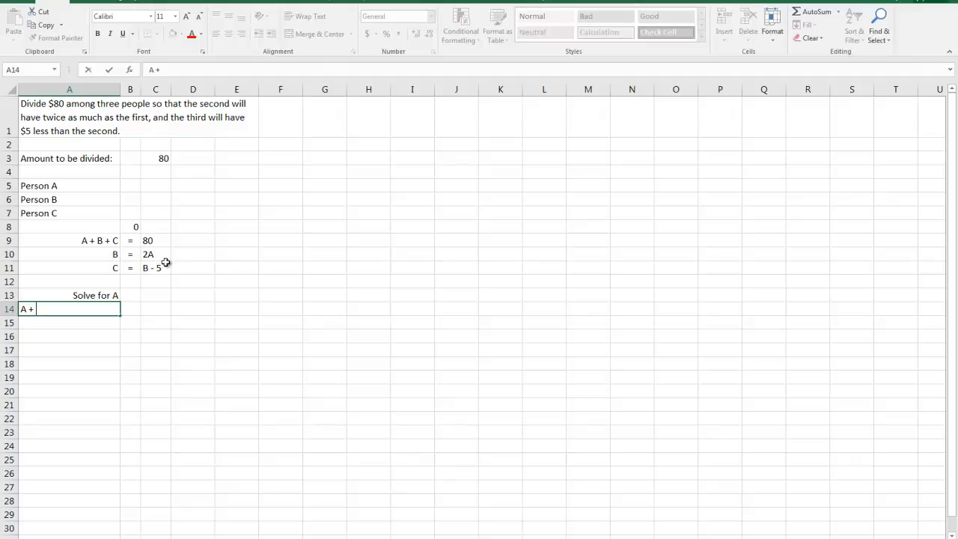
type("2A +")
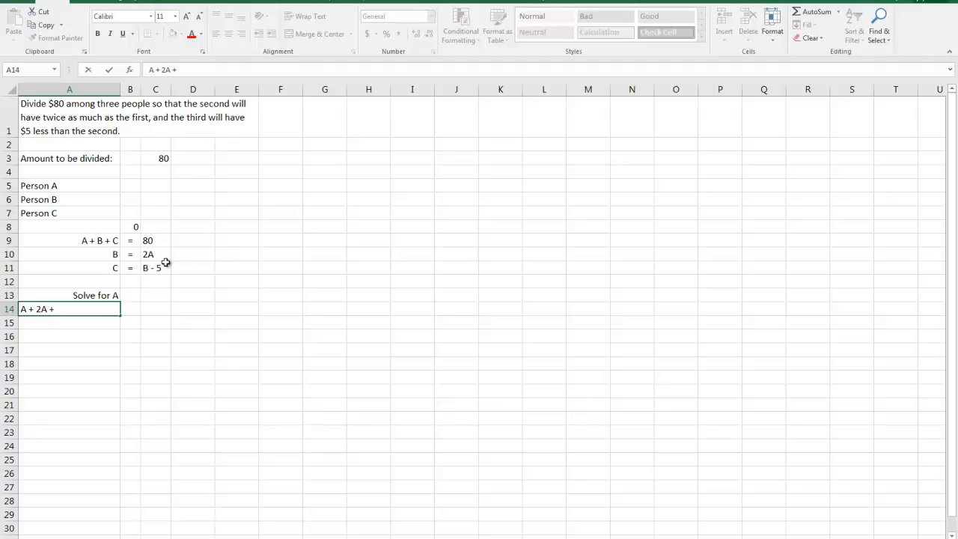
type("2")
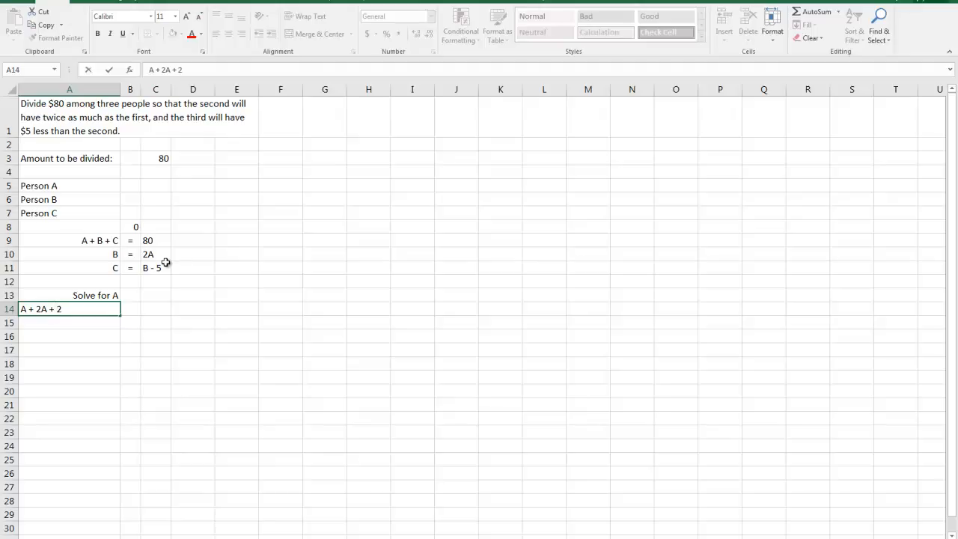
type("A")
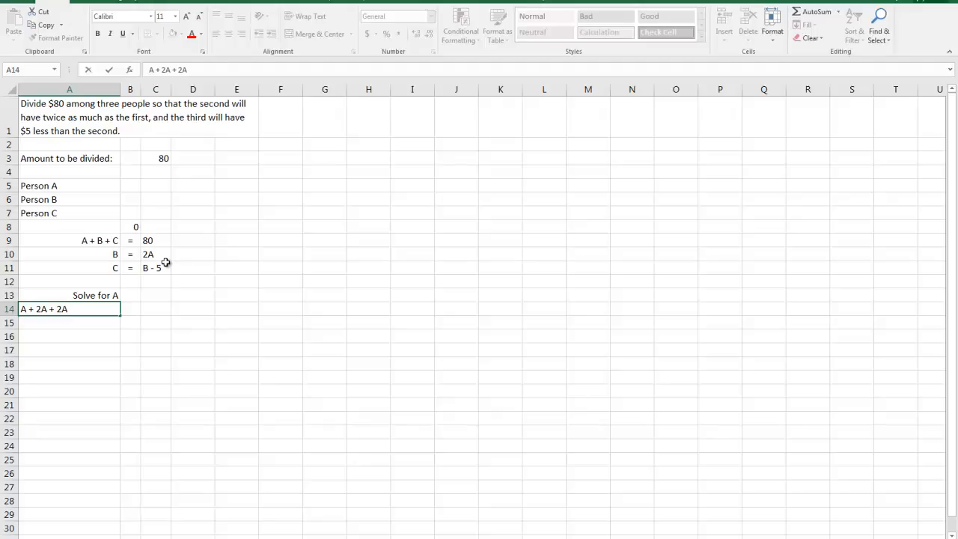
type("-")
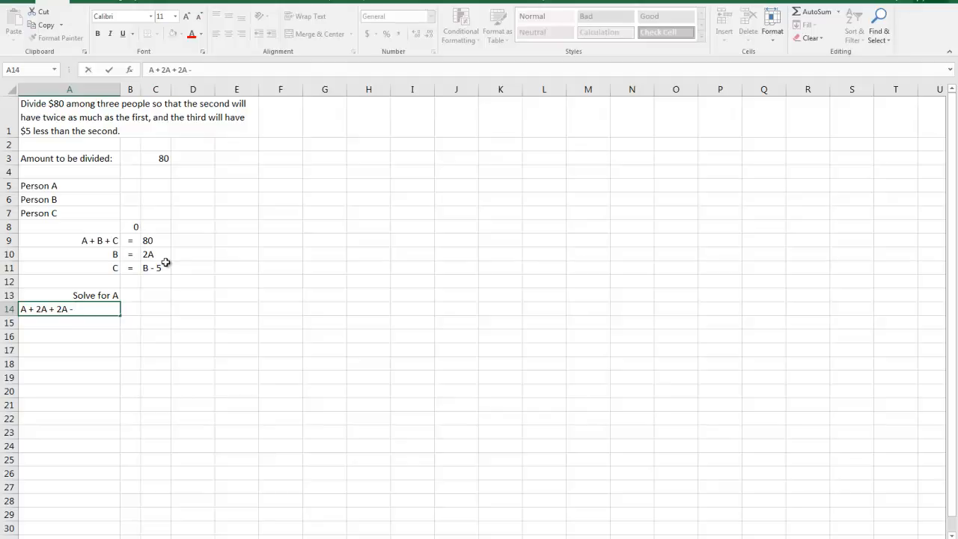
type("=")
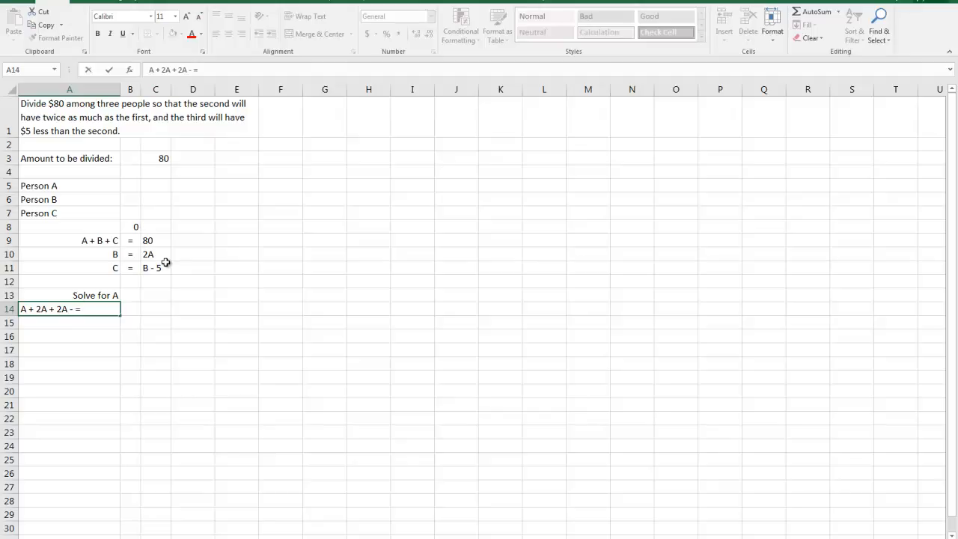
type("80")
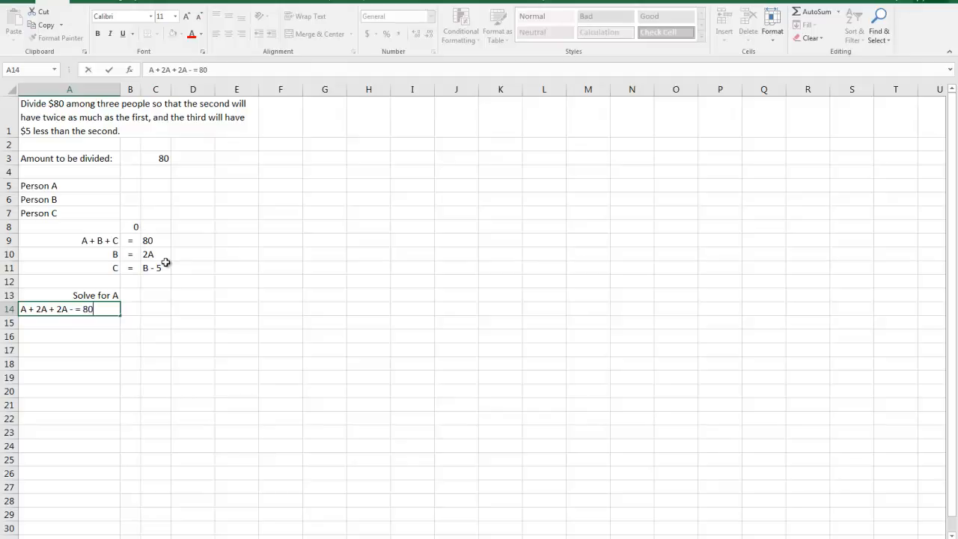
key("enter")
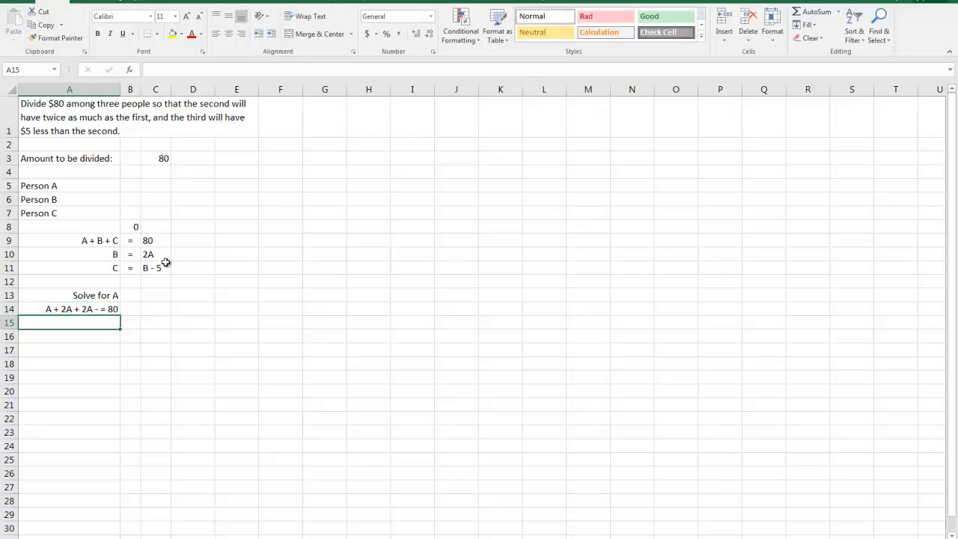
Rewrite A14 so it reads 'A + 2A + 2A = 80'
left_click(69, 309)
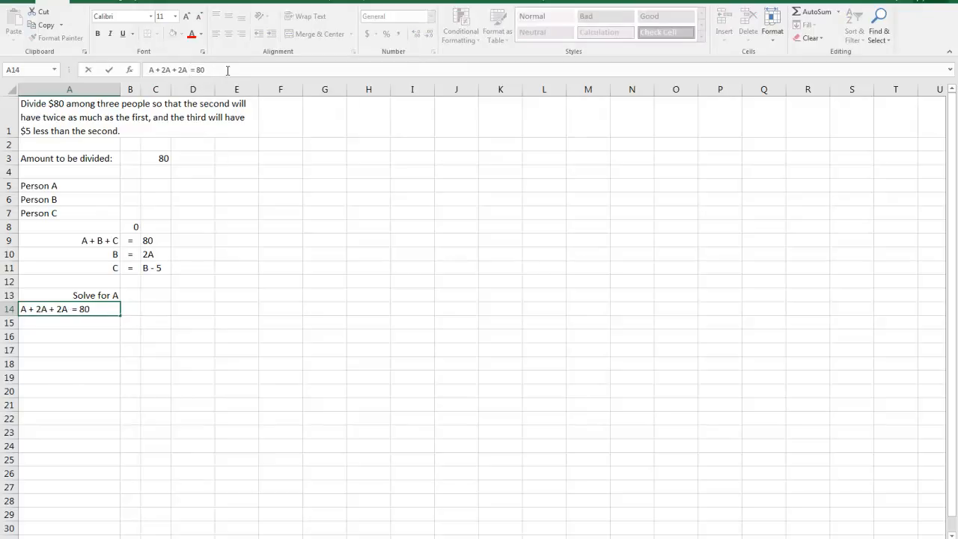
key("enter")
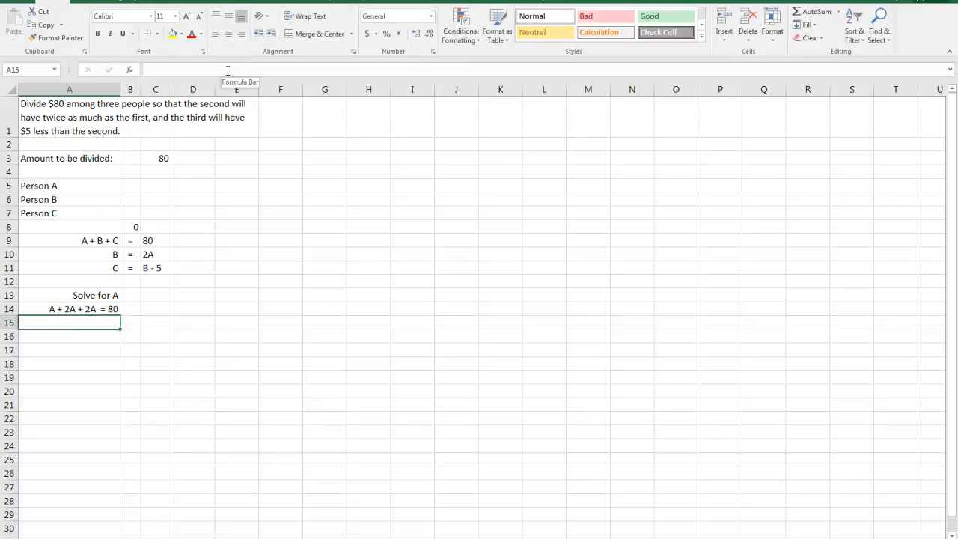
left_click(69, 309)
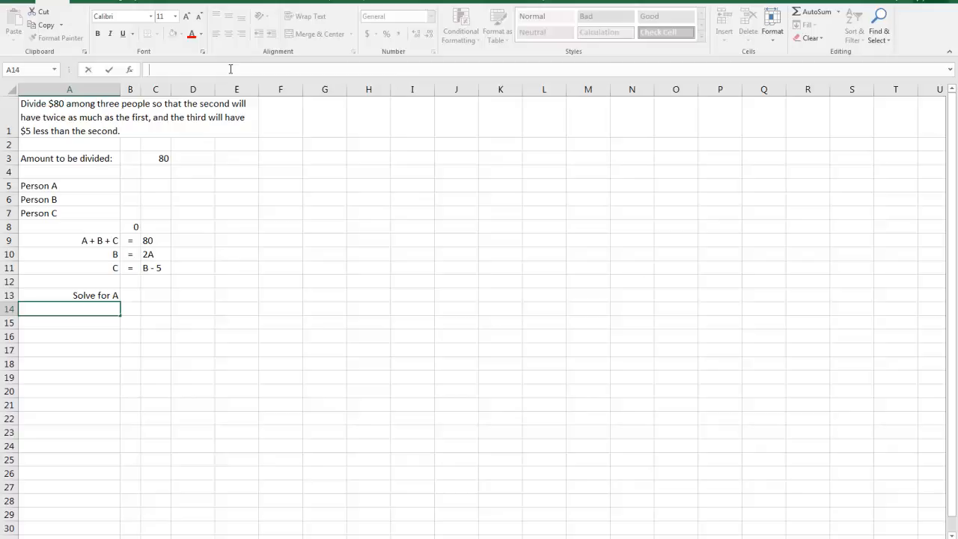
type("A + 2A + 2A  = 80")
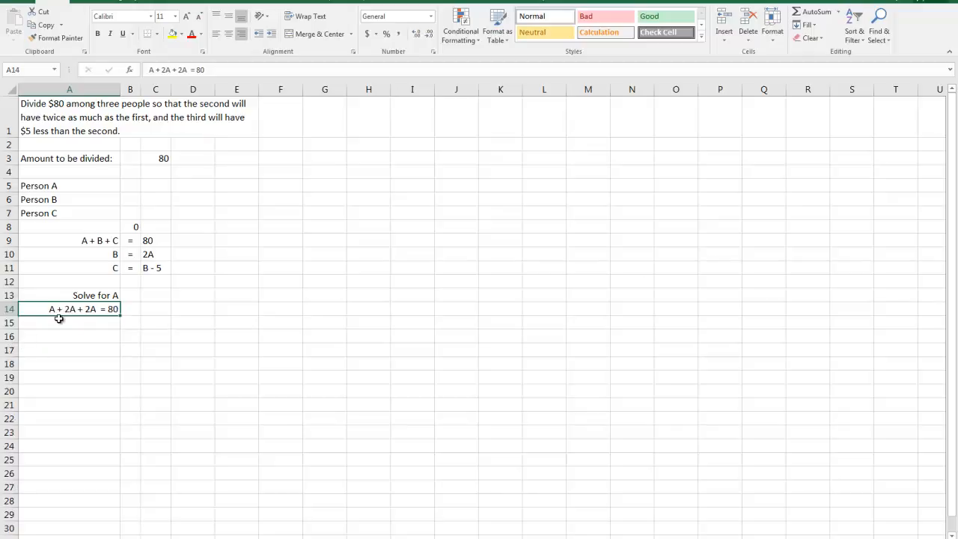
Begin the simplified step '5A =' in A15
left_click(69, 322)
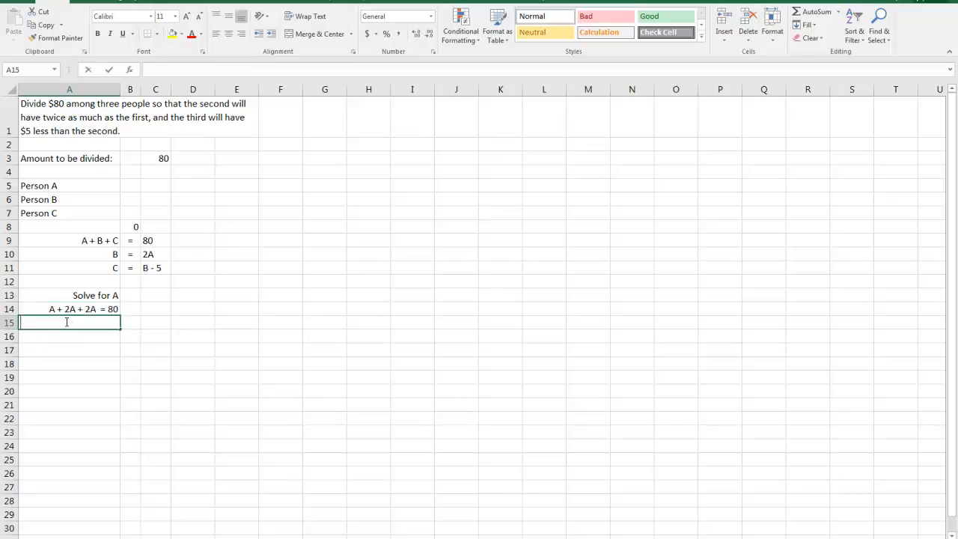
type("5A")
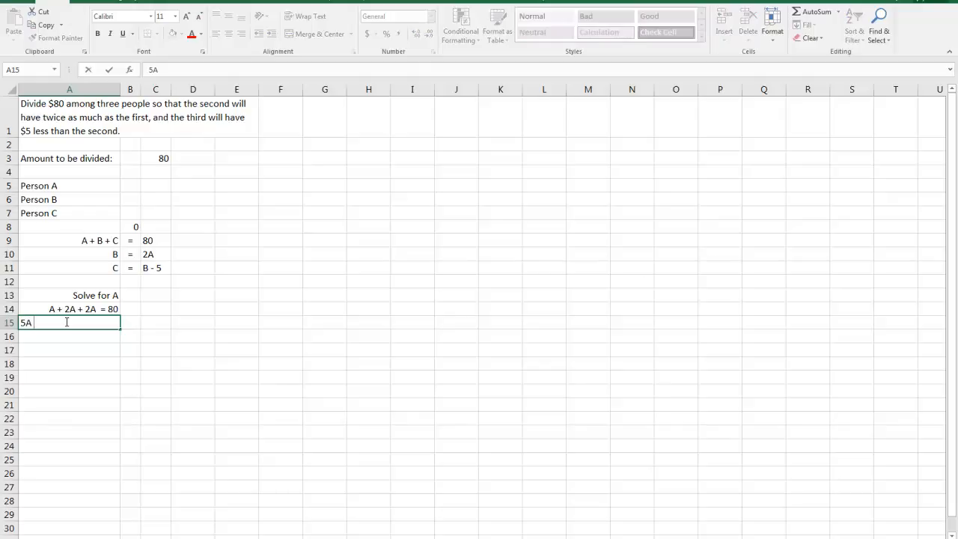
type("=")
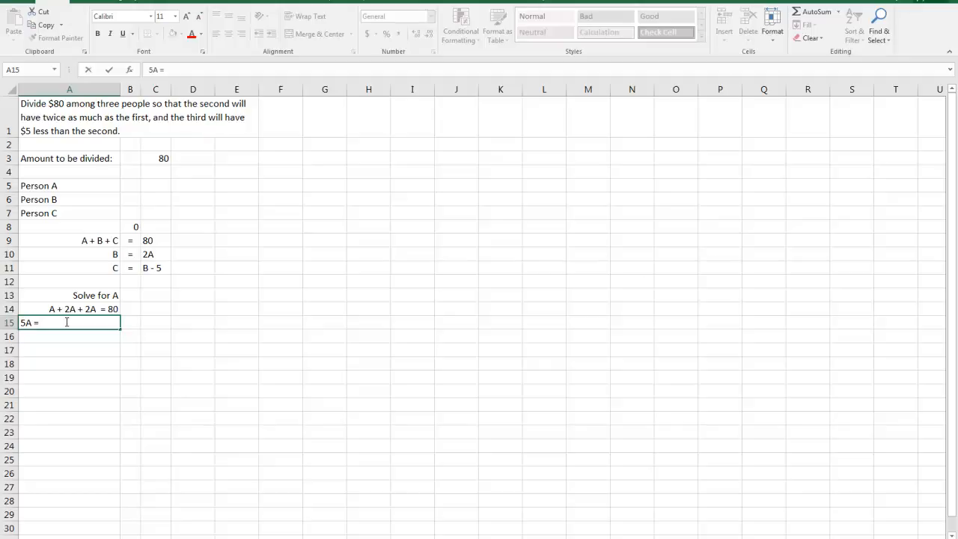
mouse_move(84, 333)
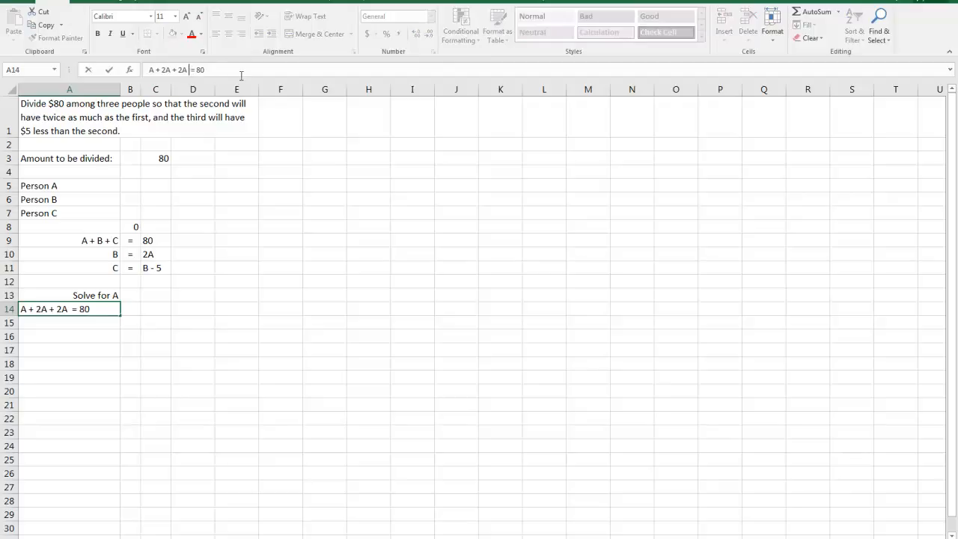
Insert '- 5' so the equation reads 'A + 2A + 2A - 5 = 80'
type("- 5")
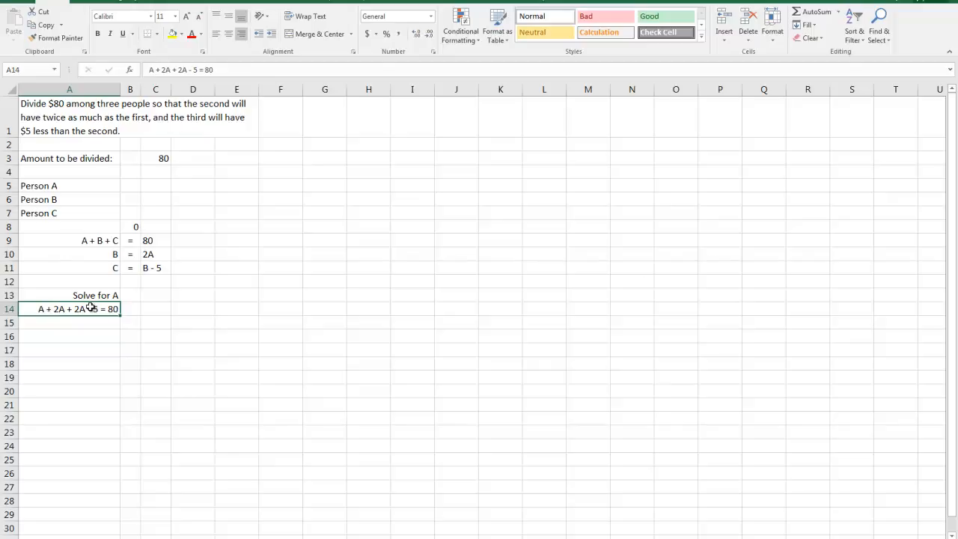
mouse_move(88, 241)
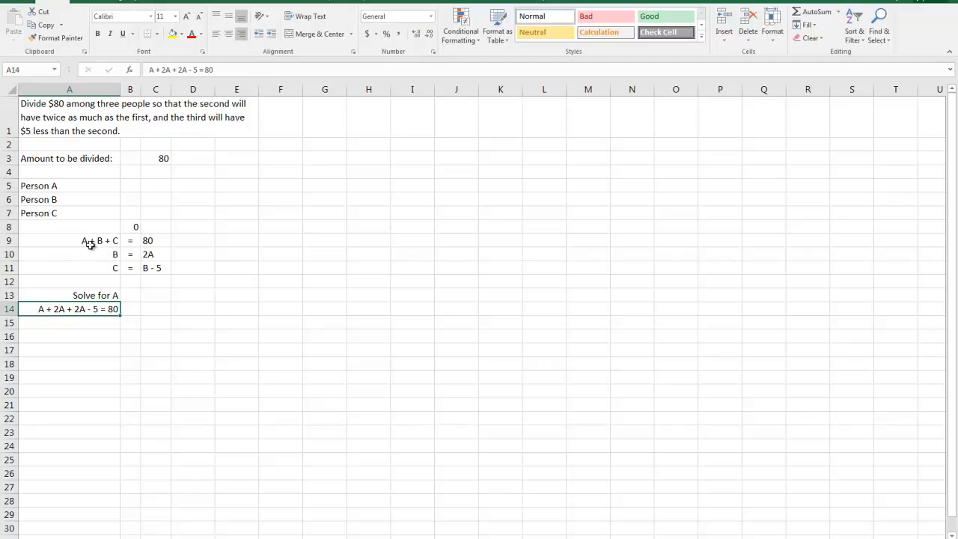
mouse_move(108, 272)
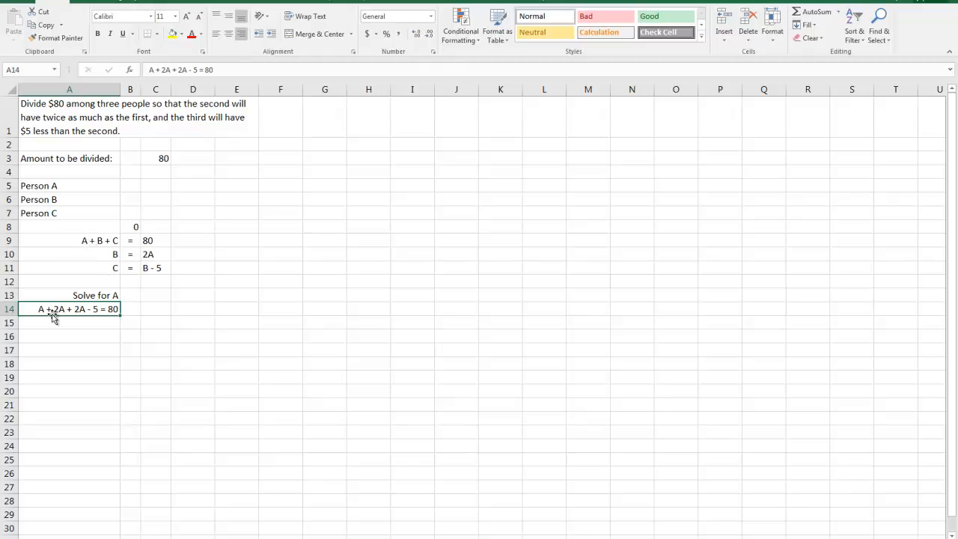
mouse_move(99, 246)
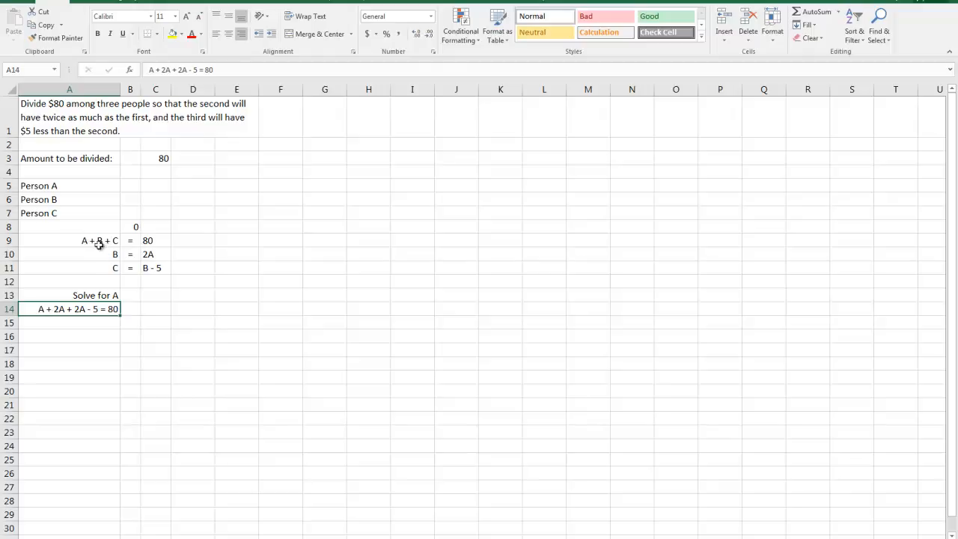
mouse_move(95, 248)
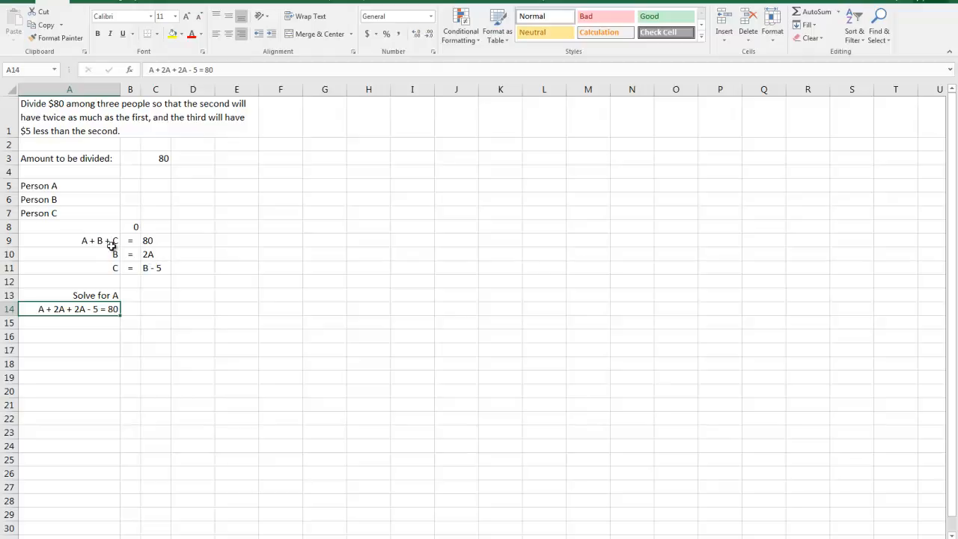
mouse_move(150, 272)
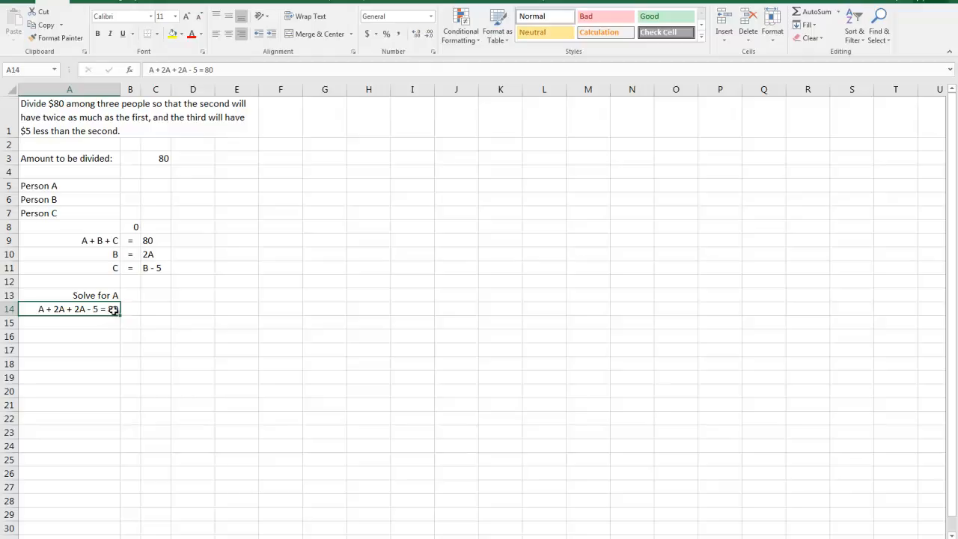
mouse_move(188, 309)
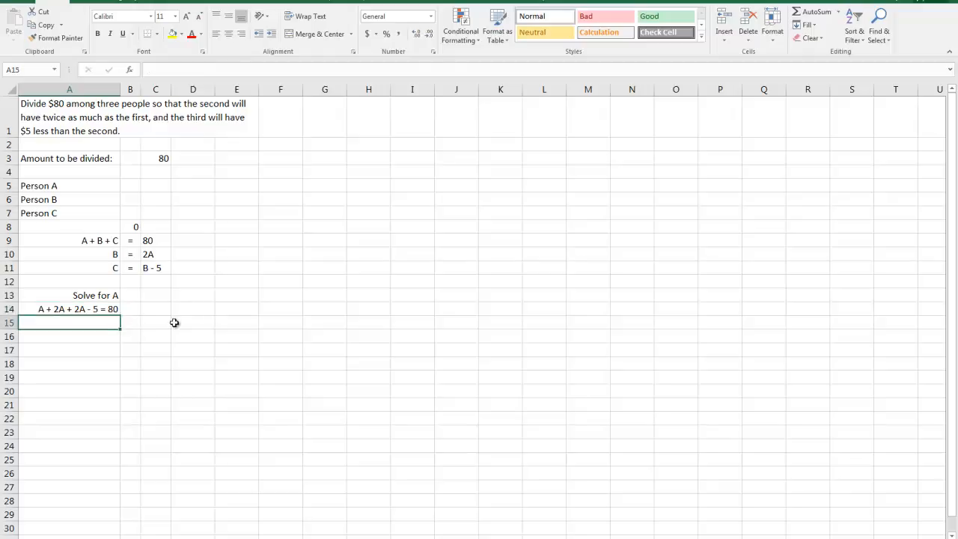
Write the next solve step '5A = 80 + 5' below the equation
type("5")
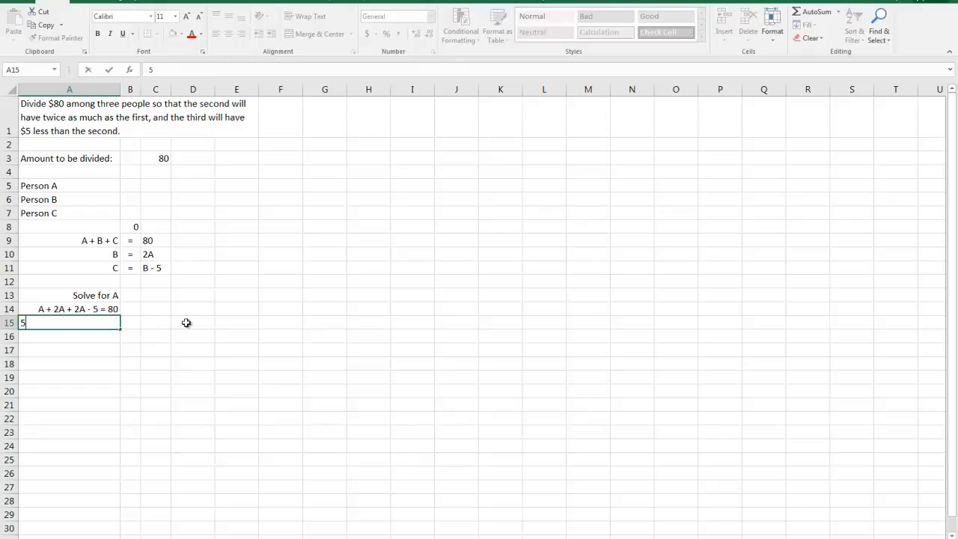
type("A")
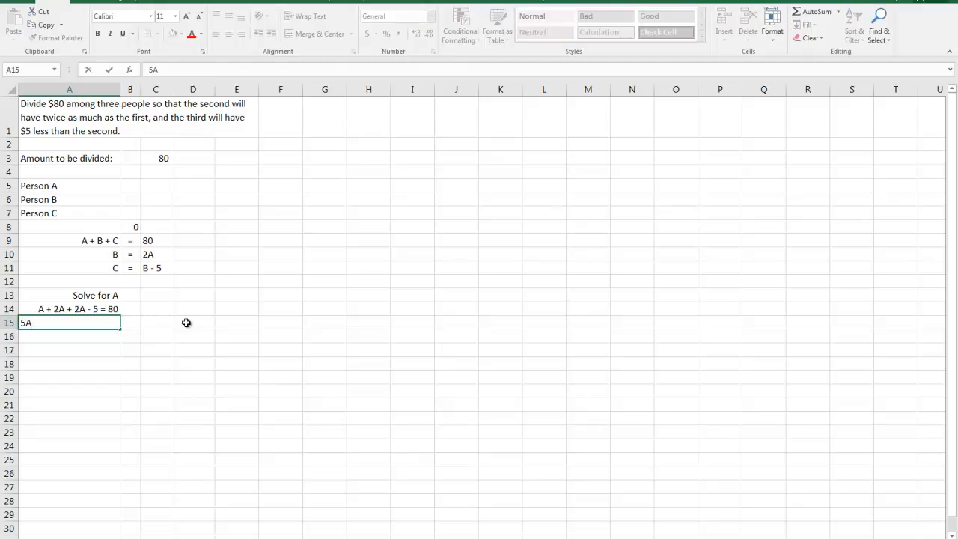
type("=")
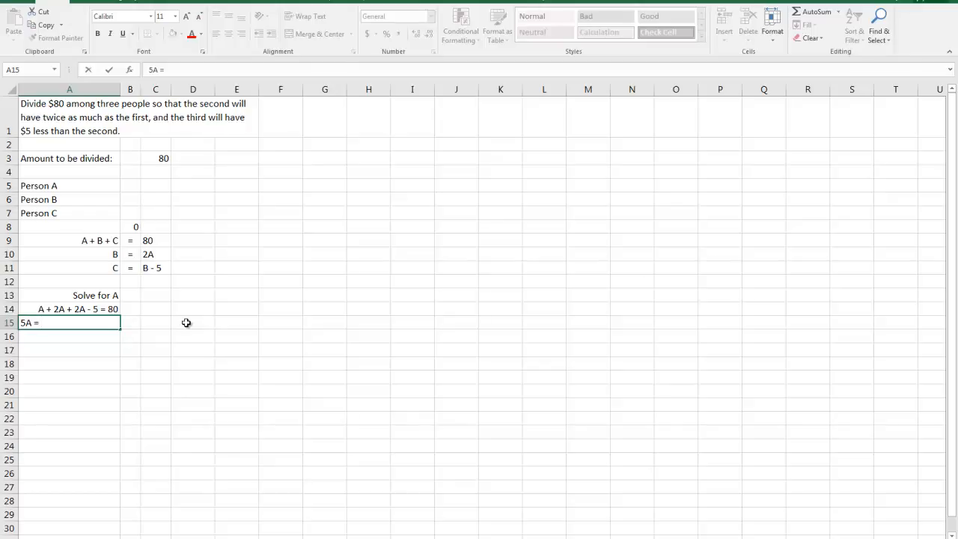
type("80 +")
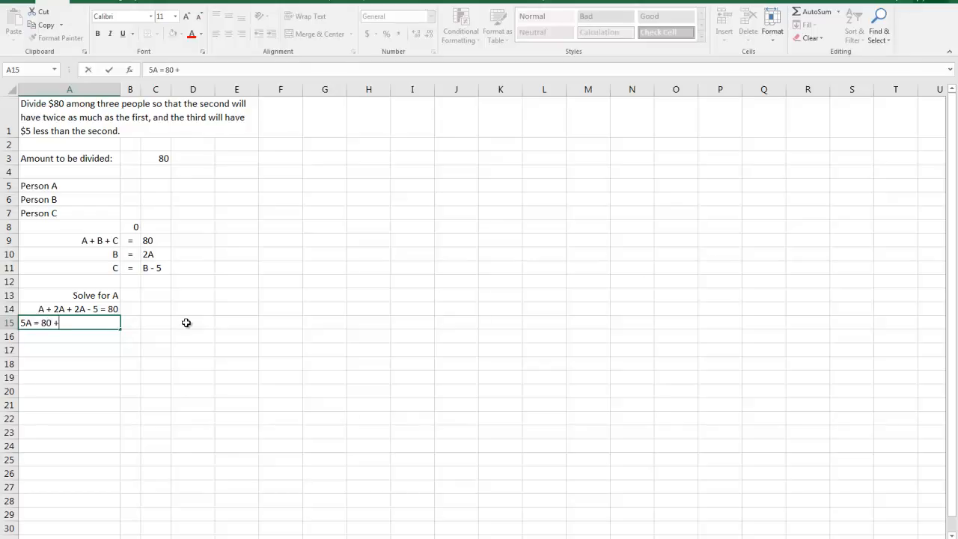
type("5")
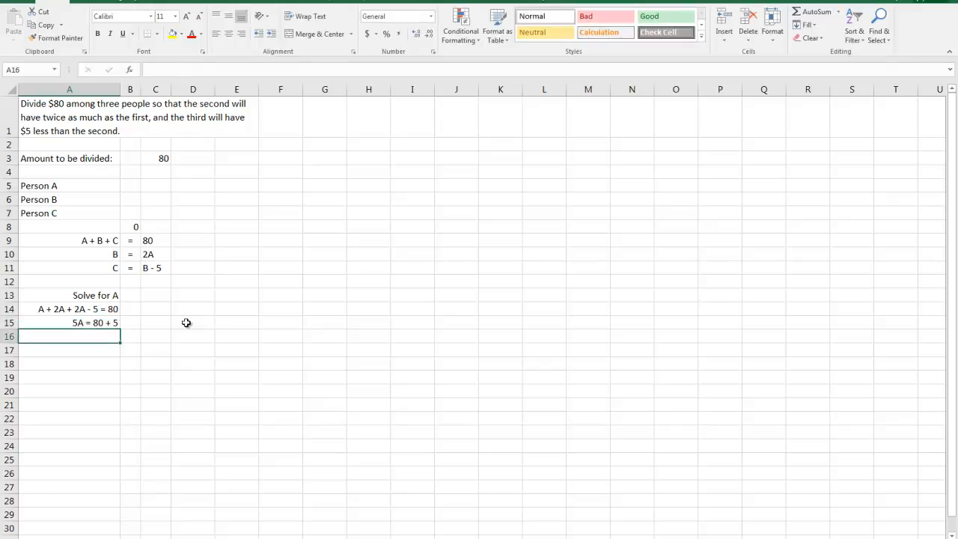
type("5A = 80 + 5")
type("5A = 85")
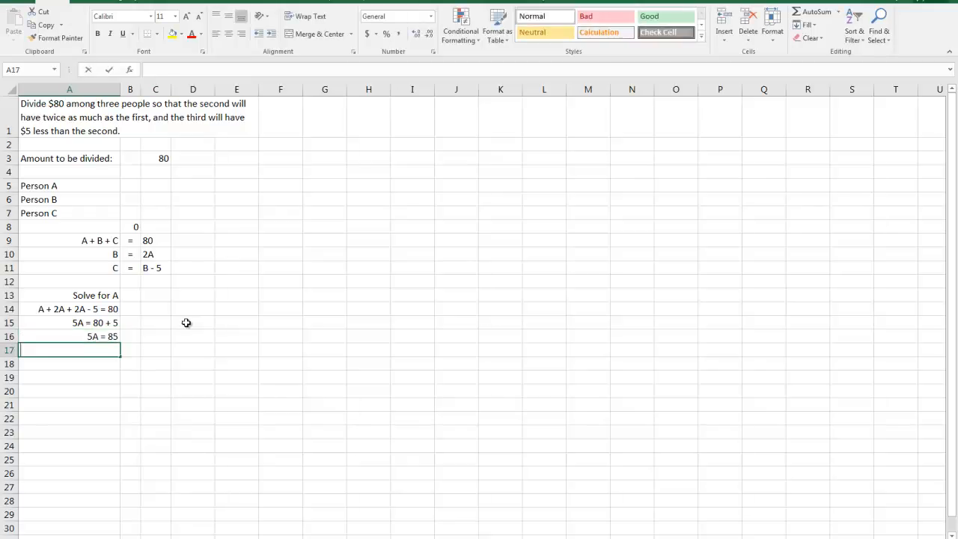
Finish the working down to '5A = 85' and 'A = 17' in rows 16–17
type("A + 2A + 2A - 5 = 80")
type("A = 17")
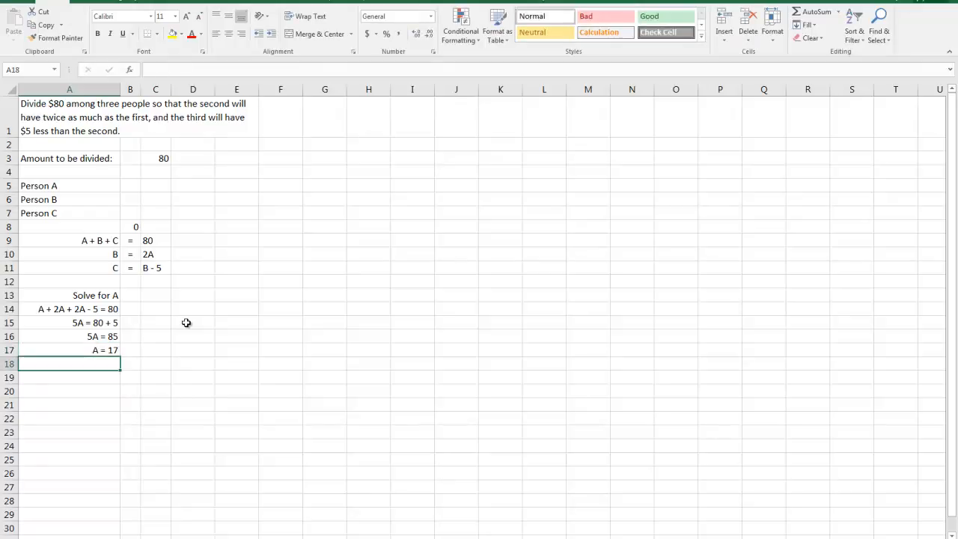
left_click(69, 350)
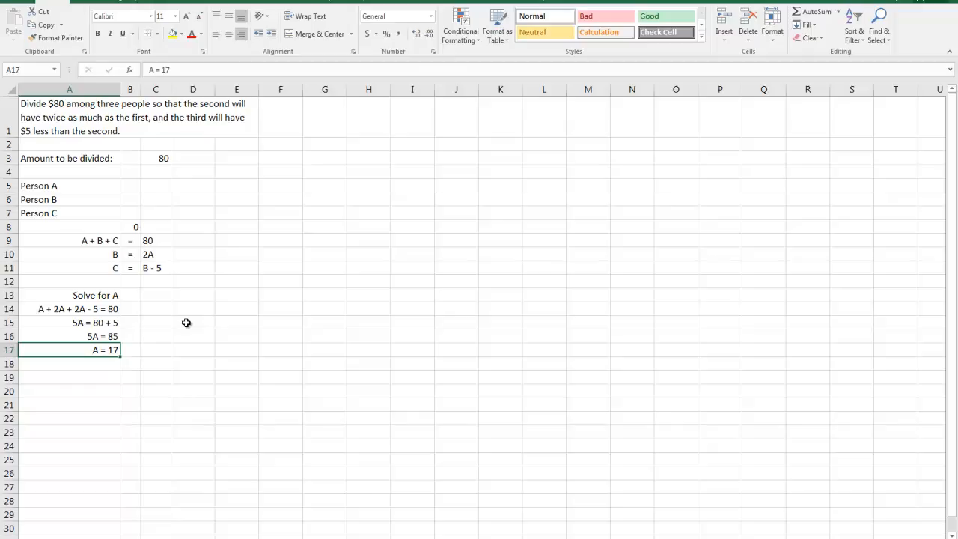
mouse_move(169, 296)
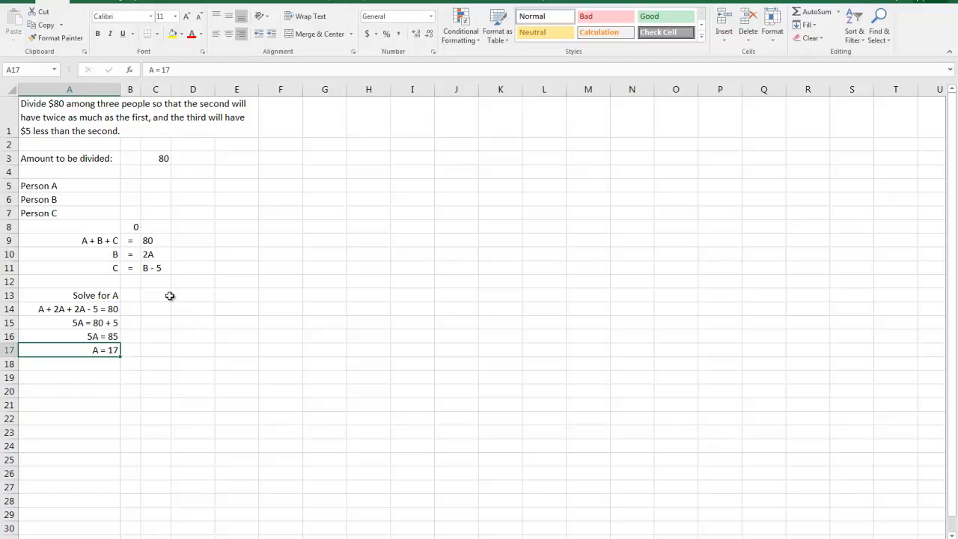
Copy the Solve for A block as a 'Solve for B' section below it
left_click_drag(69, 295, 69, 350)
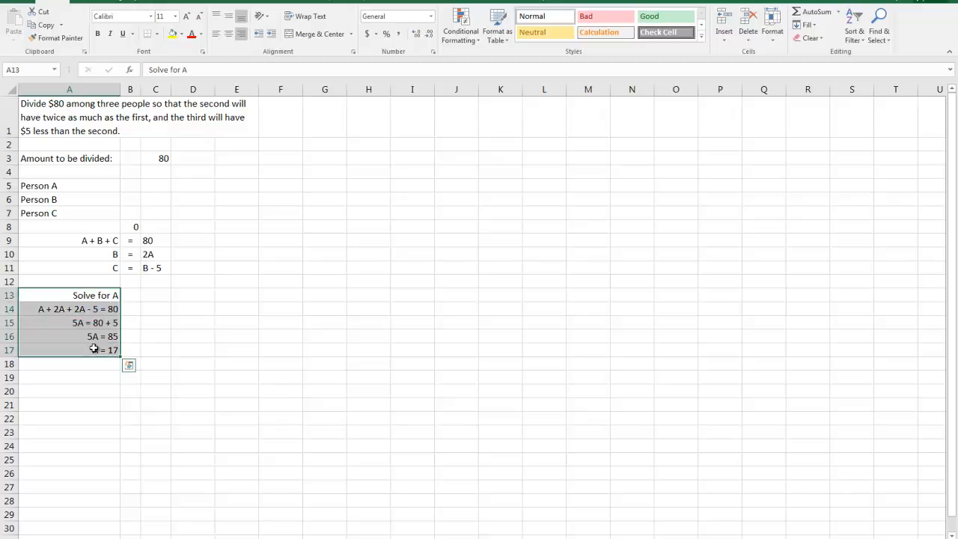
right_click(93, 351)
type("Solve for")
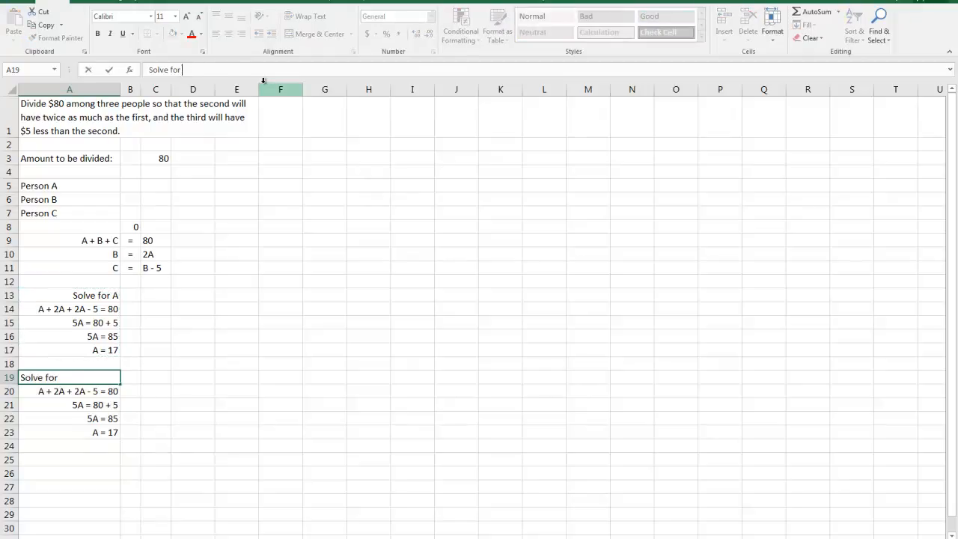
type("b")
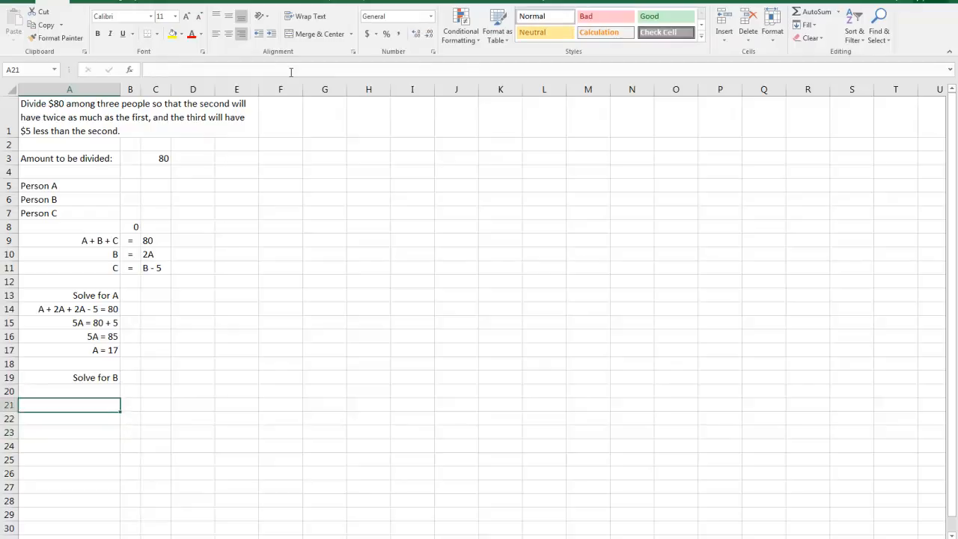
left_click(69, 391)
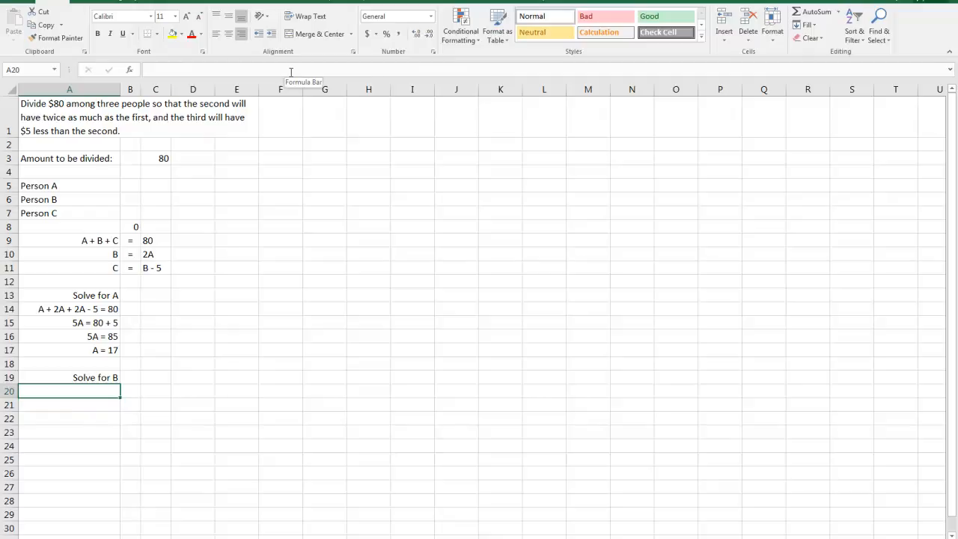
Write the first B line as 'B = 2A'
type("B =")
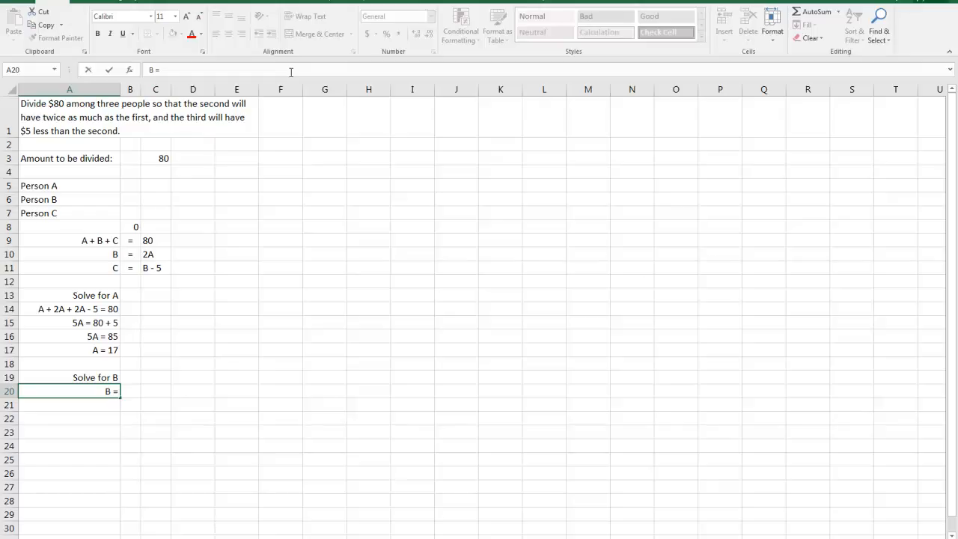
type("2")
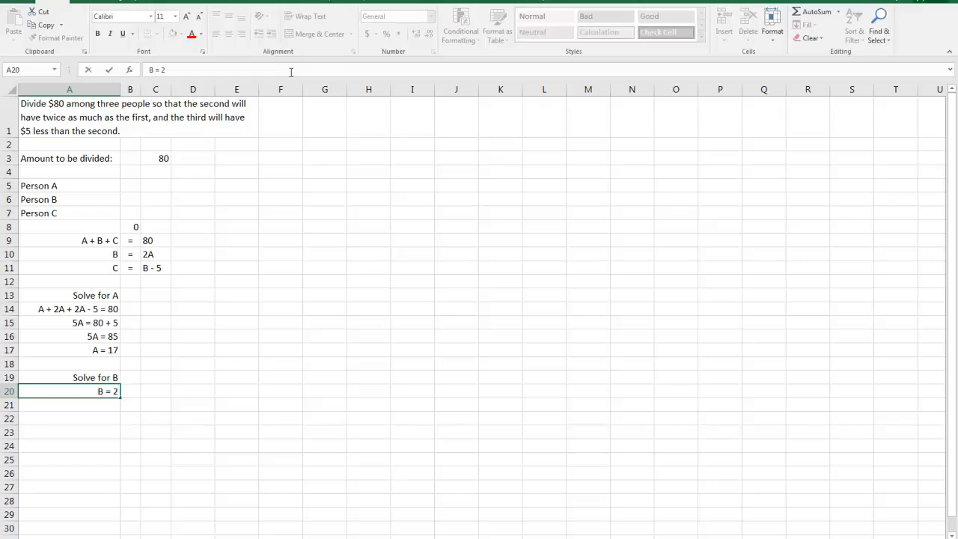
type("X")
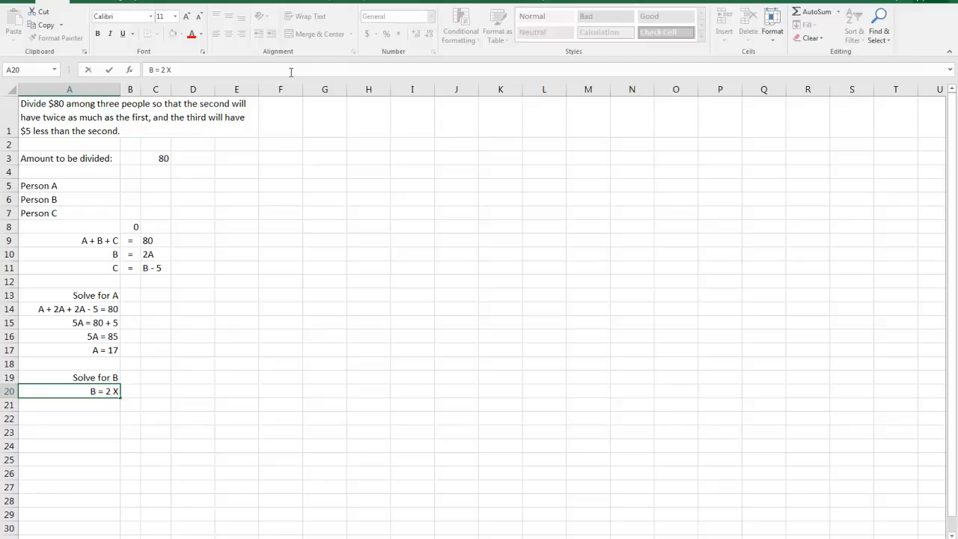
type("A")
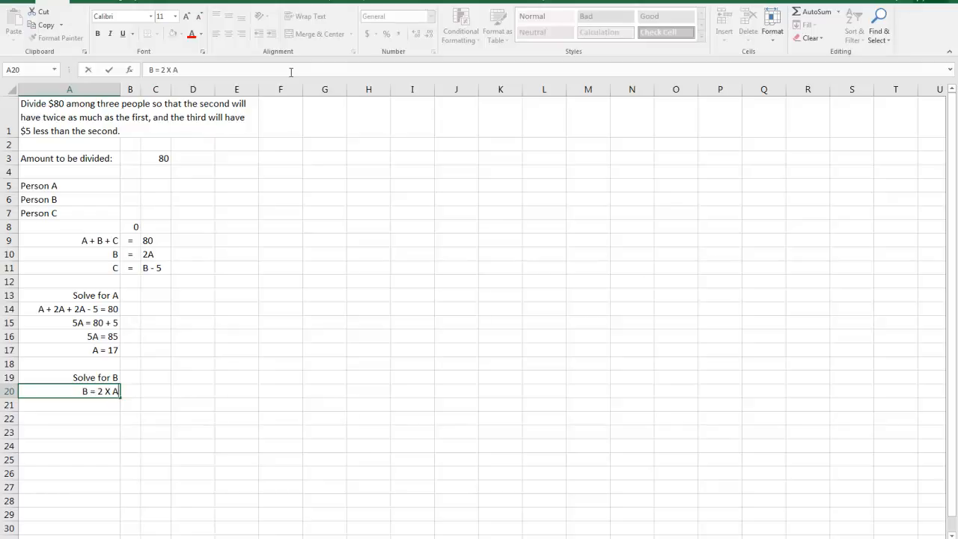
key("Backspace")
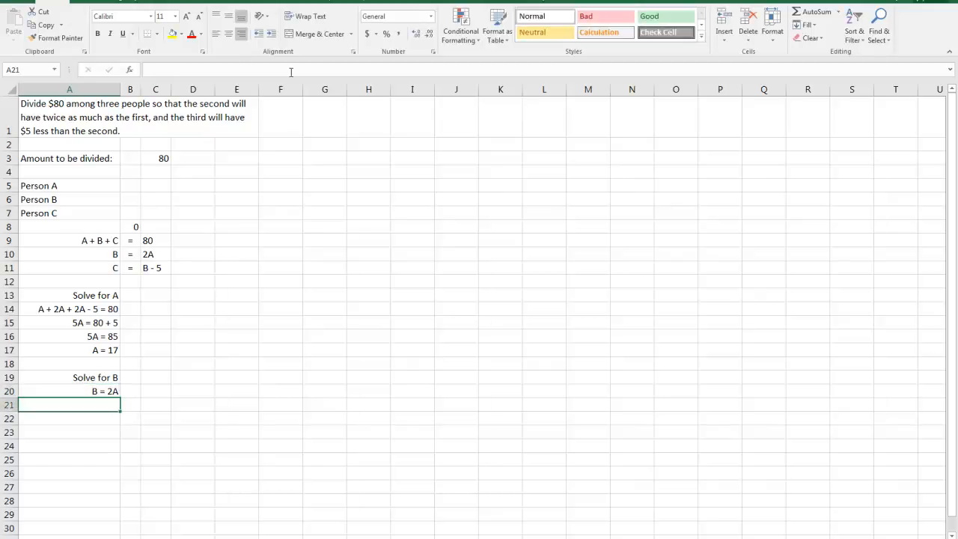
mouse_move(290, 72)
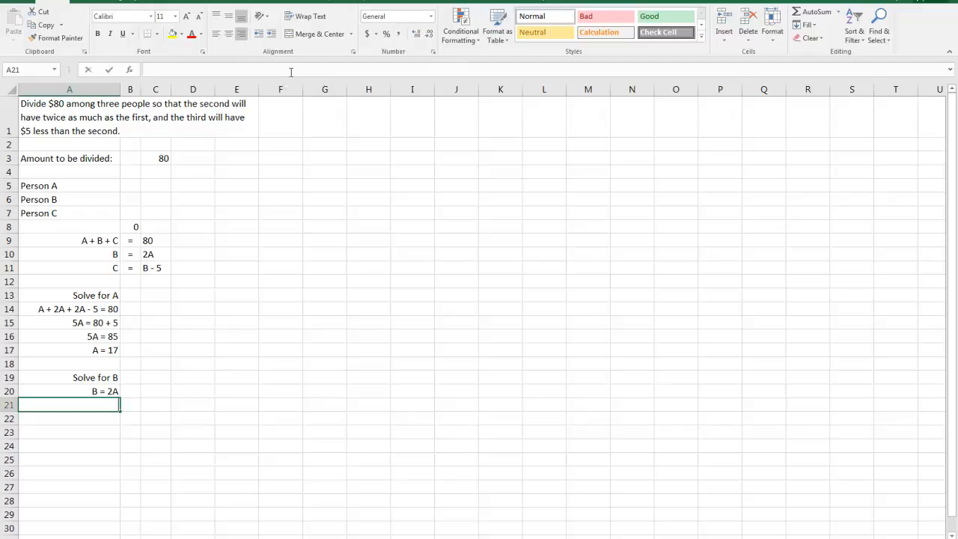
type("B = 2A")
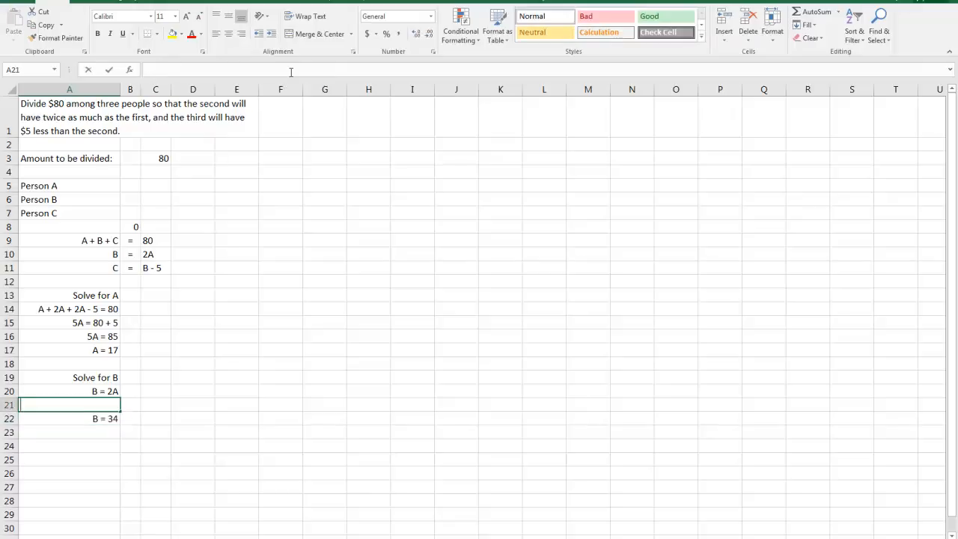
Write the second B line as 'B = 2 X 17', leading to B = 34
type("B =")
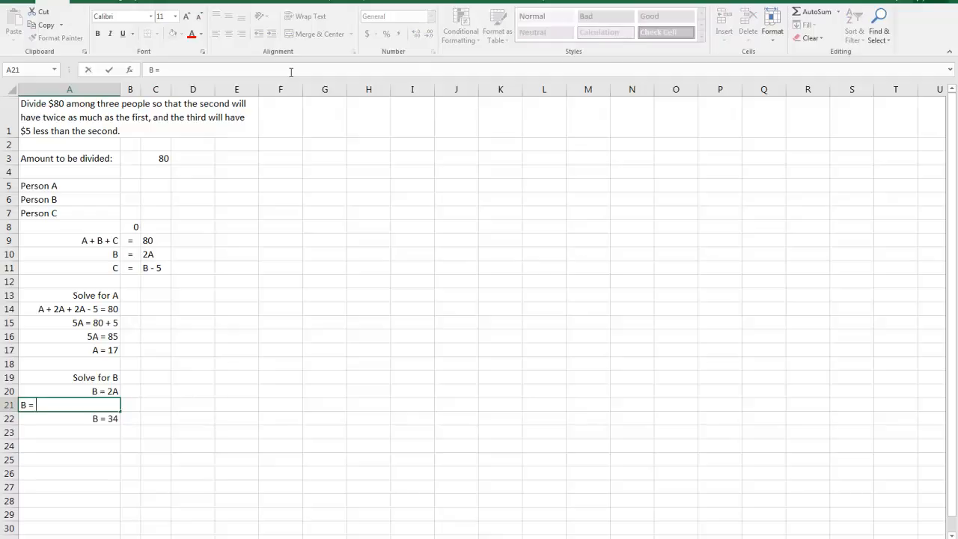
type("2A")
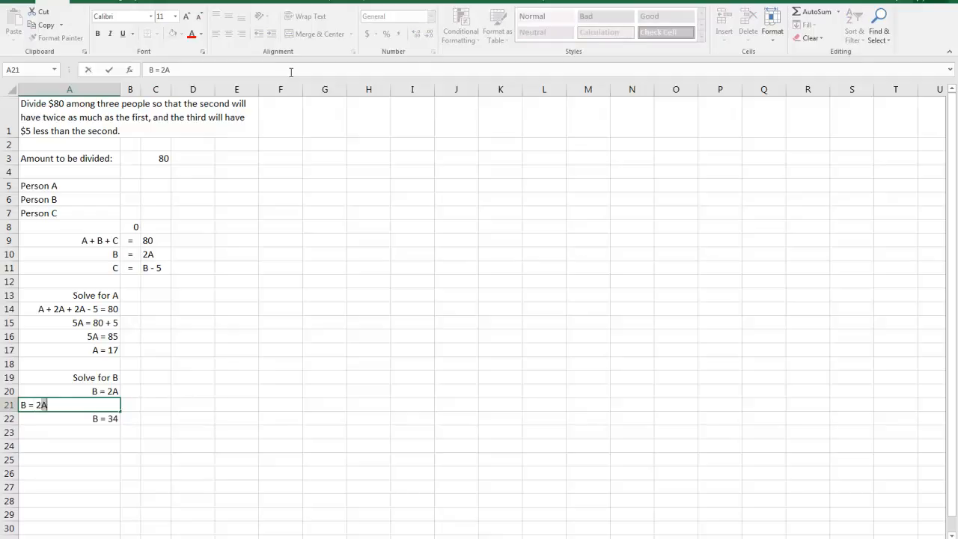
key("Backspace")
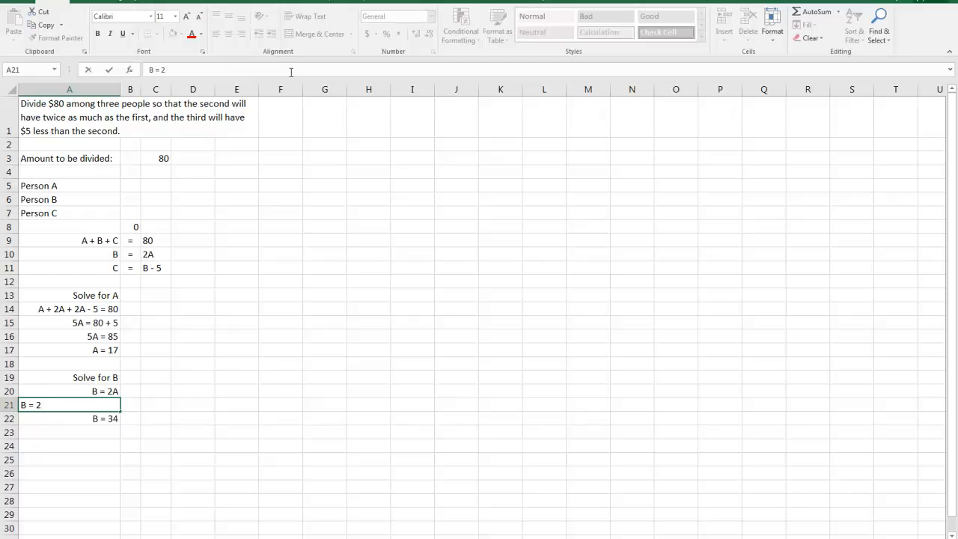
type("X 17")
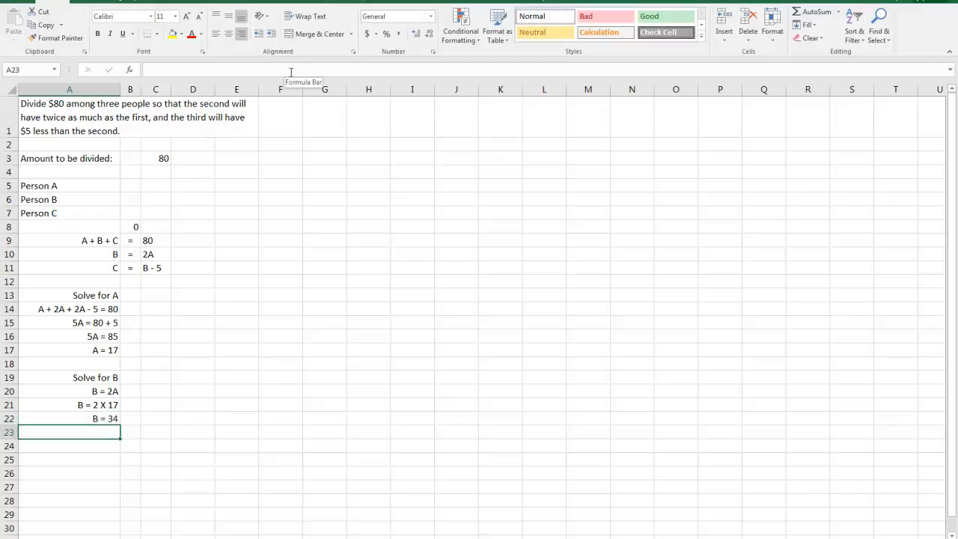
Add a 'Solve for C' heading with 'C = B - 5' beneath it
type("C")
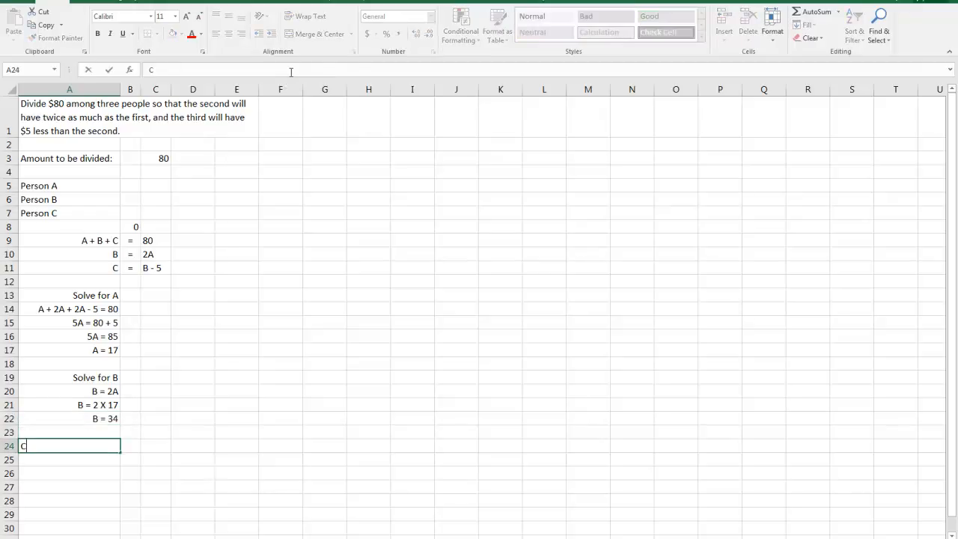
type("olve for")
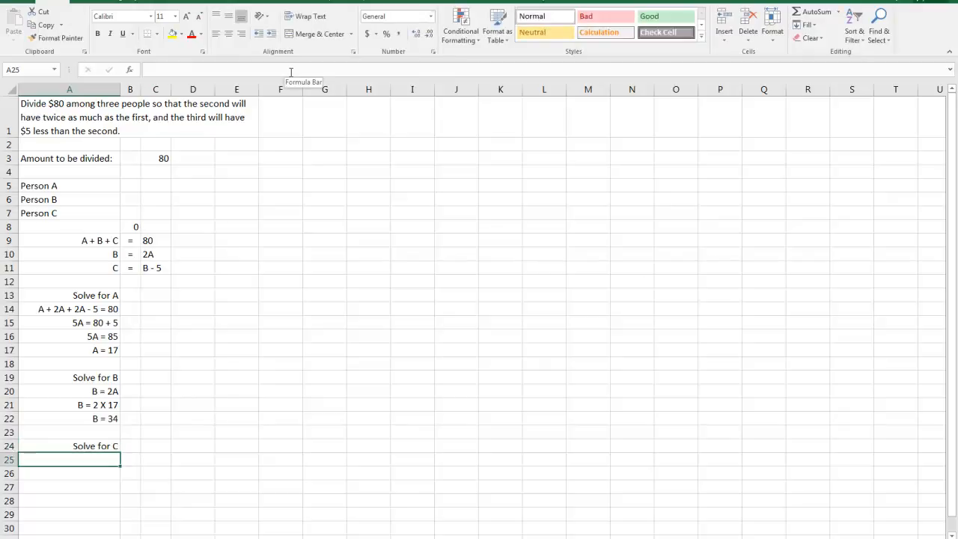
type("C")
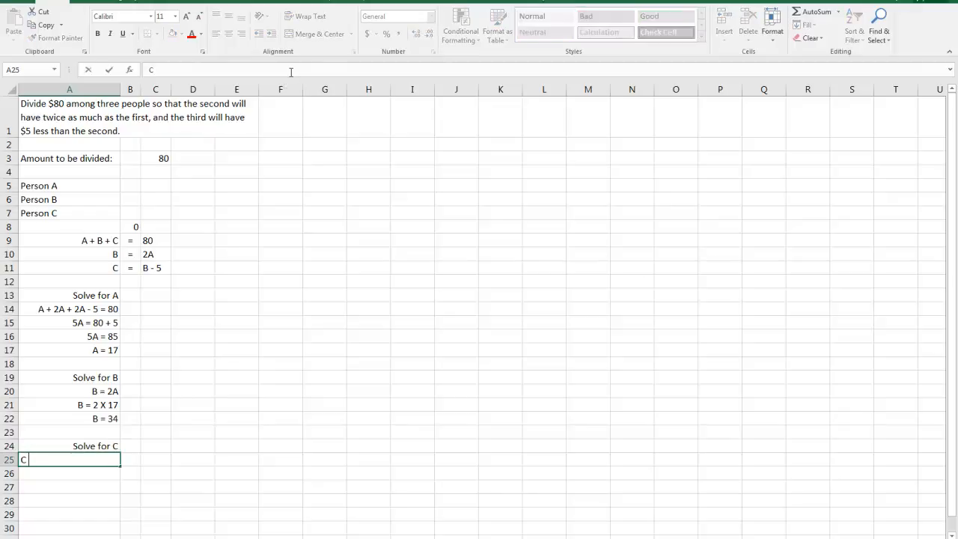
type("=")
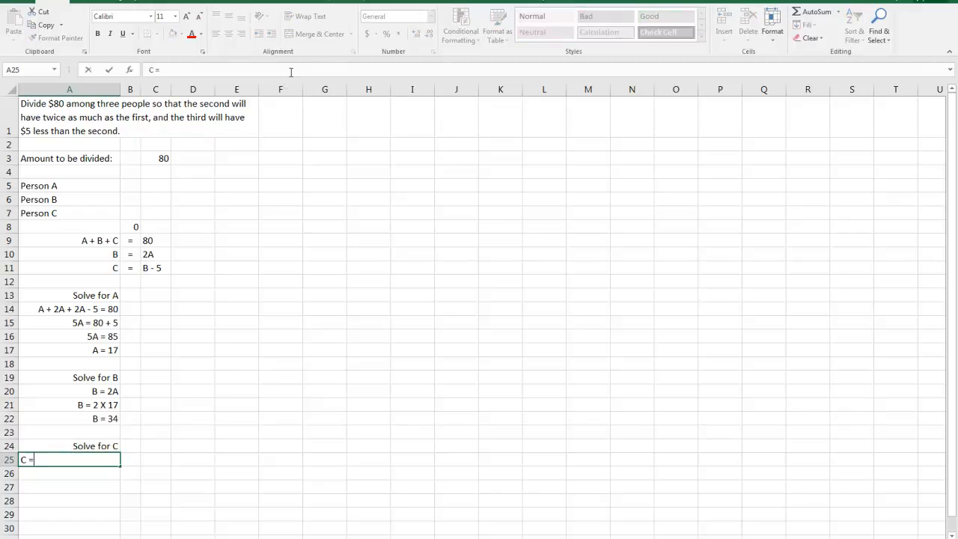
type("B - 5")
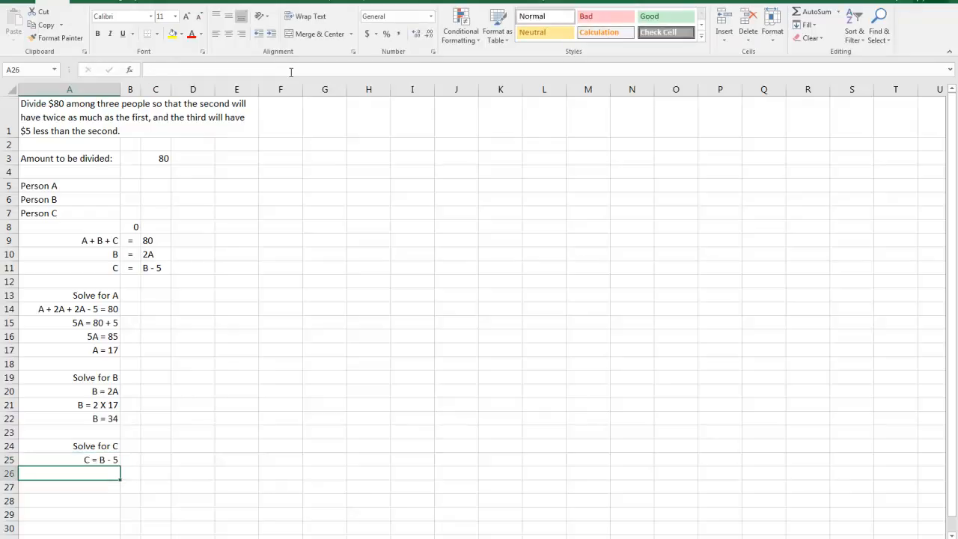
mouse_move(290, 72)
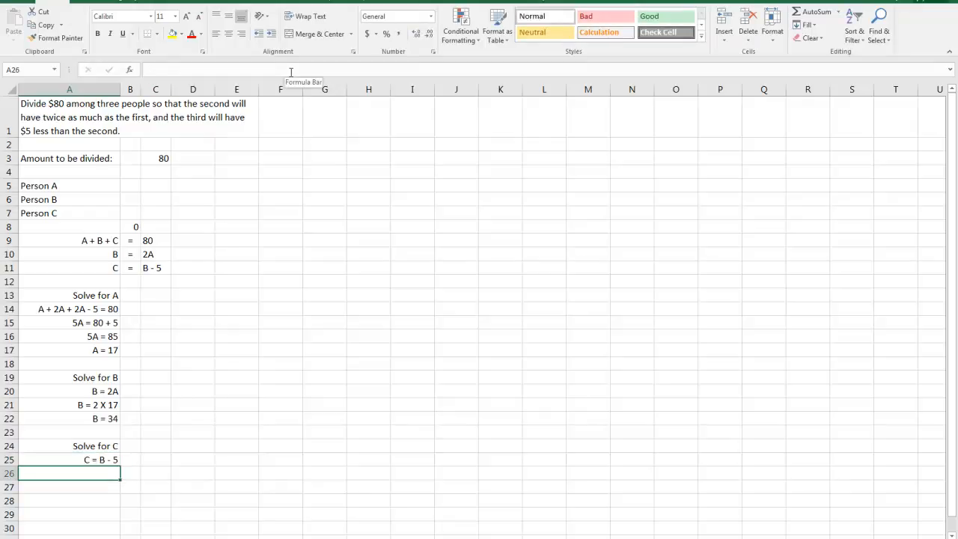
type("C = B - 5")
type("C = 34 -")
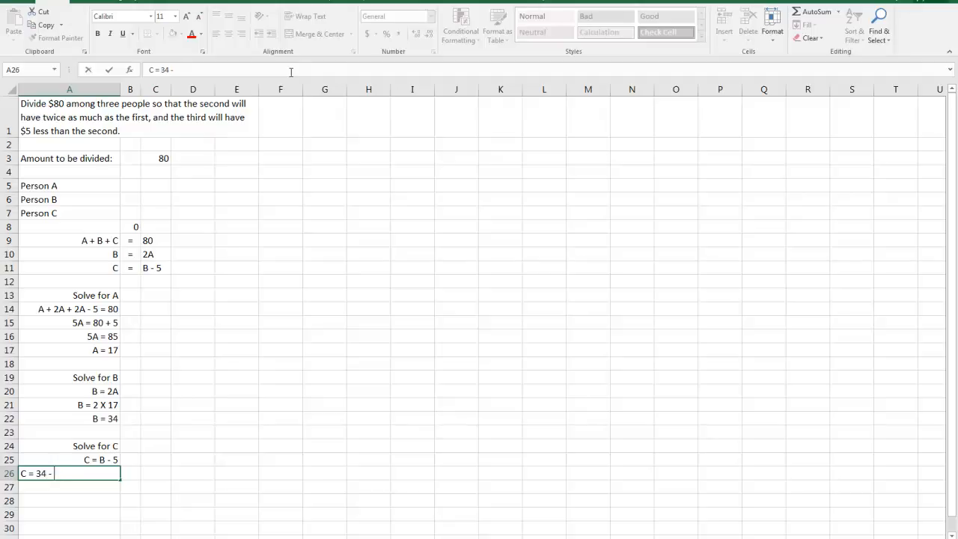
Continue with 'C = 34 - 5' and 'C = 29'
type("5")
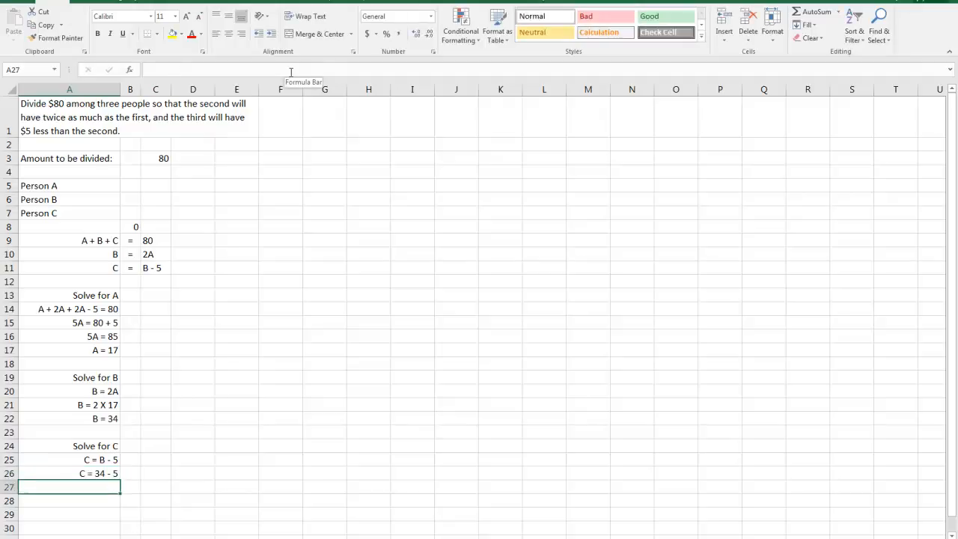
type("C = 29")
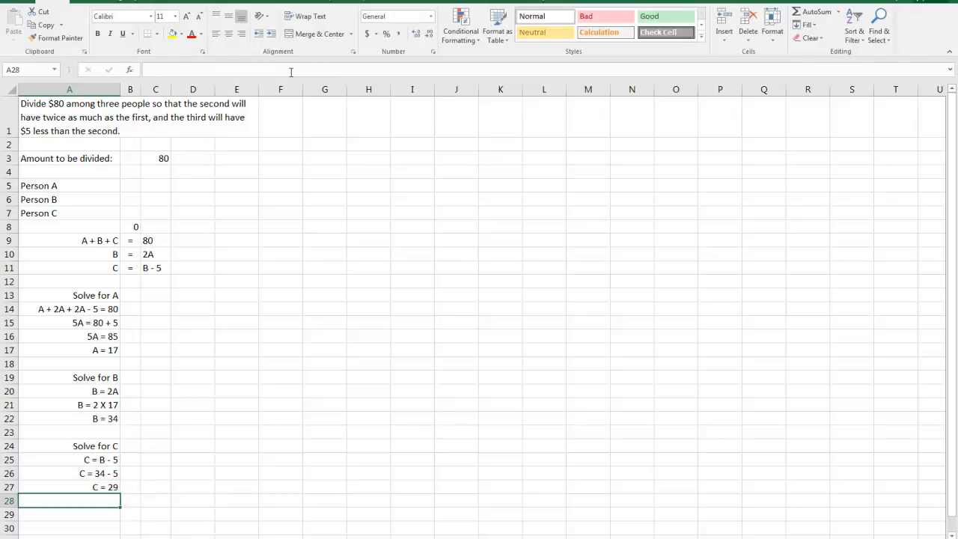
mouse_move(291, 71)
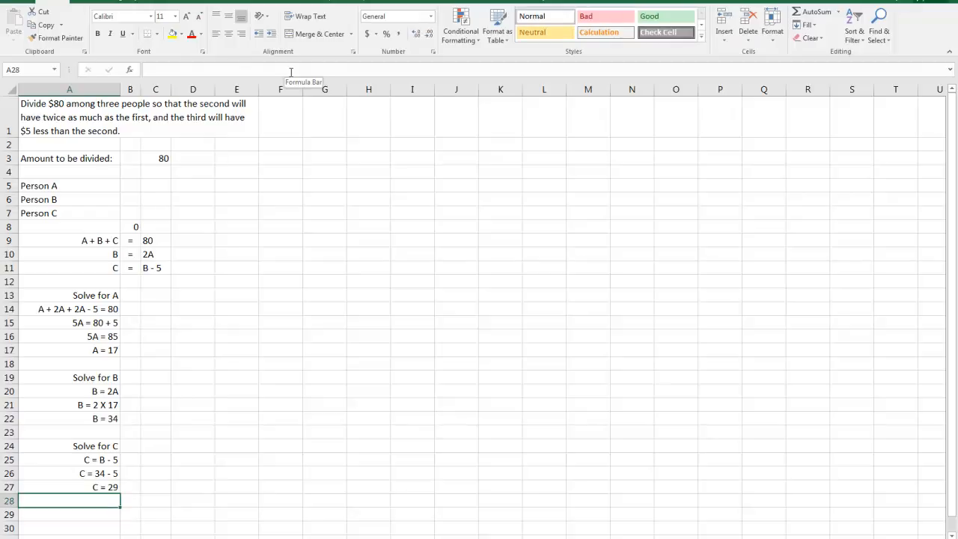
Move the zero total from B8 to C8 and insert a blank row 9 below it
left_click(69, 419)
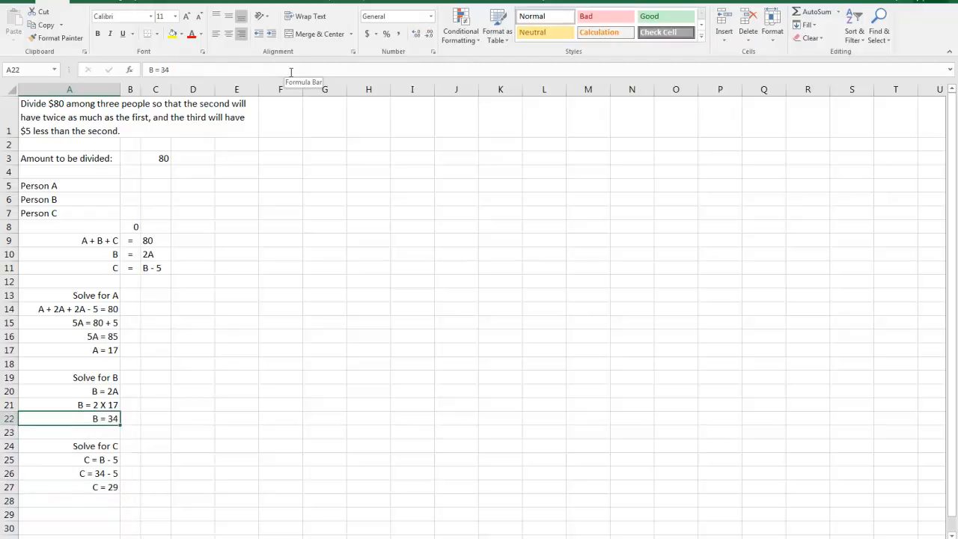
left_click(69, 213)
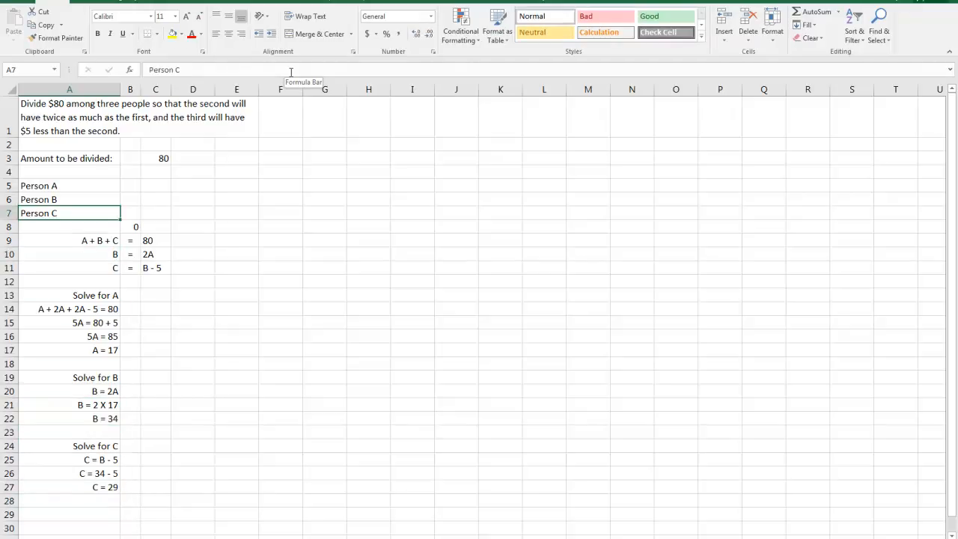
left_click(135, 226)
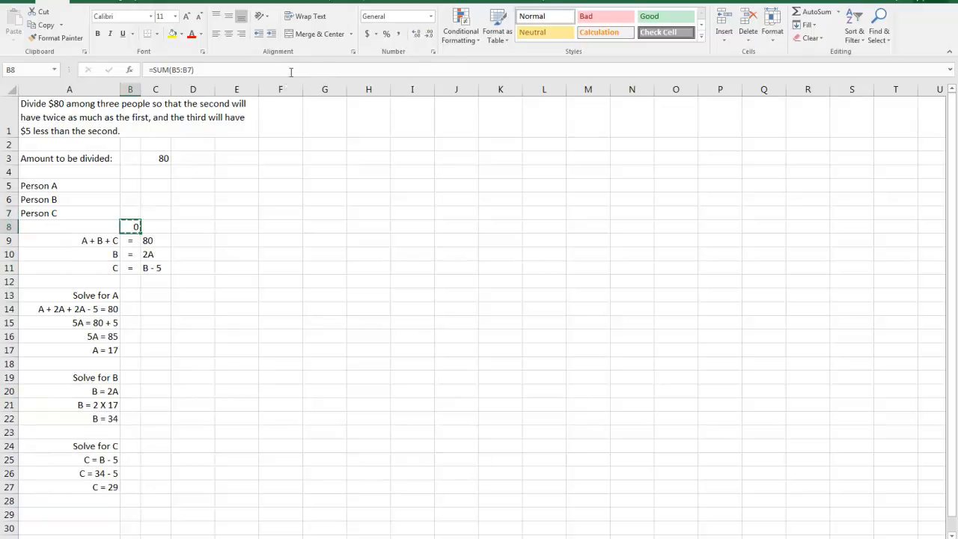
left_click(156, 228)
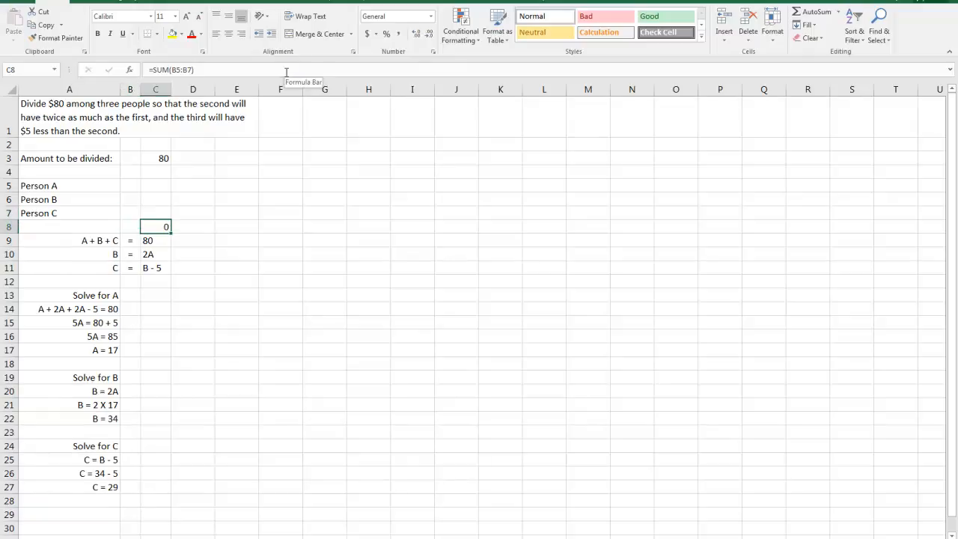
right_click(69, 240)
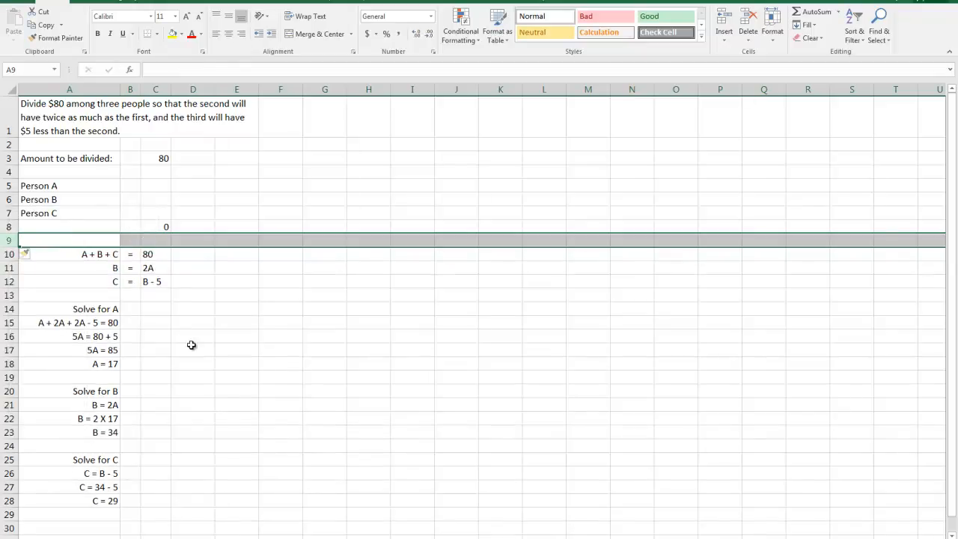
scroll("down", 3)
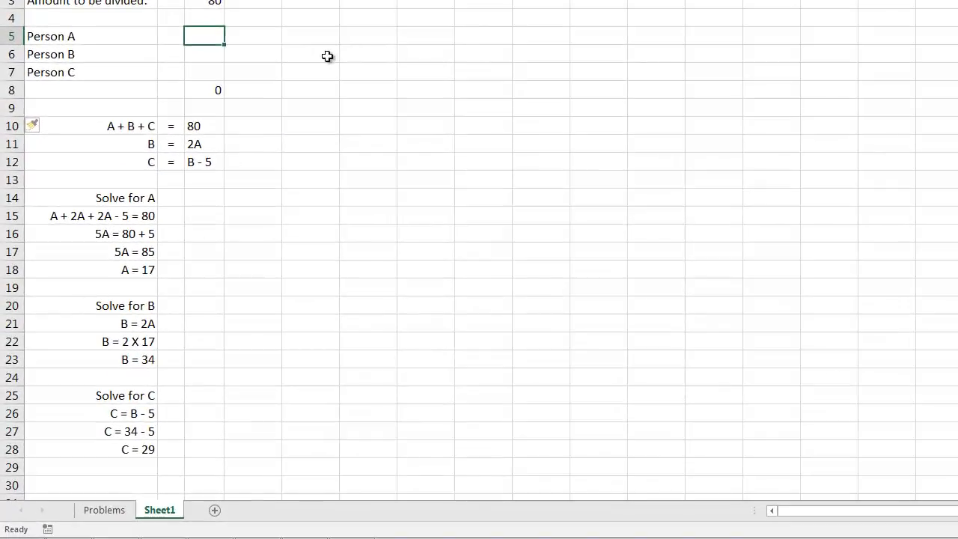
Enter the shares 17, 34 and 29 in C5:C7 beside Persons A, B and C
type("17")
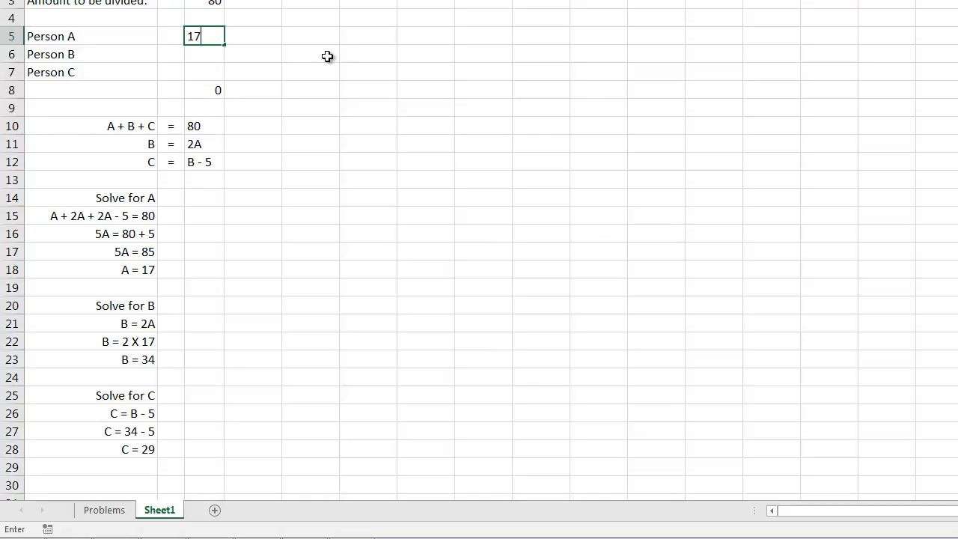
type("34")
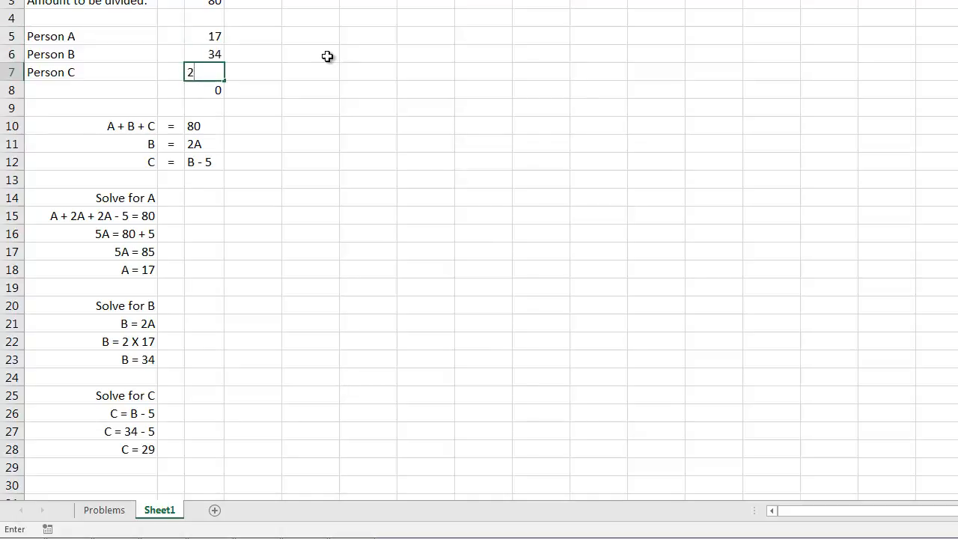
type("29")
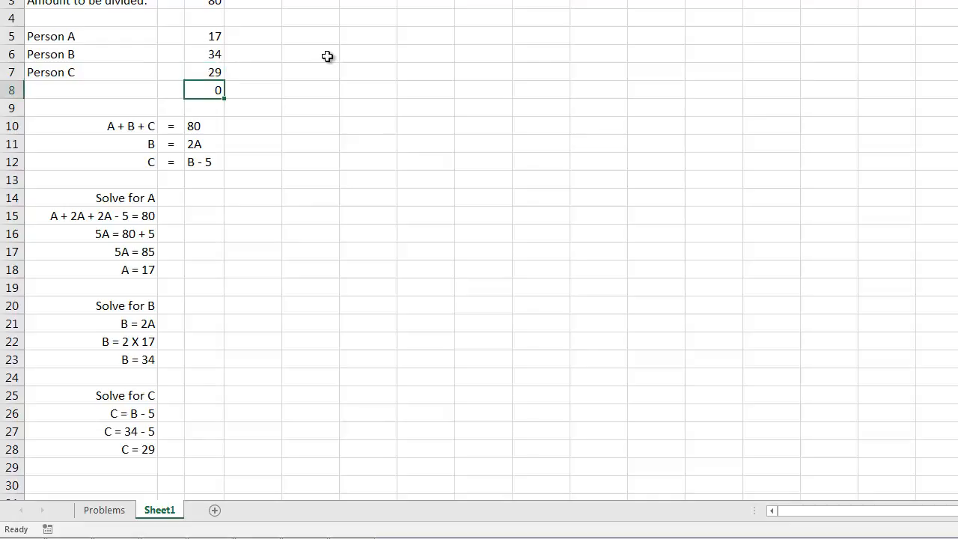
mouse_move(332, 58)
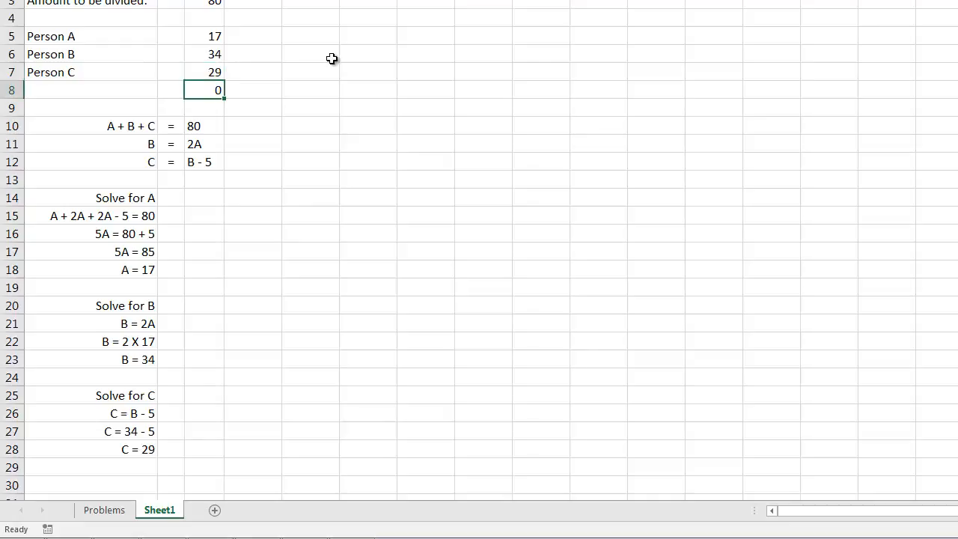
Total C5:C7 with =SUM in C8 so the check reads 80
type("=sum")
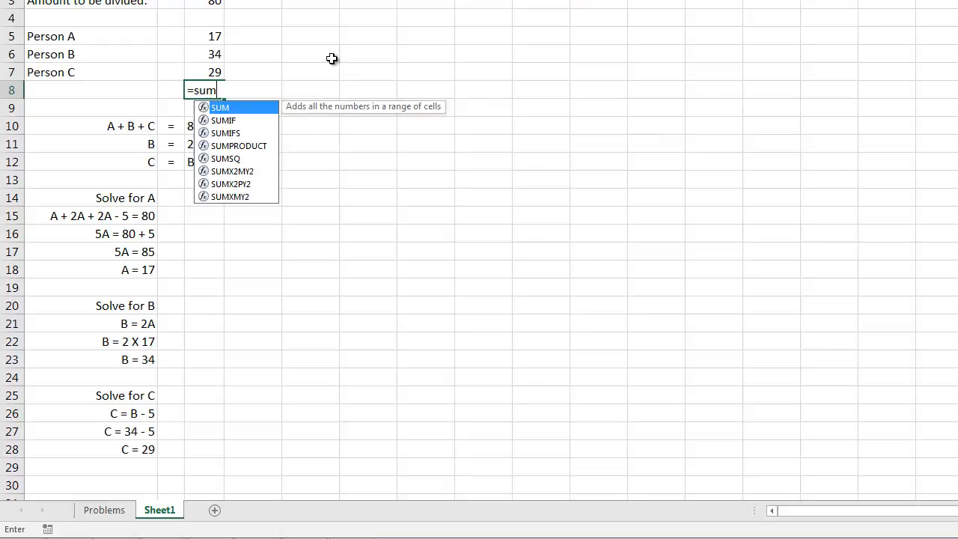
type("(")
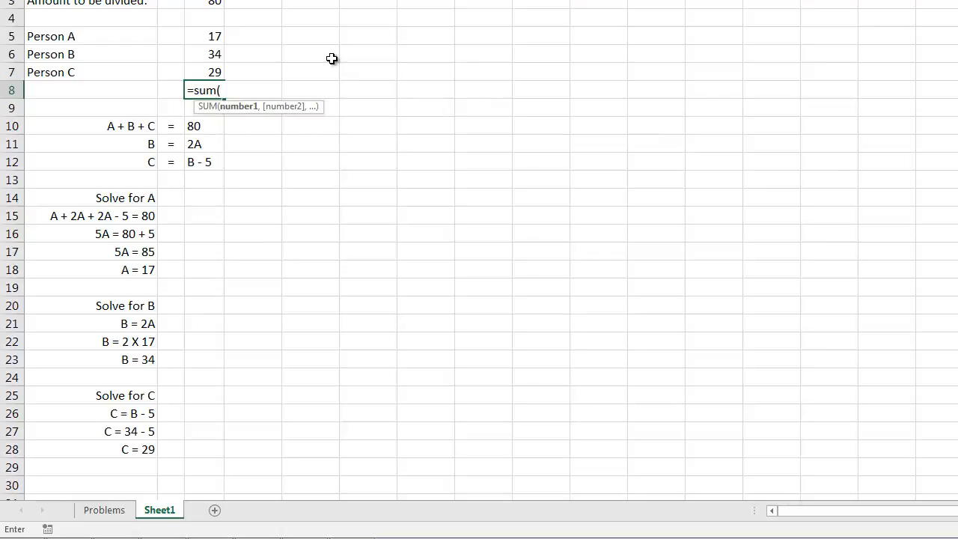
left_click_drag(216, 36, 216, 72)
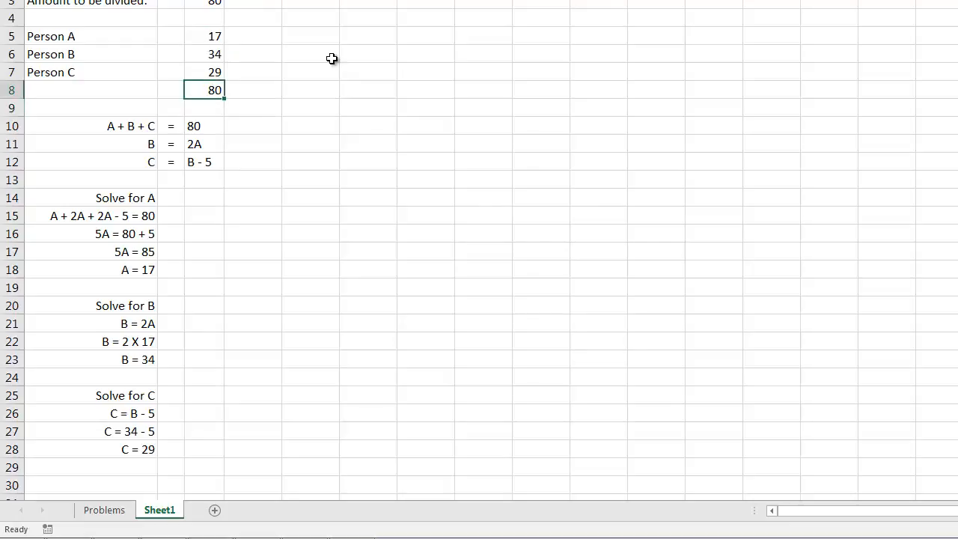
mouse_move(282, 78)
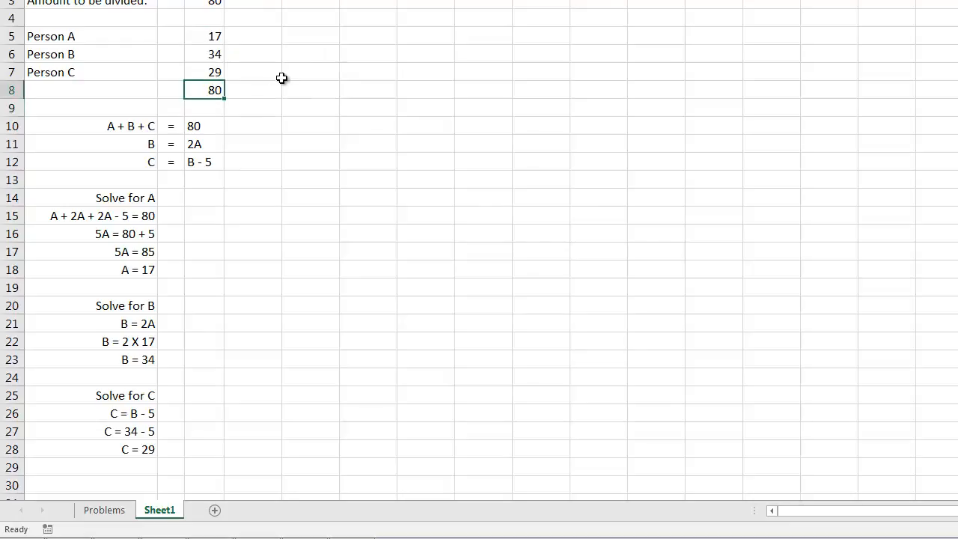
mouse_move(262, 114)
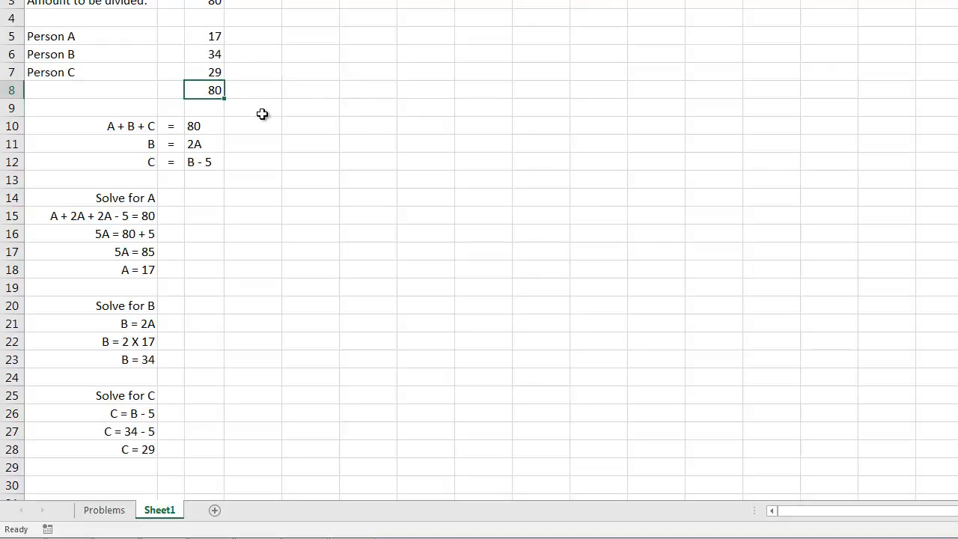